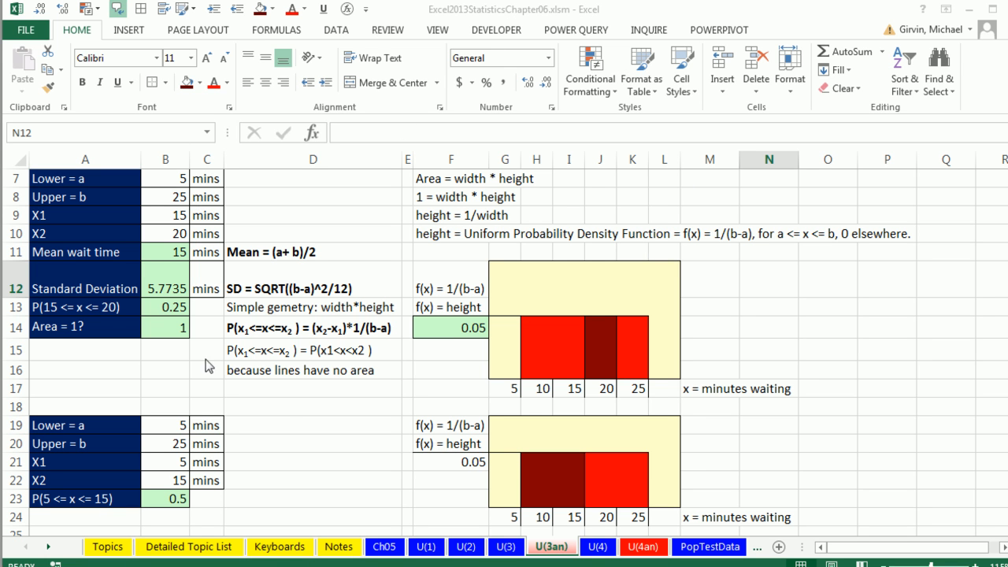
mouse_move(496, 14)
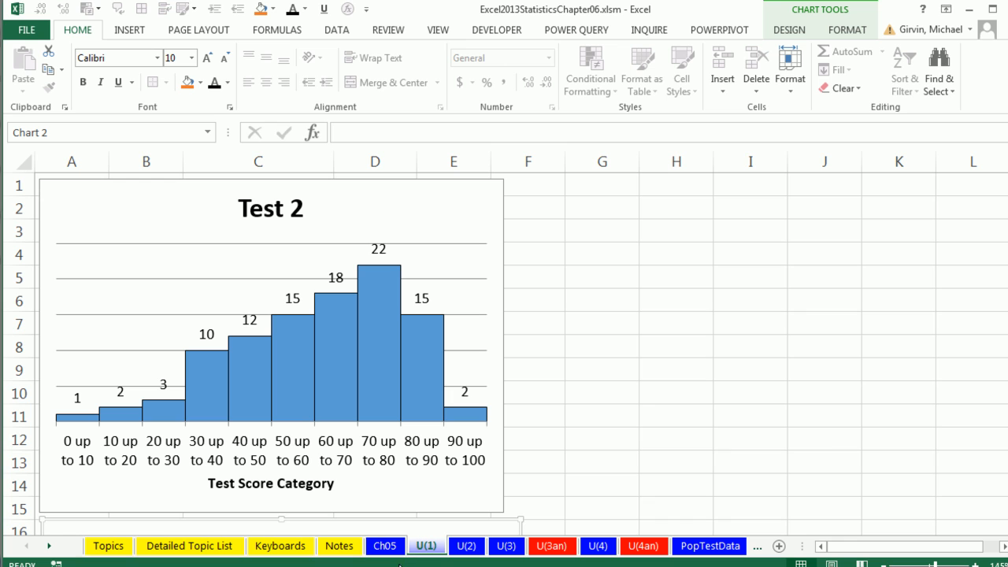
mouse_move(214, 460)
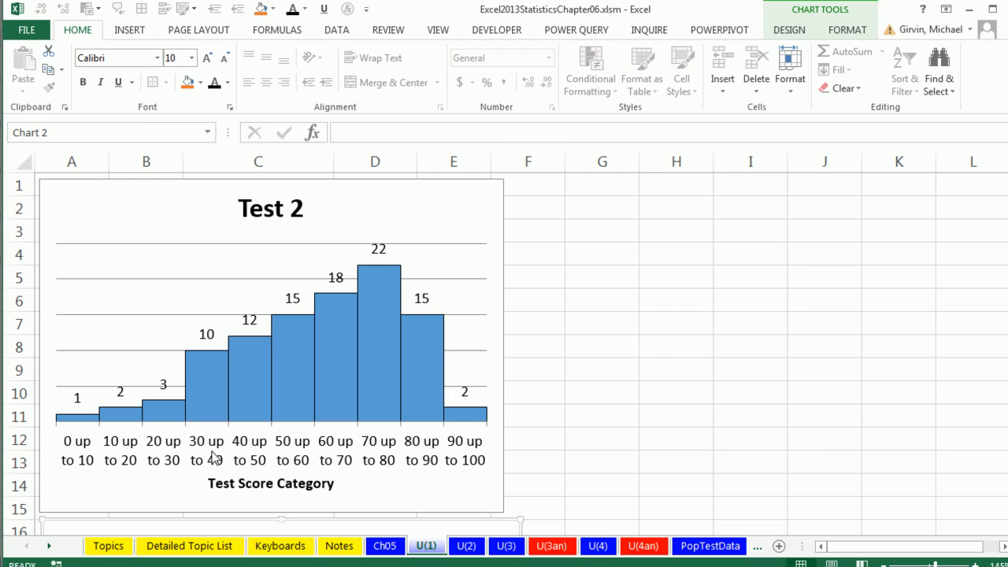
mouse_move(393, 278)
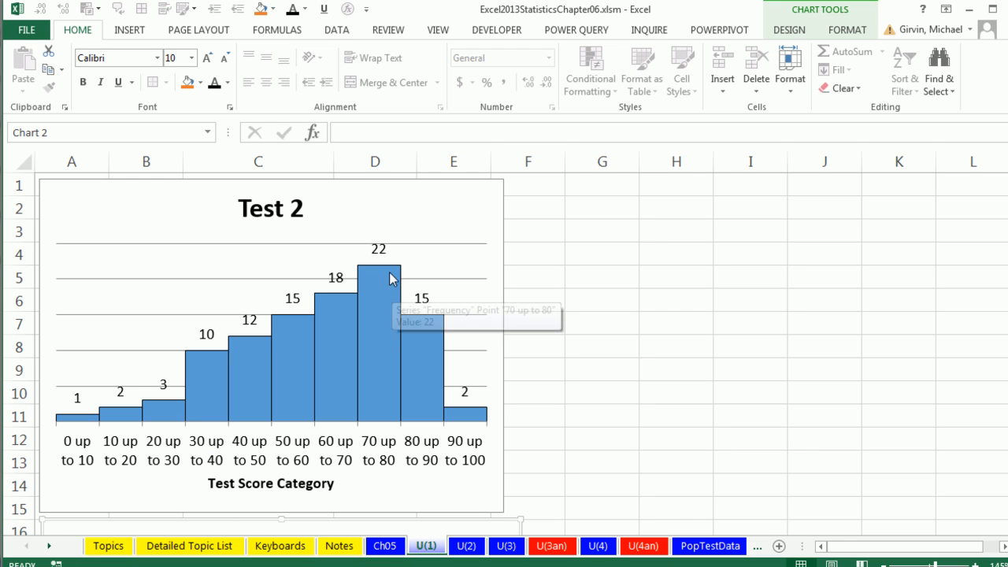
mouse_move(388, 454)
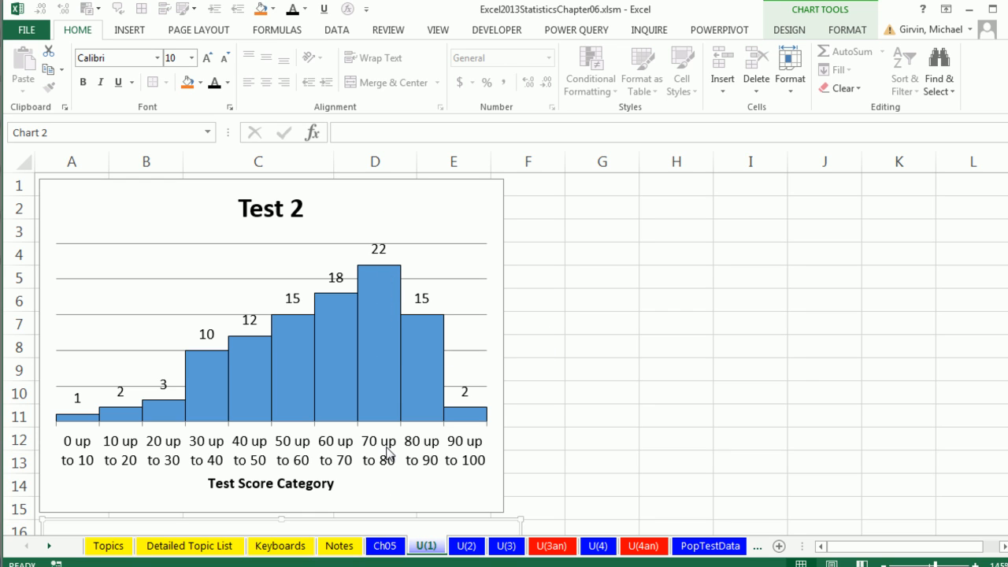
mouse_move(433, 326)
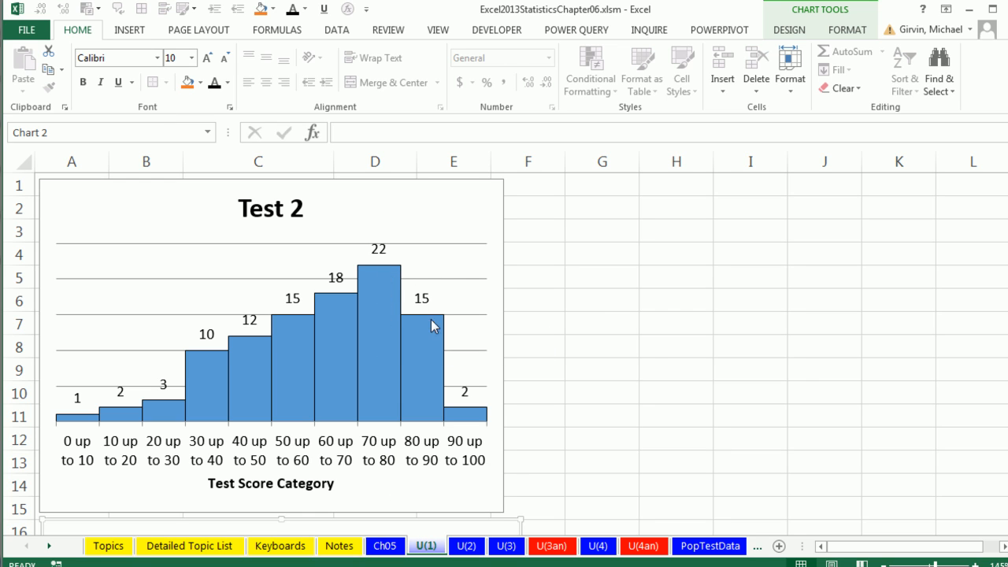
mouse_move(422, 463)
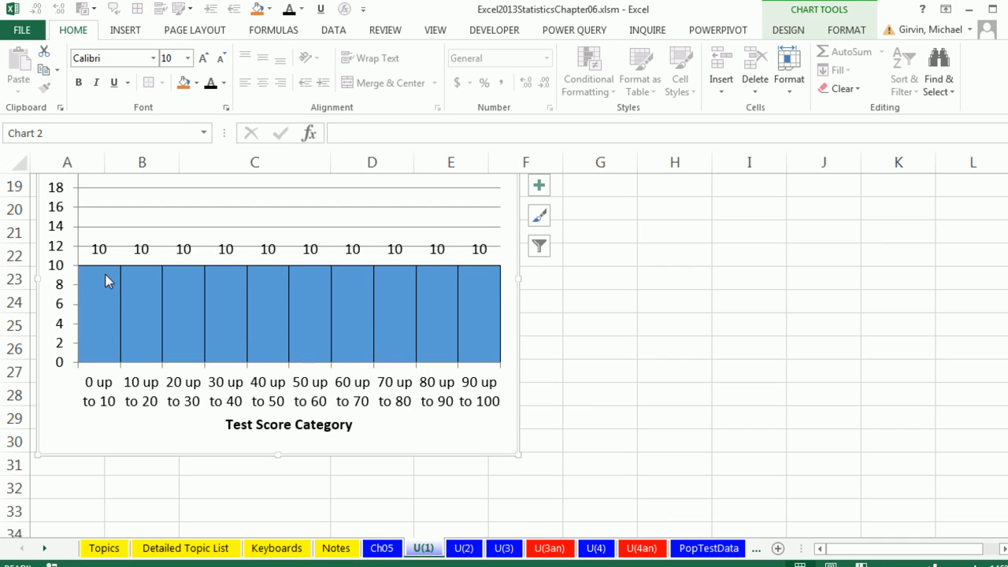
mouse_move(186, 282)
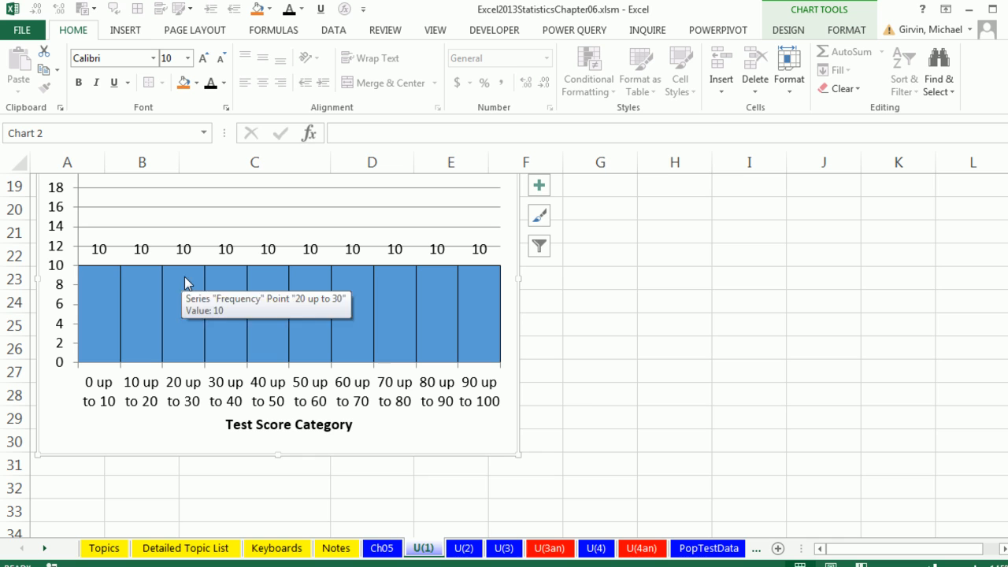
mouse_move(322, 274)
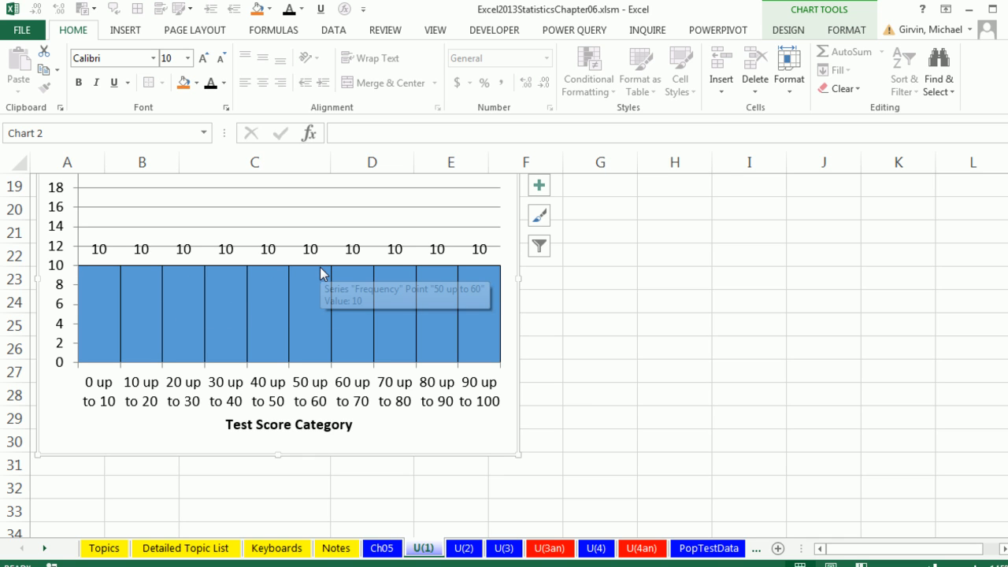
mouse_move(271, 240)
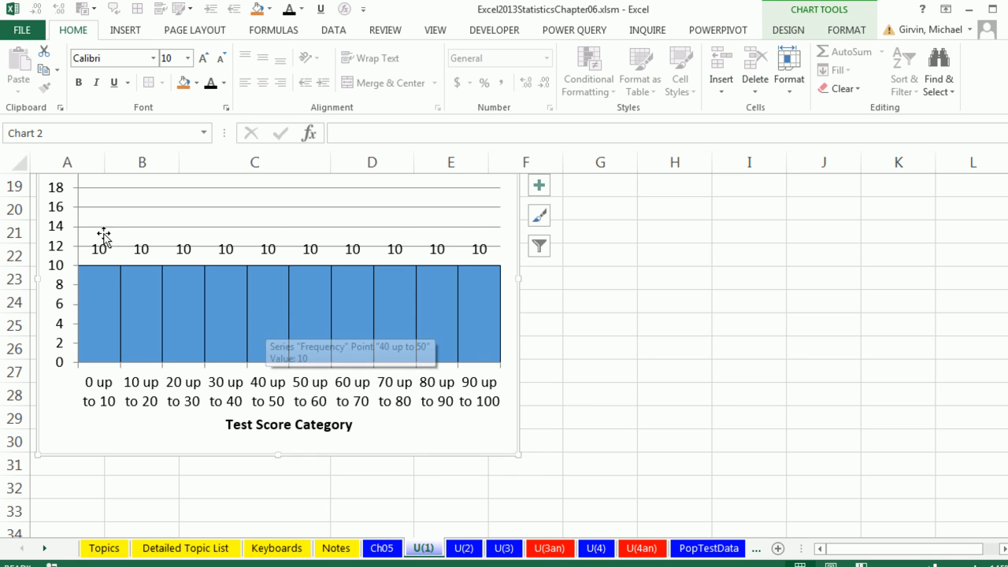
mouse_move(507, 267)
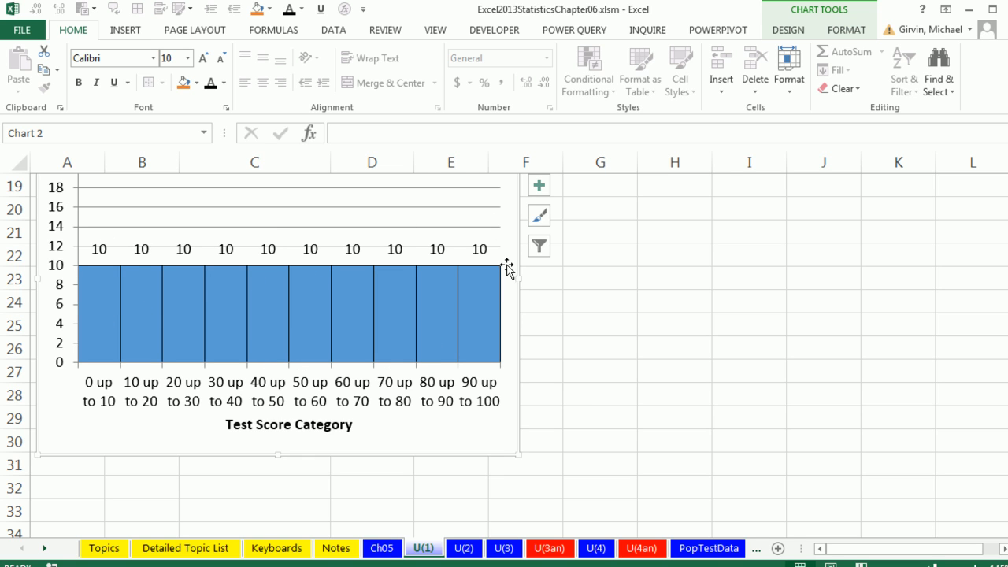
mouse_move(485, 370)
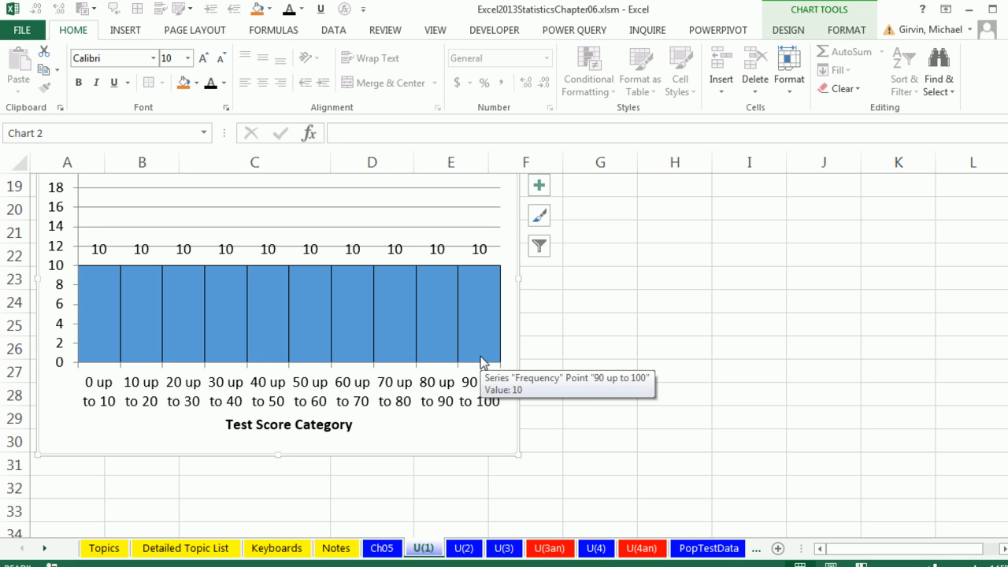
mouse_move(224, 392)
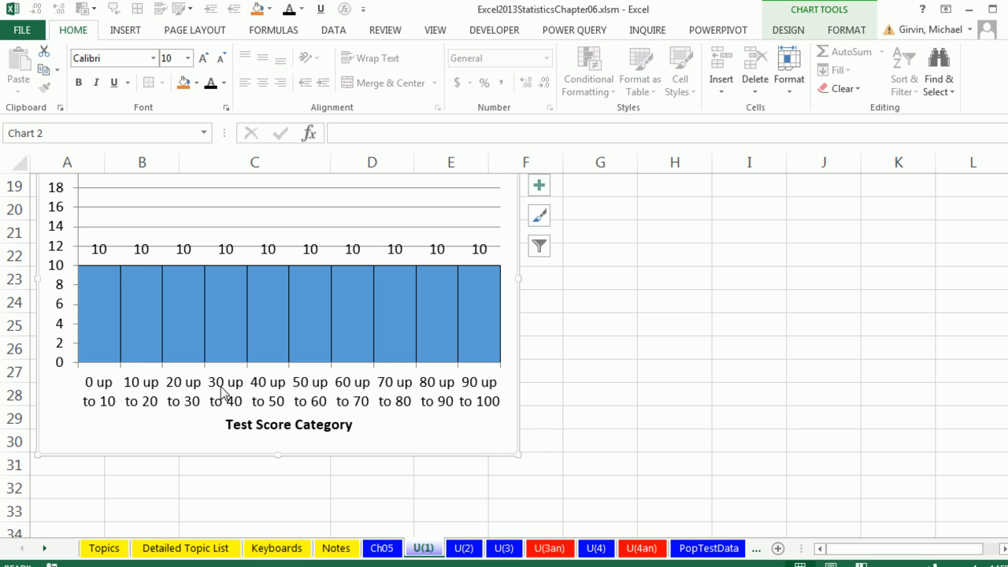
Switch to the U(2) wait-times sheet and review its frequency table with data-bar histogram.
left_click(463, 548)
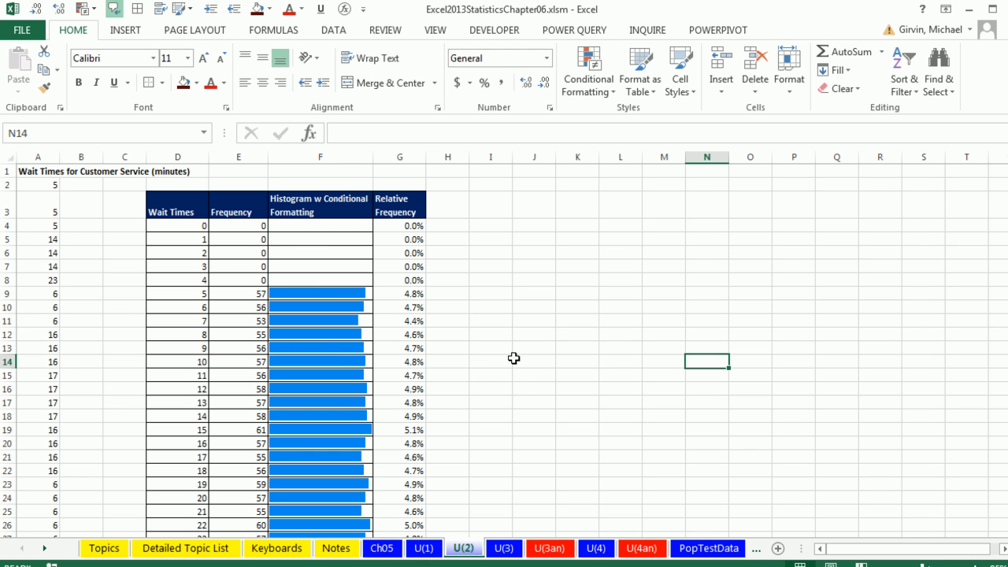
mouse_move(479, 329)
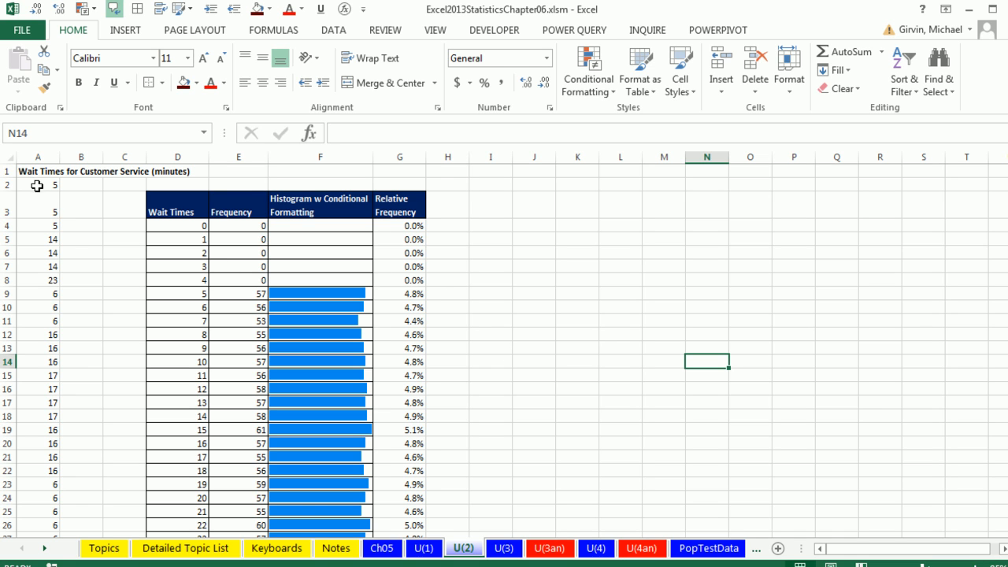
mouse_move(129, 191)
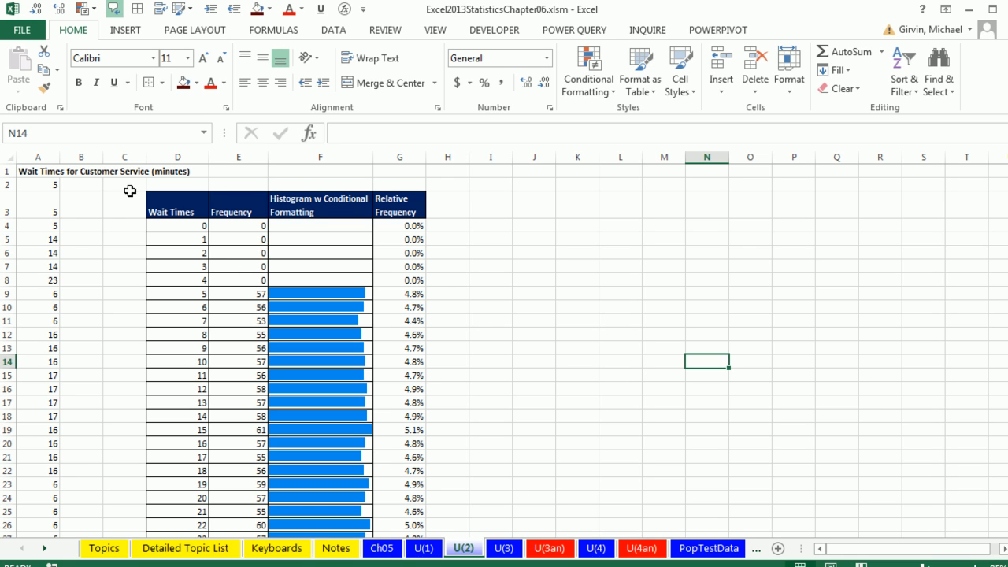
mouse_move(93, 207)
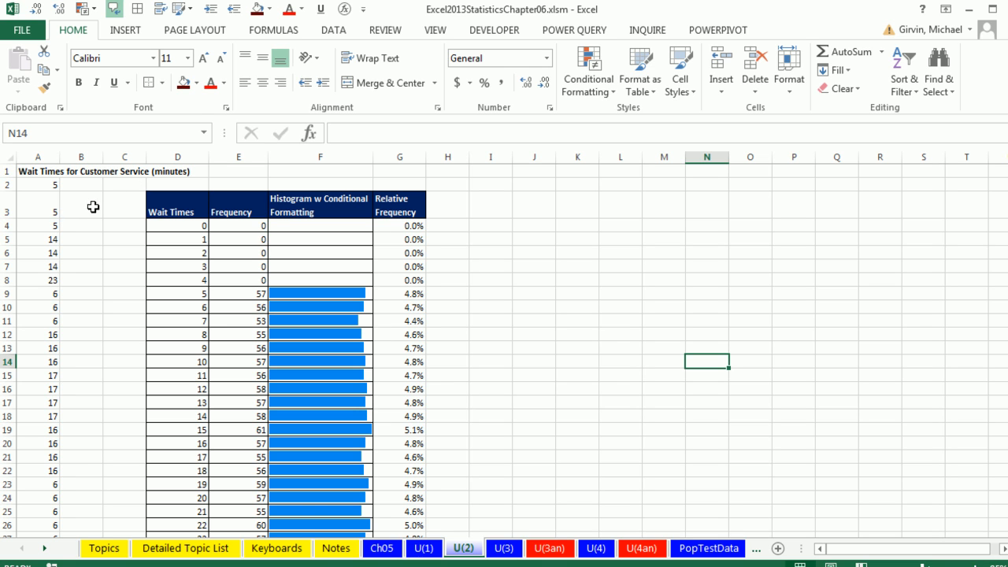
mouse_move(274, 305)
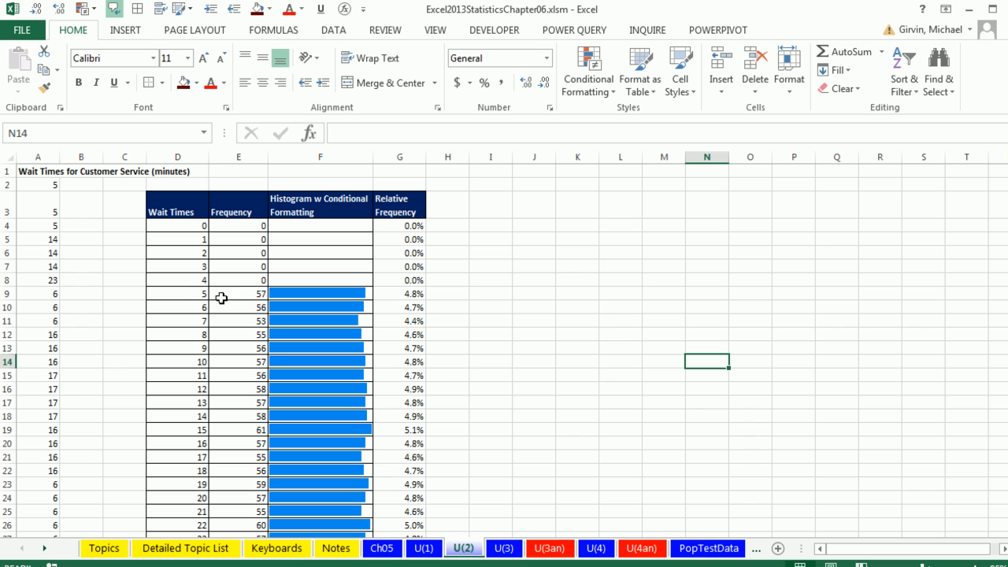
mouse_move(255, 330)
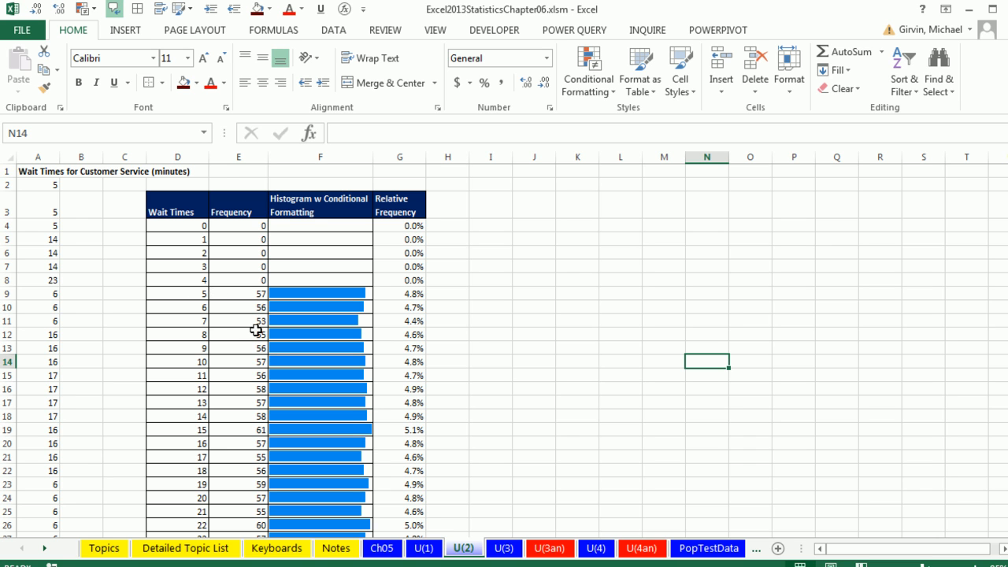
scroll("down", 3)
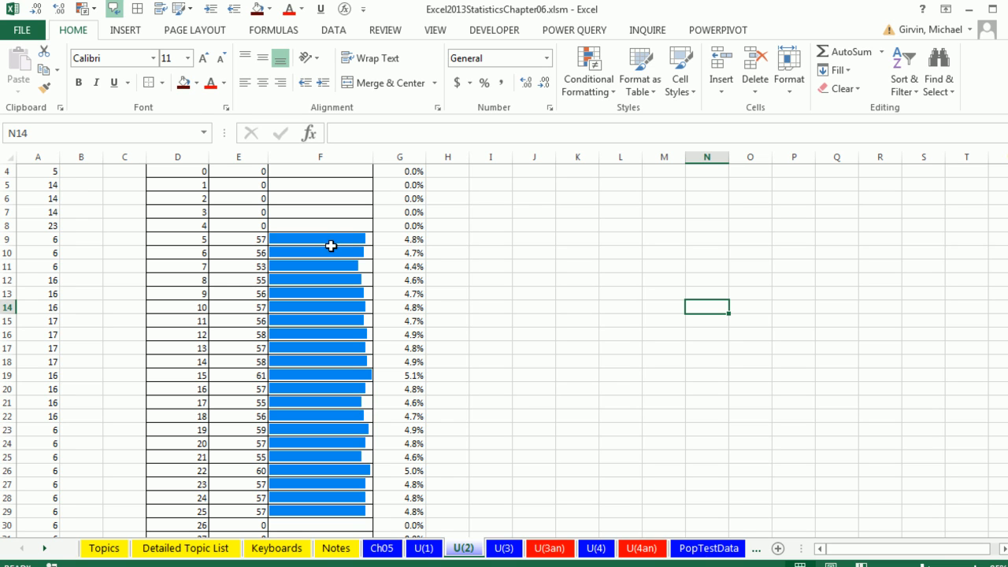
mouse_move(369, 268)
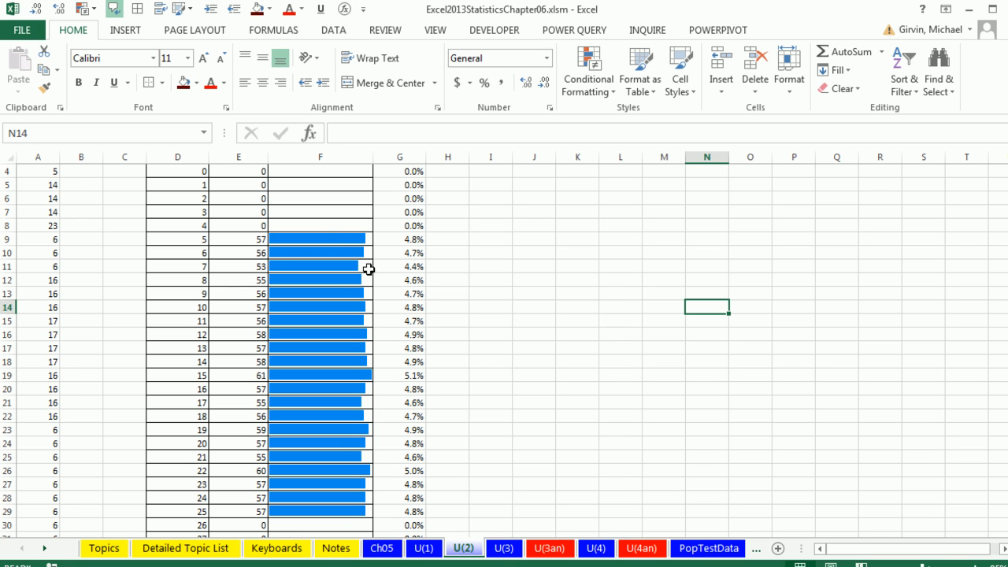
mouse_move(405, 277)
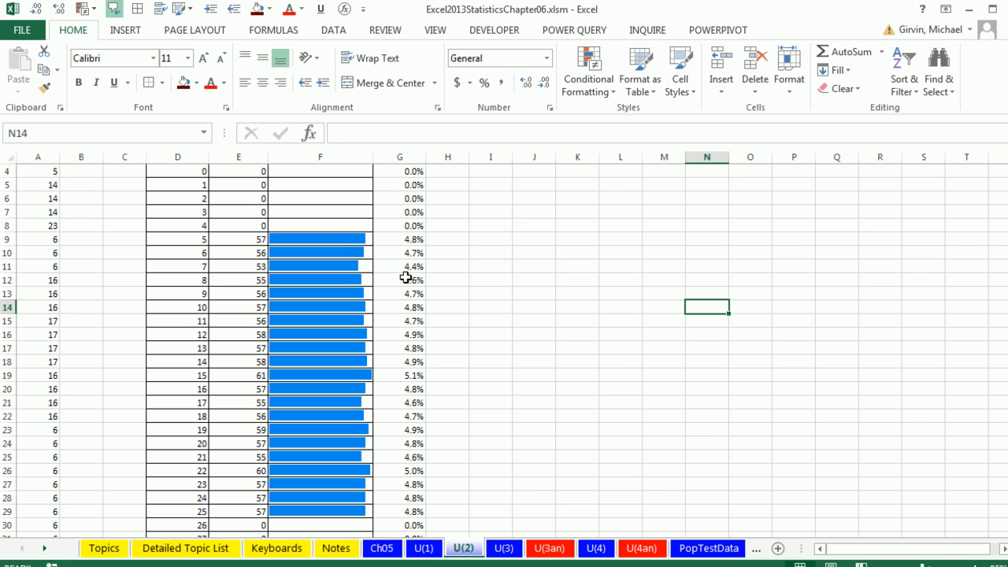
mouse_move(388, 242)
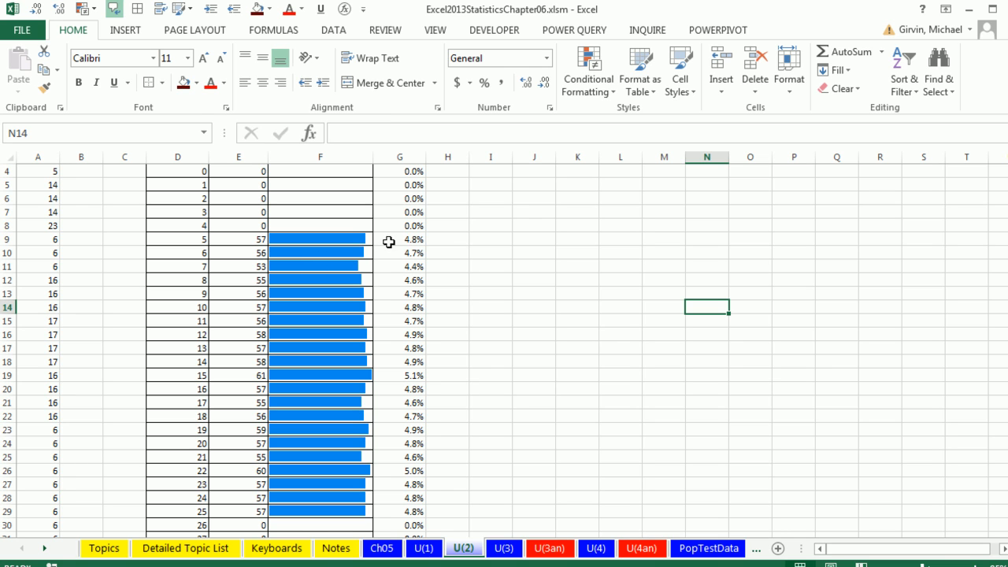
mouse_move(407, 412)
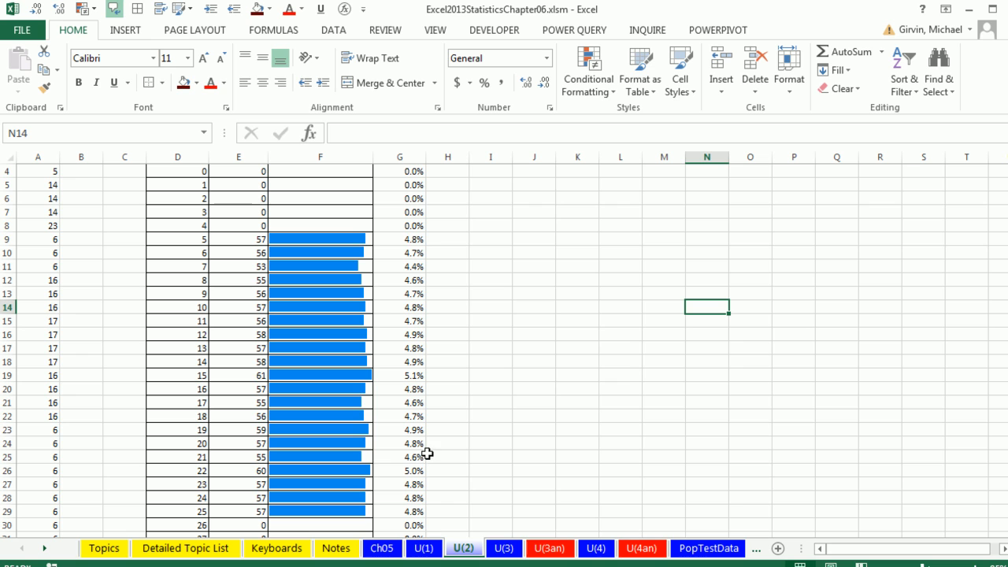
mouse_move(466, 259)
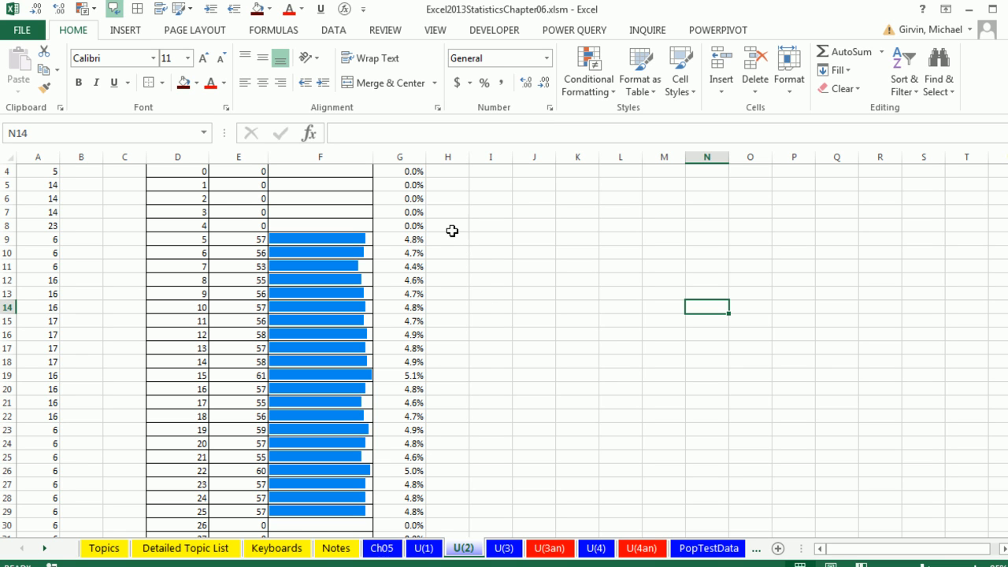
mouse_move(381, 233)
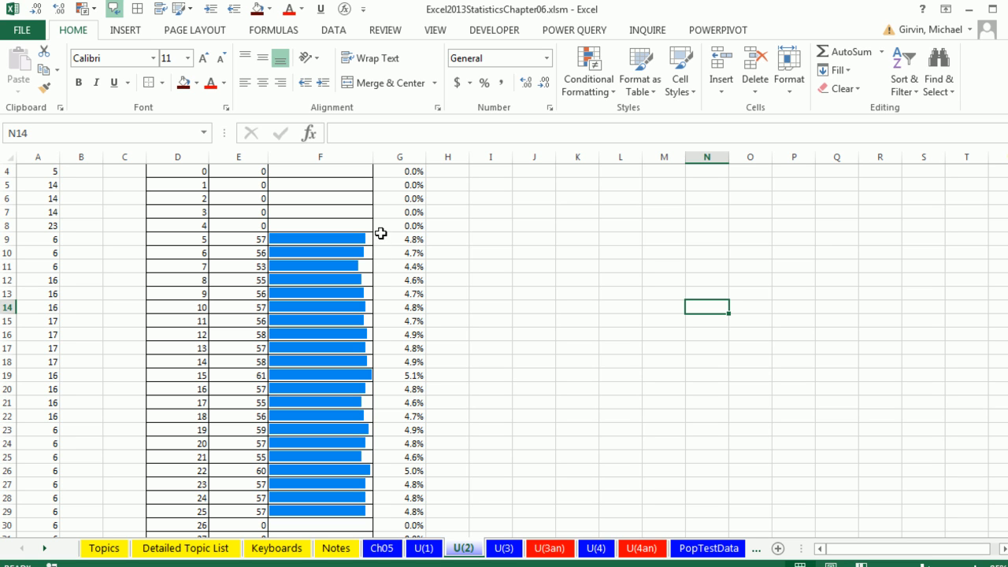
key("alt+tab")
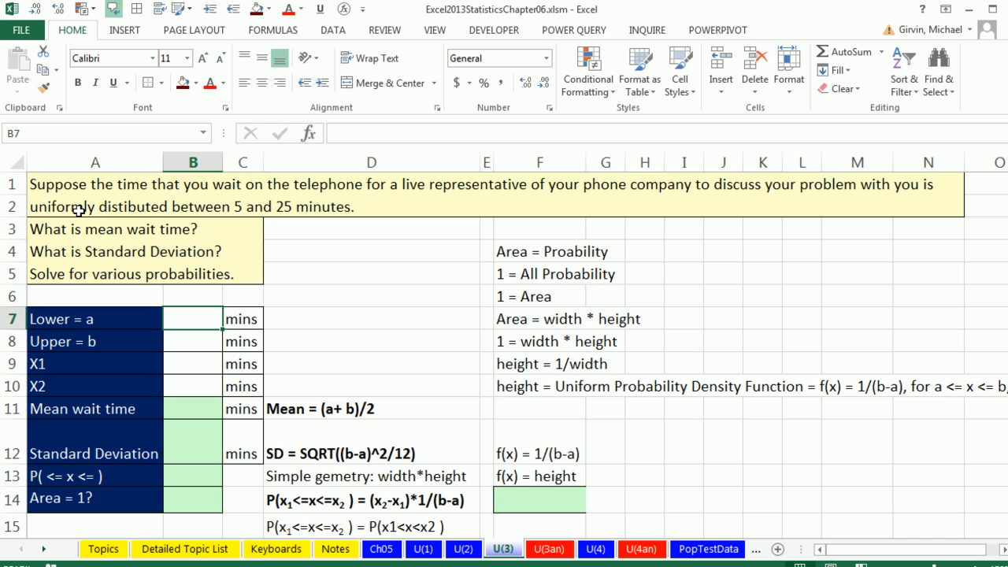
mouse_move(540, 189)
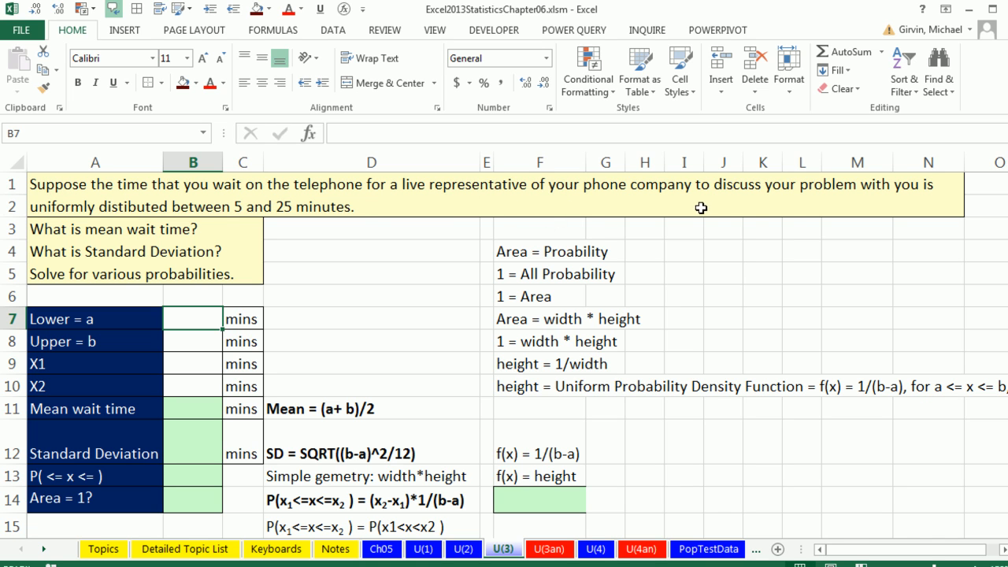
mouse_move(243, 247)
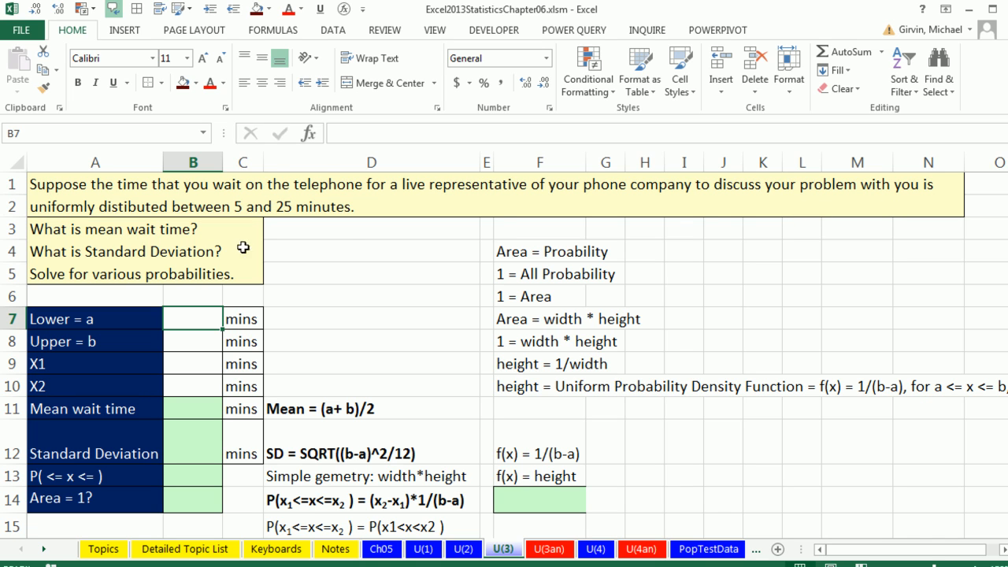
mouse_move(269, 246)
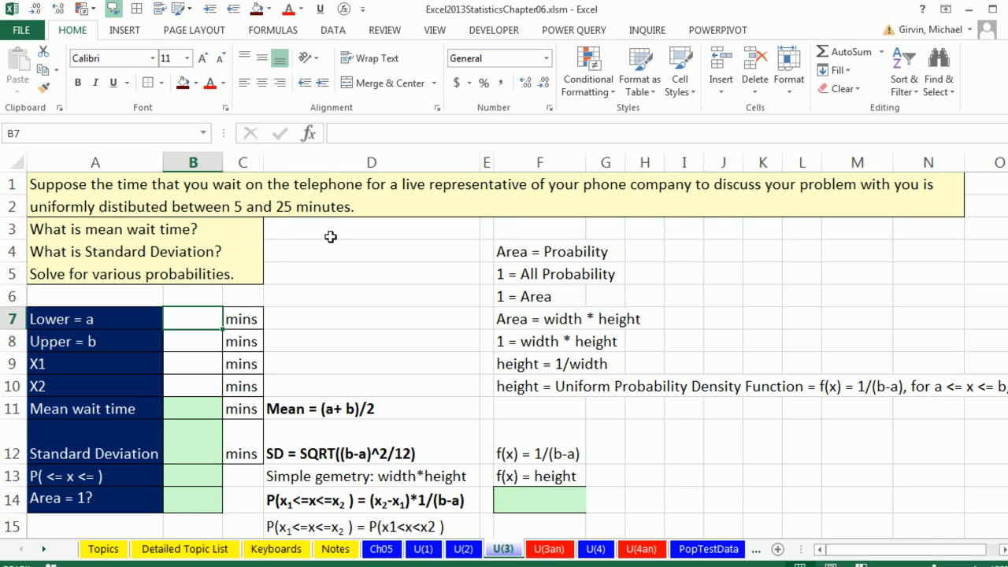
mouse_move(277, 271)
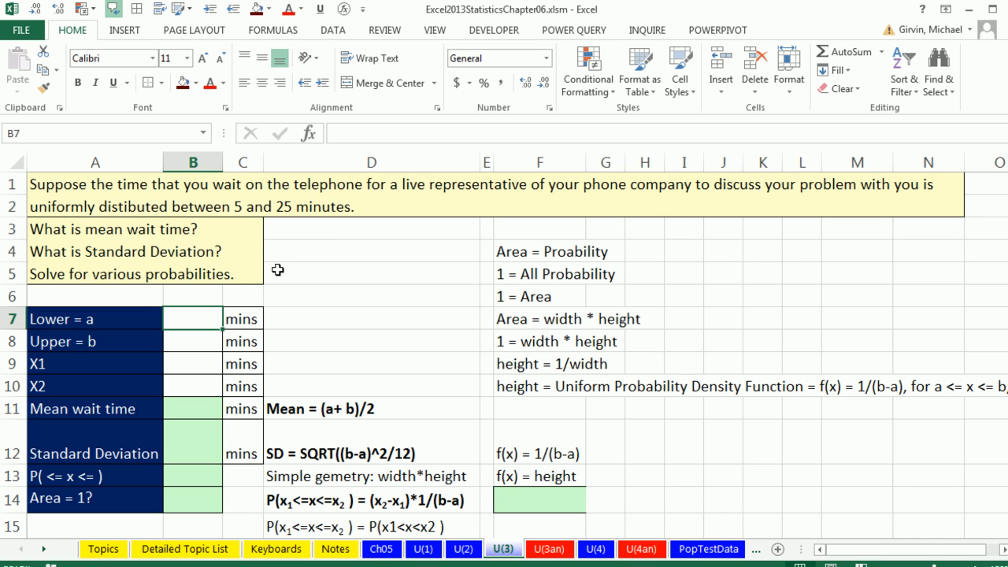
mouse_move(246, 290)
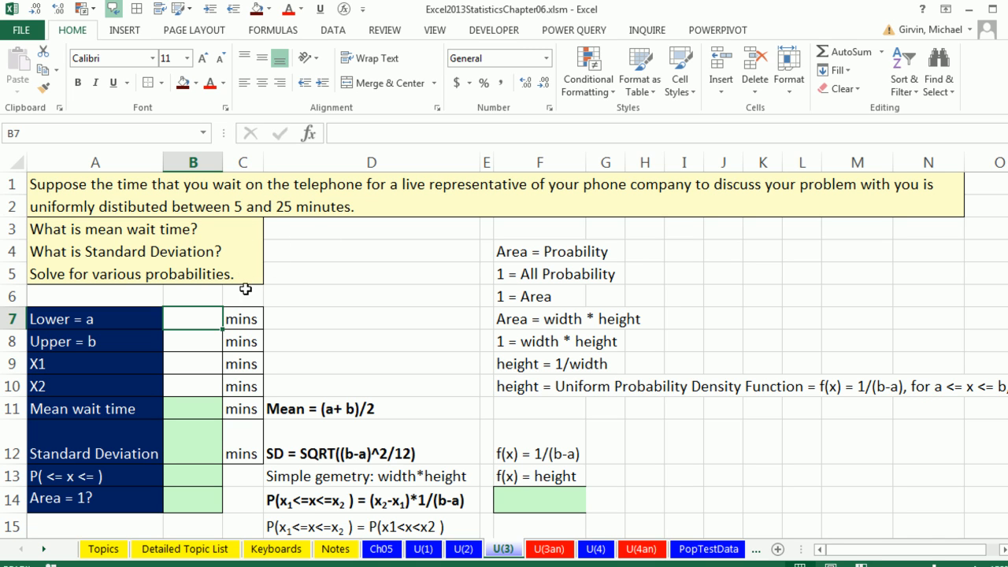
mouse_move(653, 202)
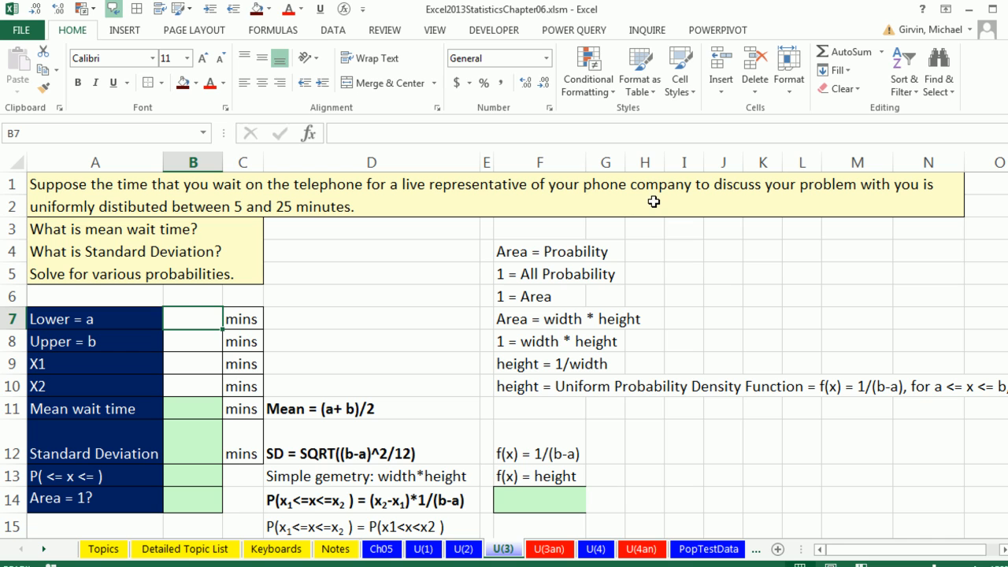
Enter the limits 5 and 25 minutes and interval bounds X1 = 15, X2 = 20 in B7:B10.
type("5")
left_click(193, 341)
type("25")
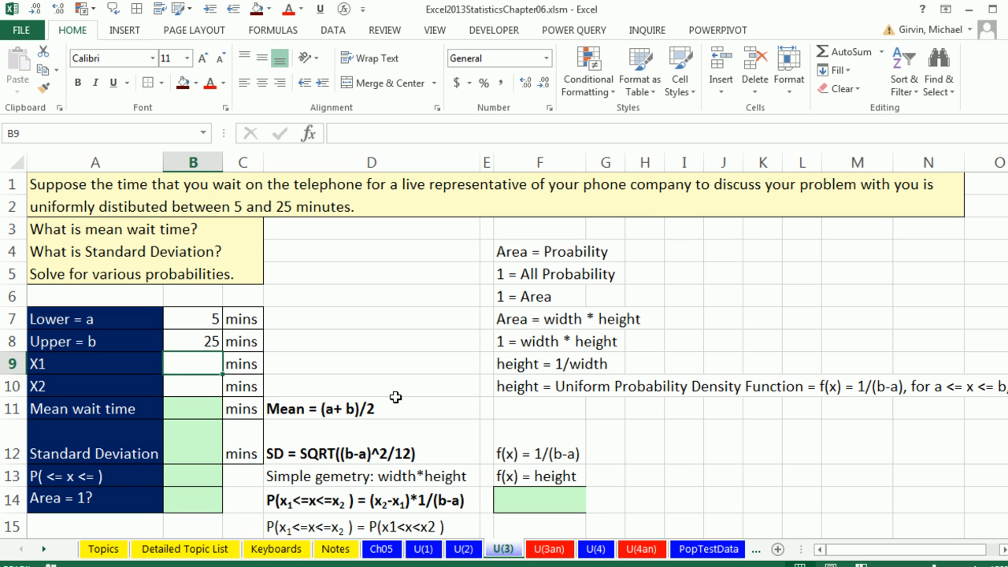
type("15")
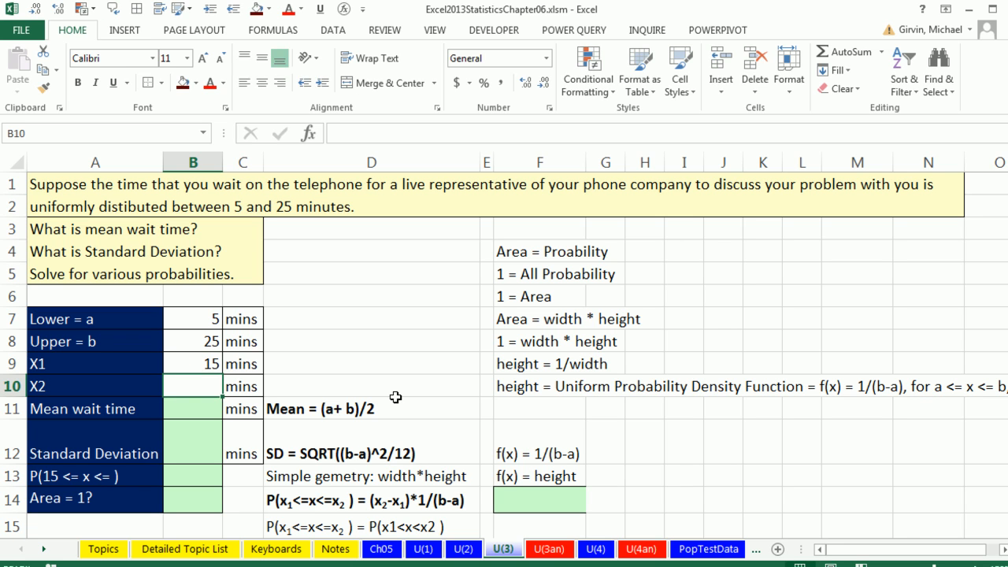
type("20")
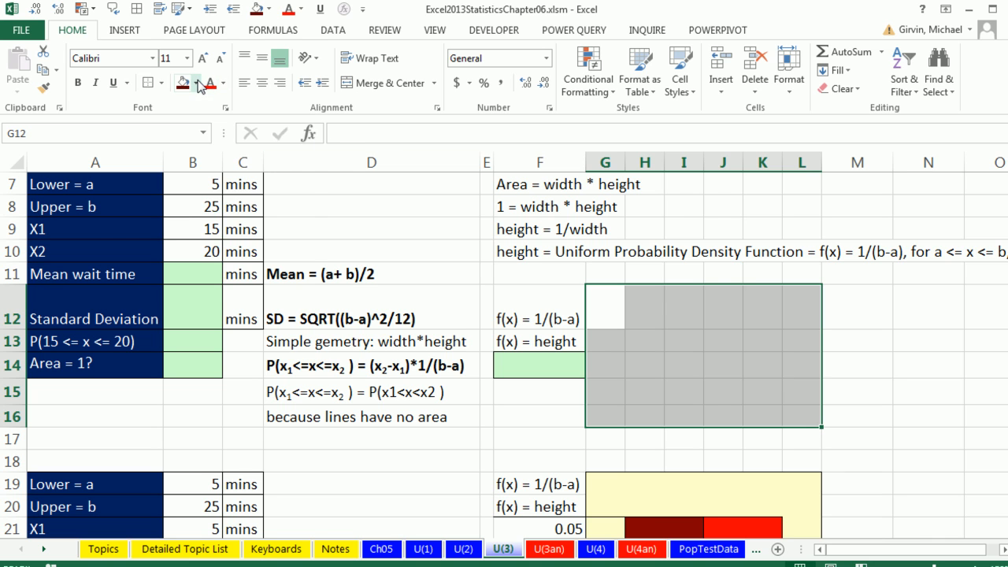
Fill G12:L16 pale yellow and give the block an outline border.
left_click(195, 82)
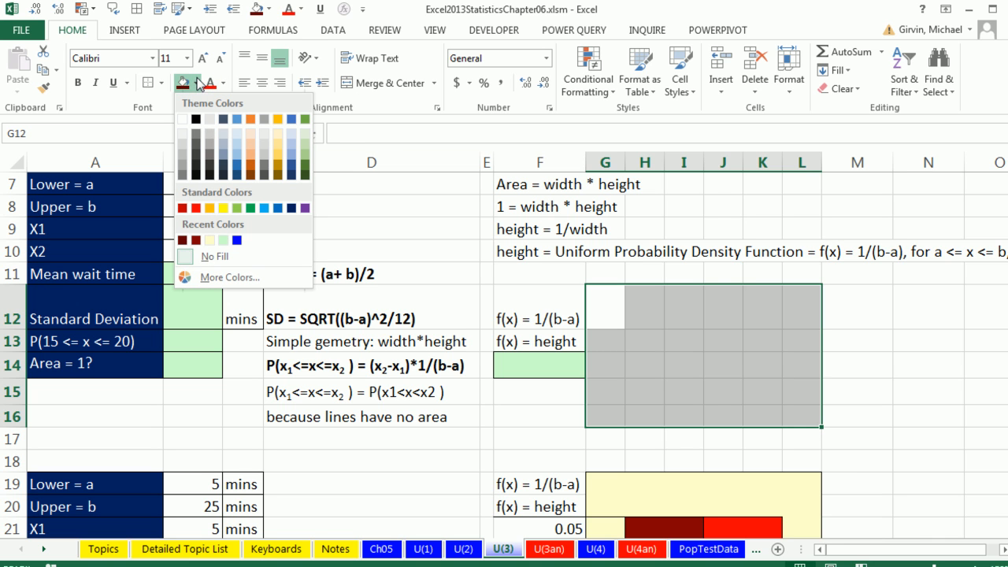
left_click(211, 240)
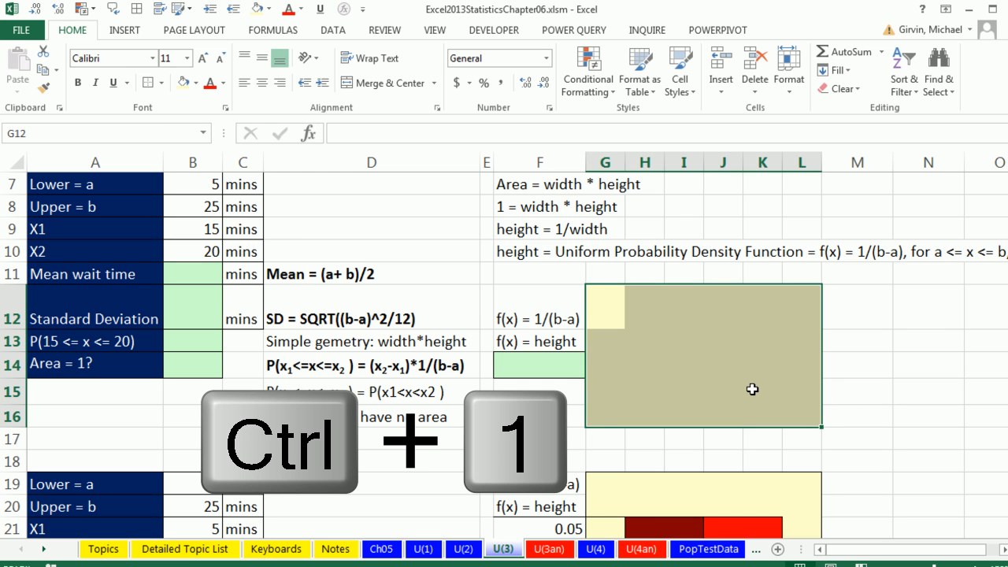
key("ctrl+1")
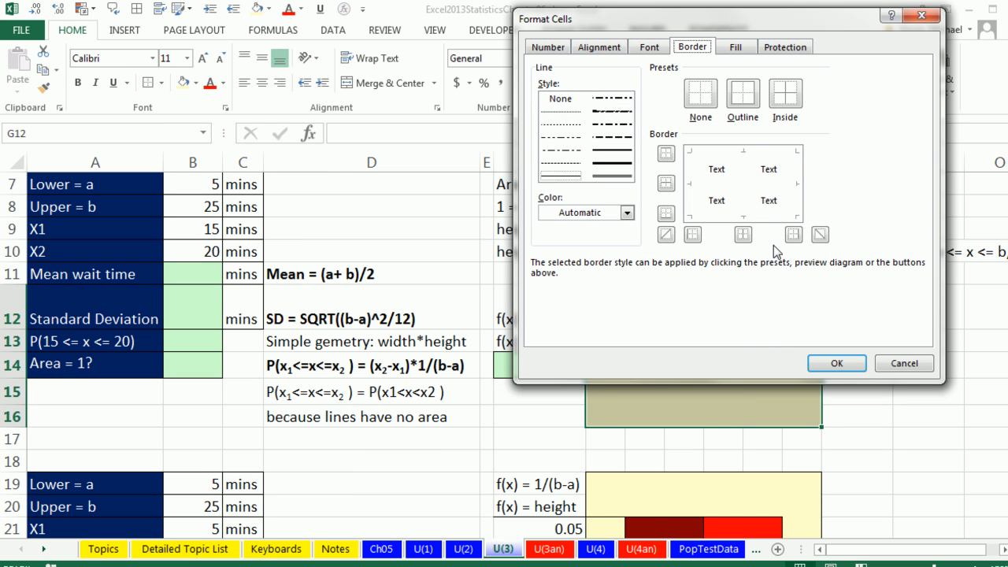
mouse_move(536, 283)
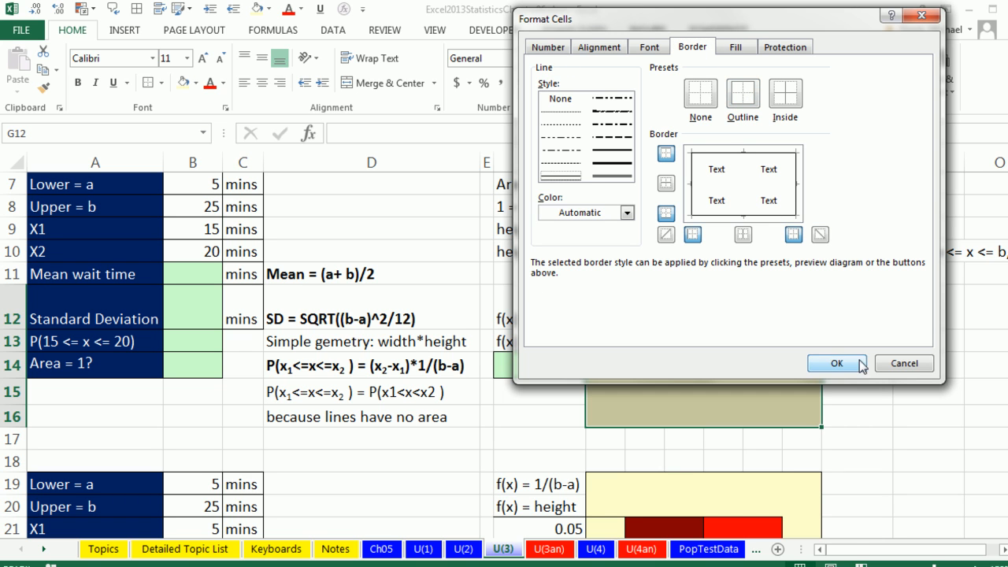
left_click(836, 362)
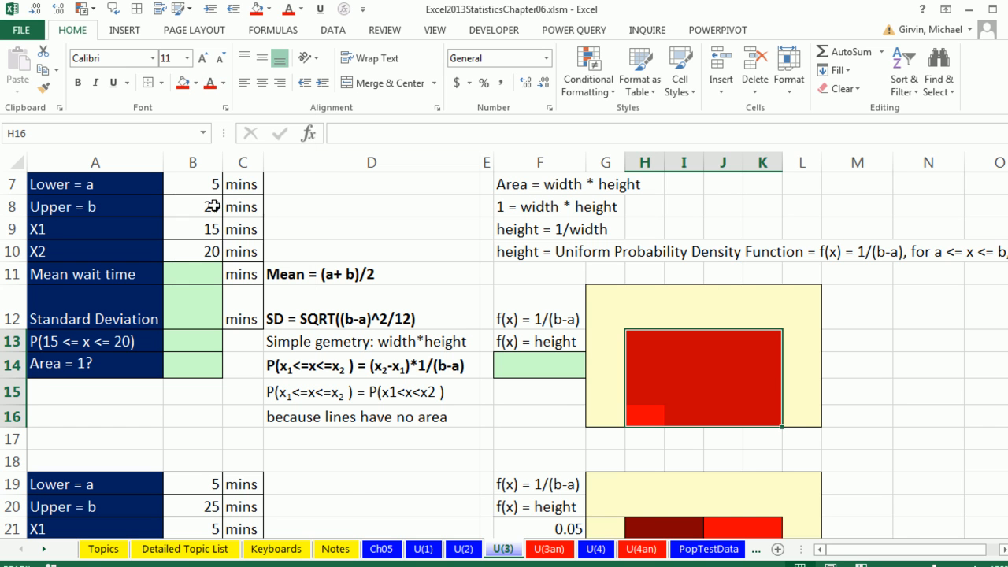
Fill the inner cells H13:K16 solid red to form the probability rectangle.
key("ctrl+1")
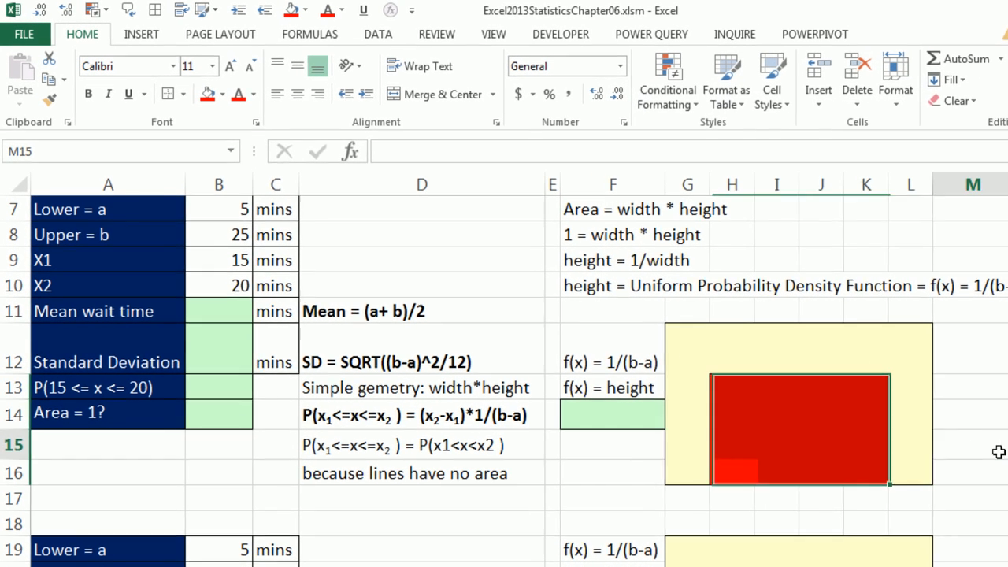
left_click(612, 416)
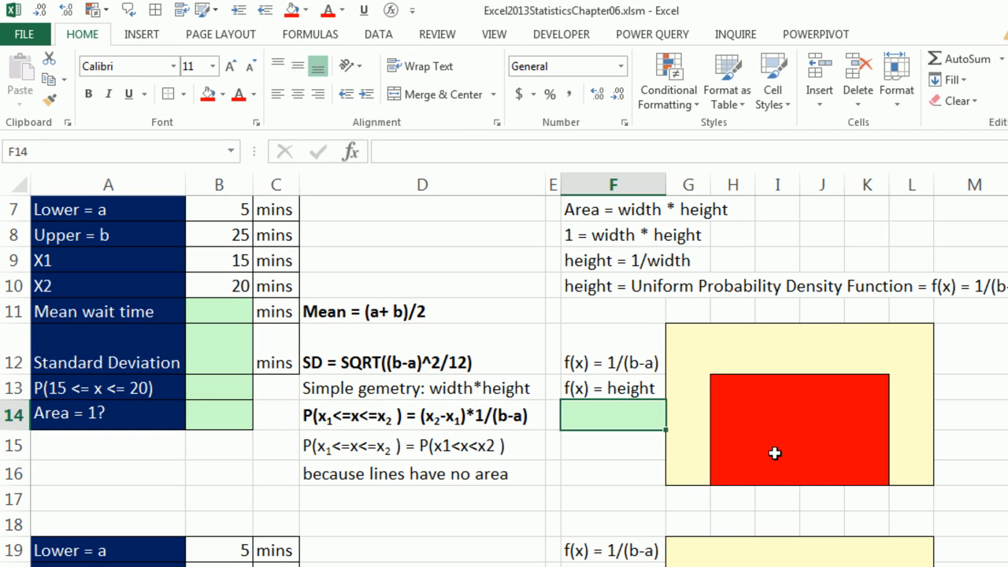
Label row 17 under the rectangle 5, 10, 15, 20, 25 using =B7, =G17+5 filled right, and =B8.
left_click(686, 497)
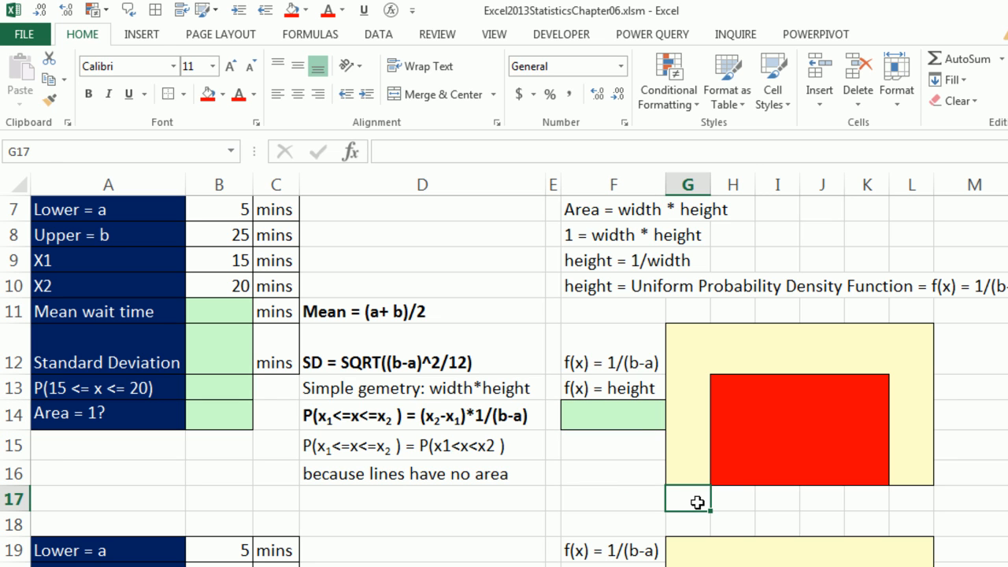
type("=")
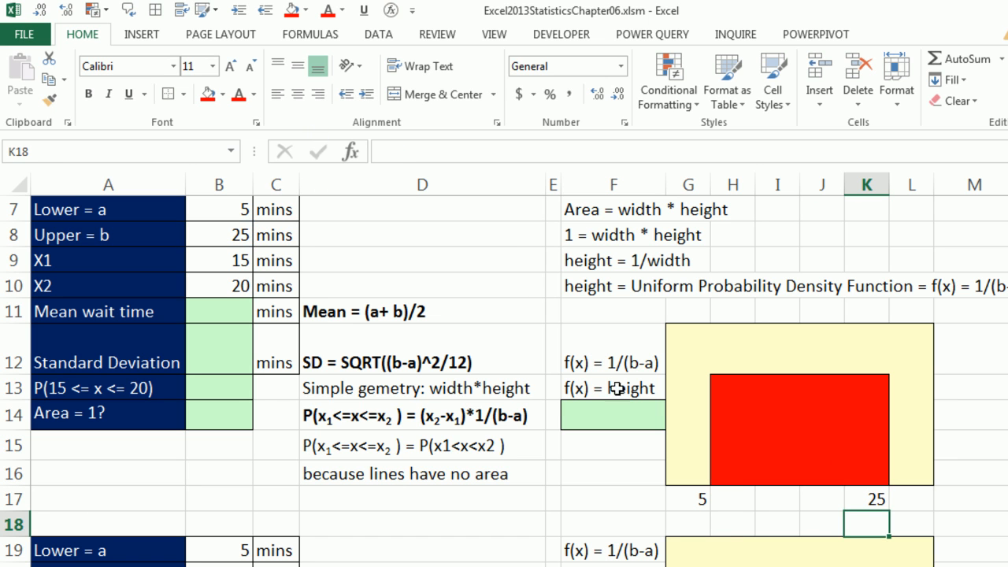
mouse_move(897, 509)
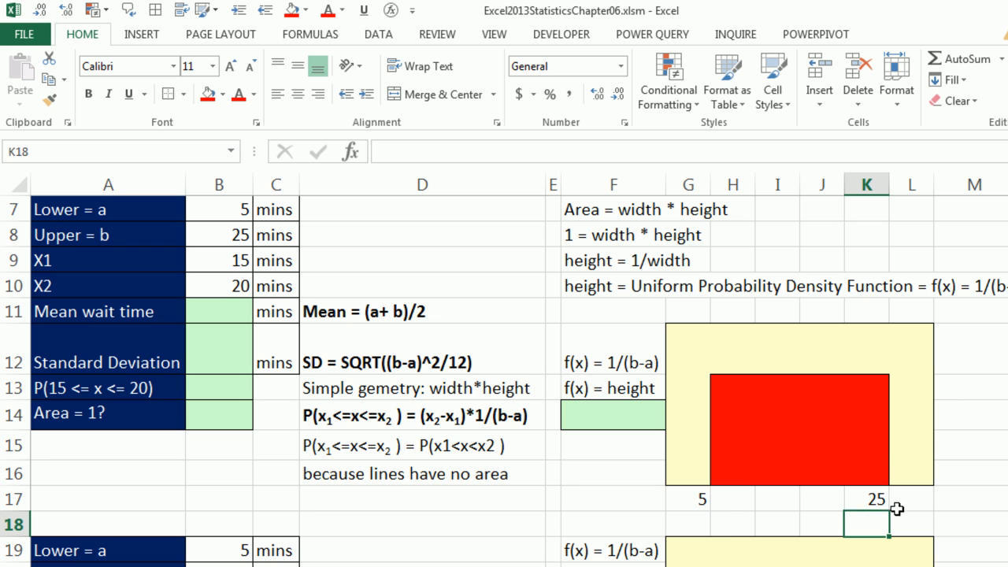
mouse_move(898, 460)
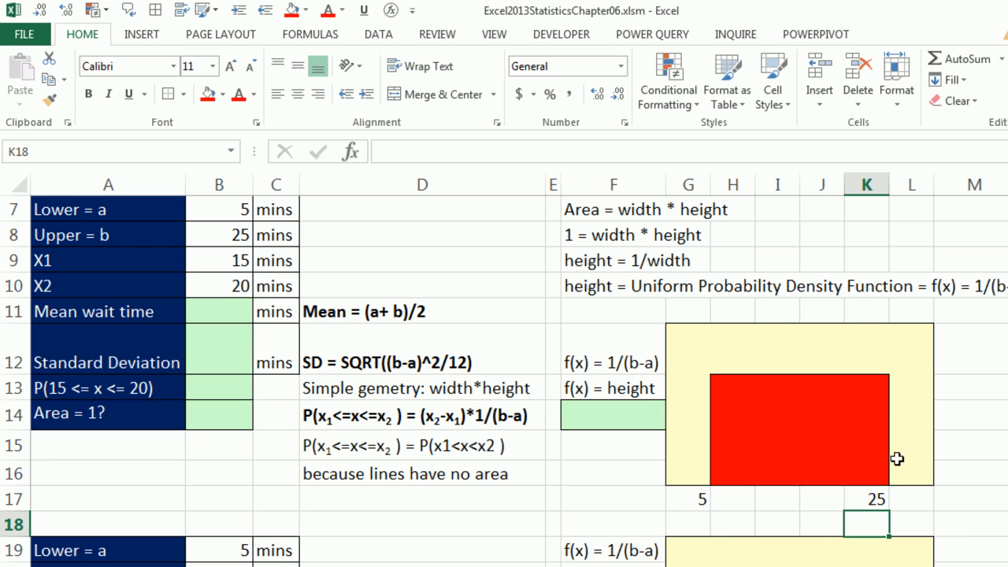
mouse_move(697, 490)
type("=G17")
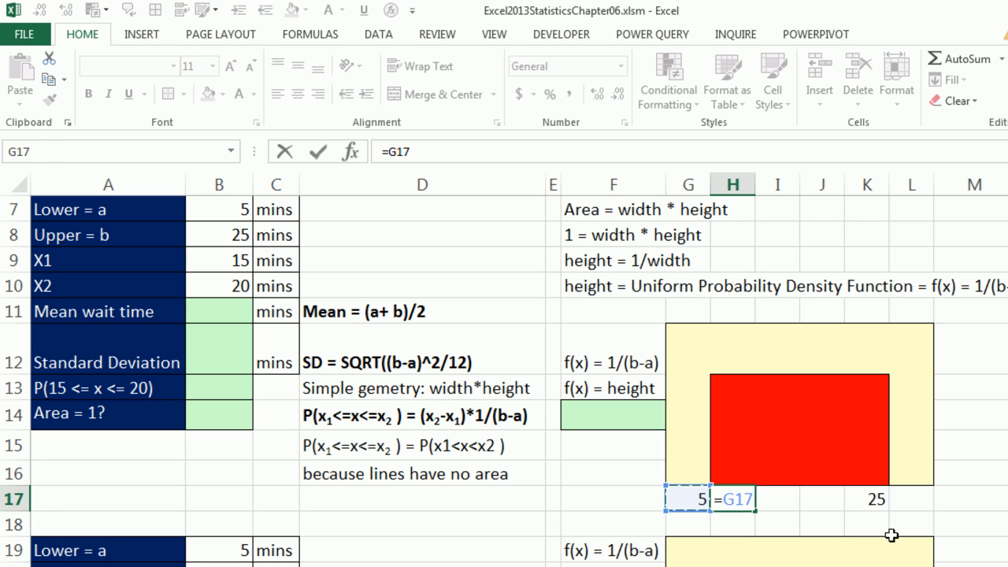
type("+5")
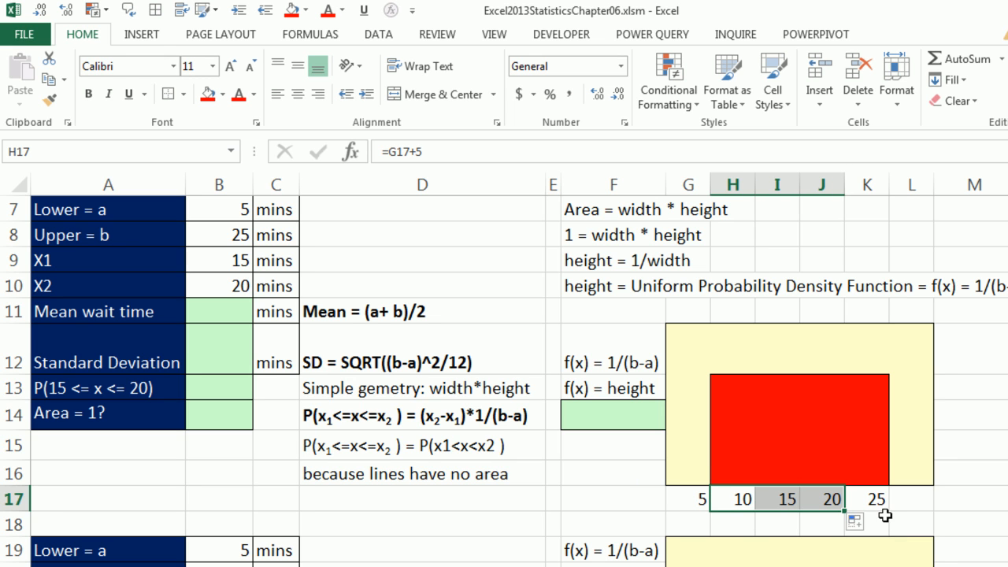
left_click(699, 498)
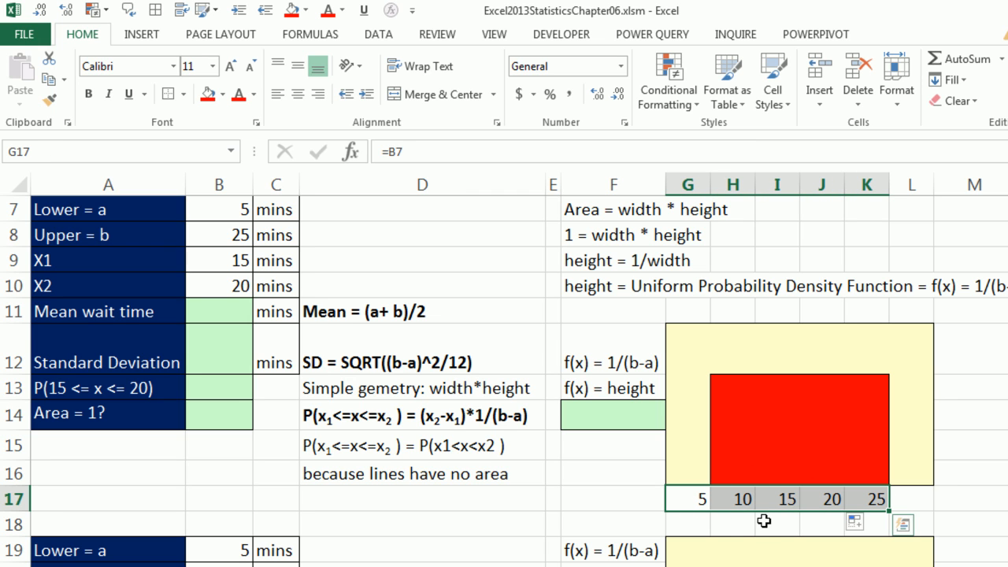
mouse_move(764, 496)
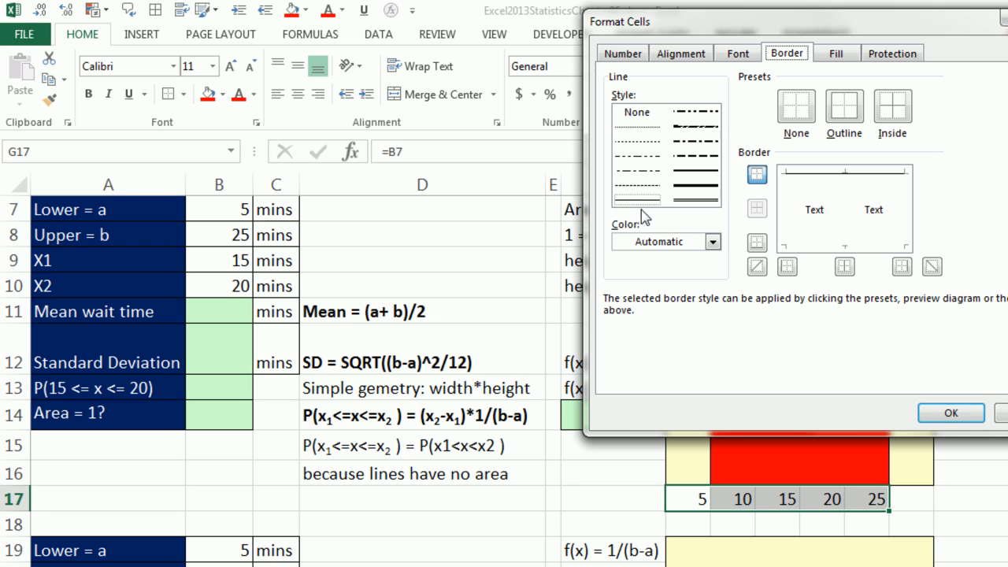
mouse_move(928, 202)
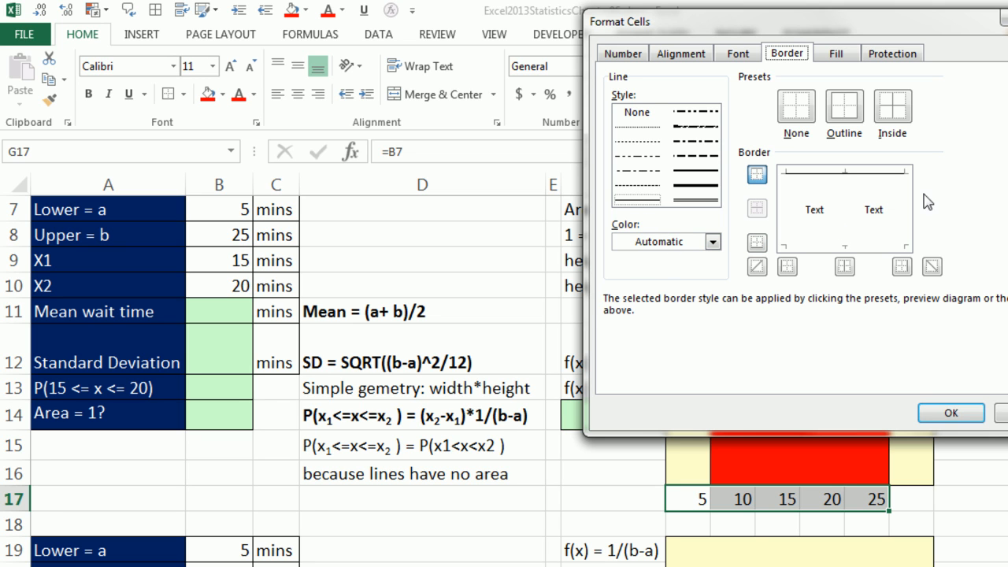
Add inside vertical borders to G17:K17 as tick marks between the axis labels.
left_click(901, 266)
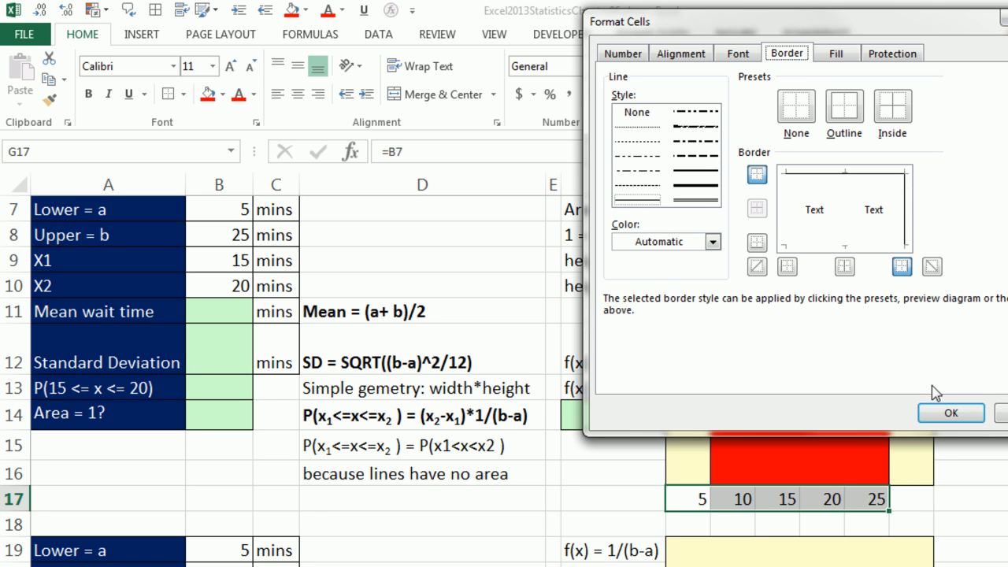
mouse_move(866, 266)
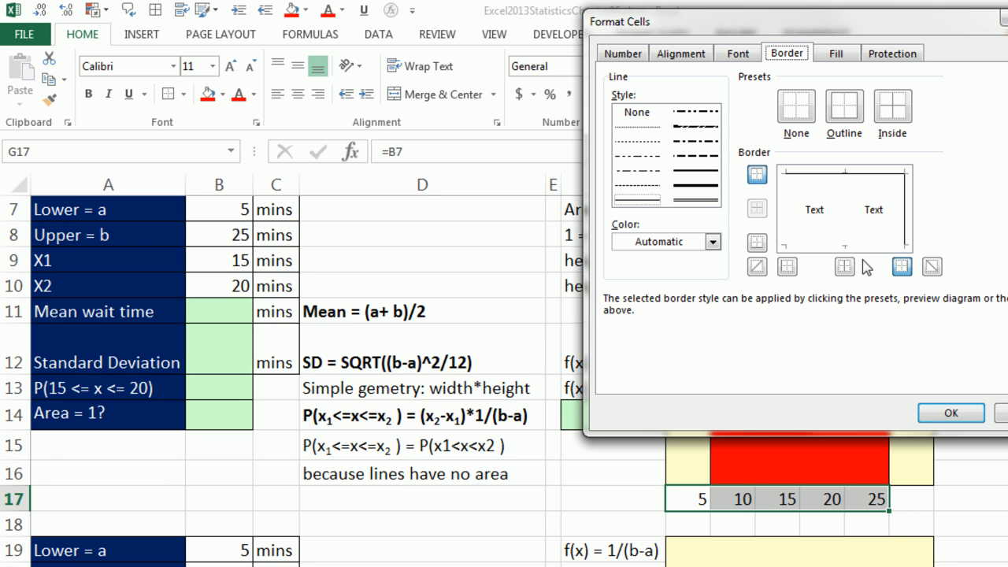
mouse_move(844, 196)
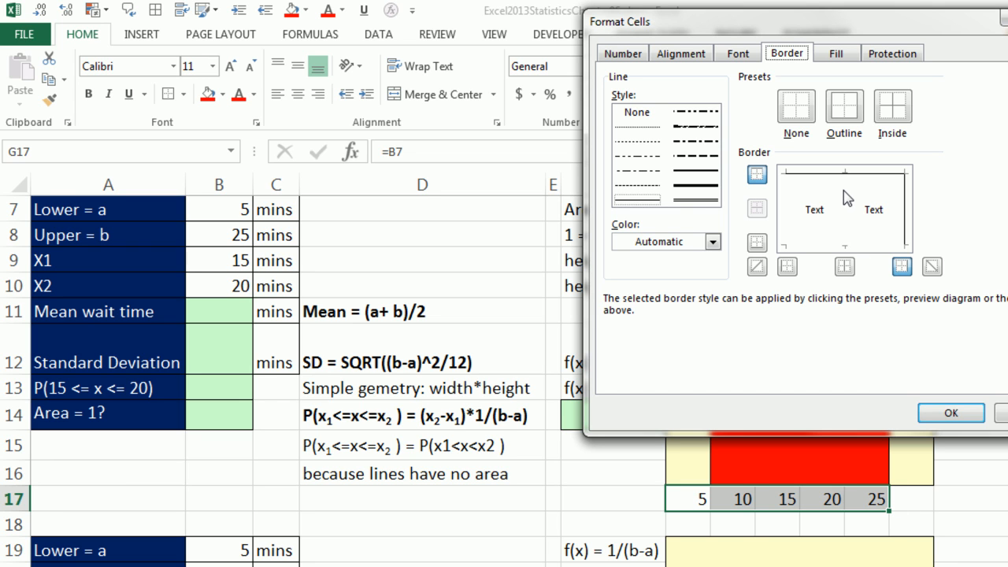
left_click(844, 266)
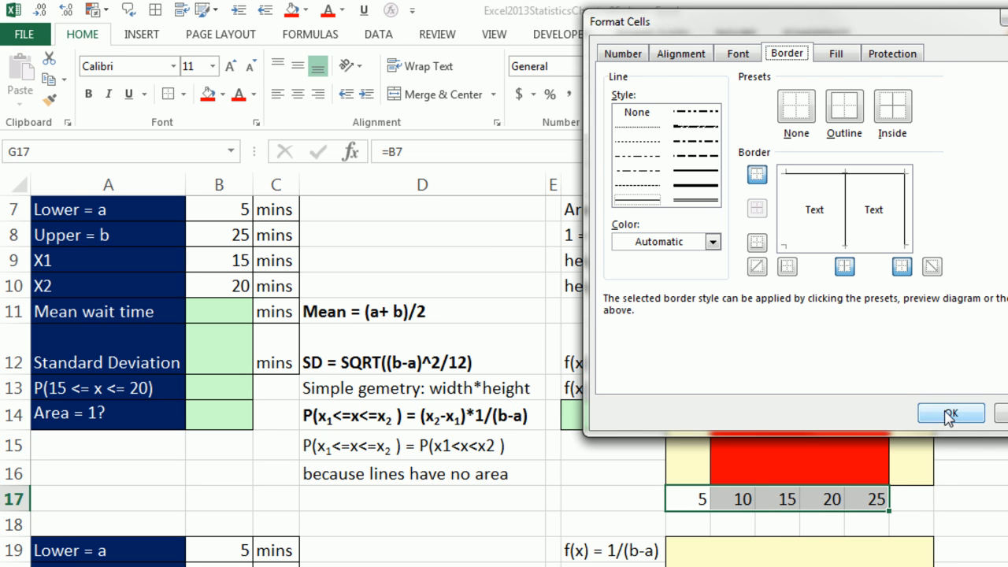
left_click(951, 413)
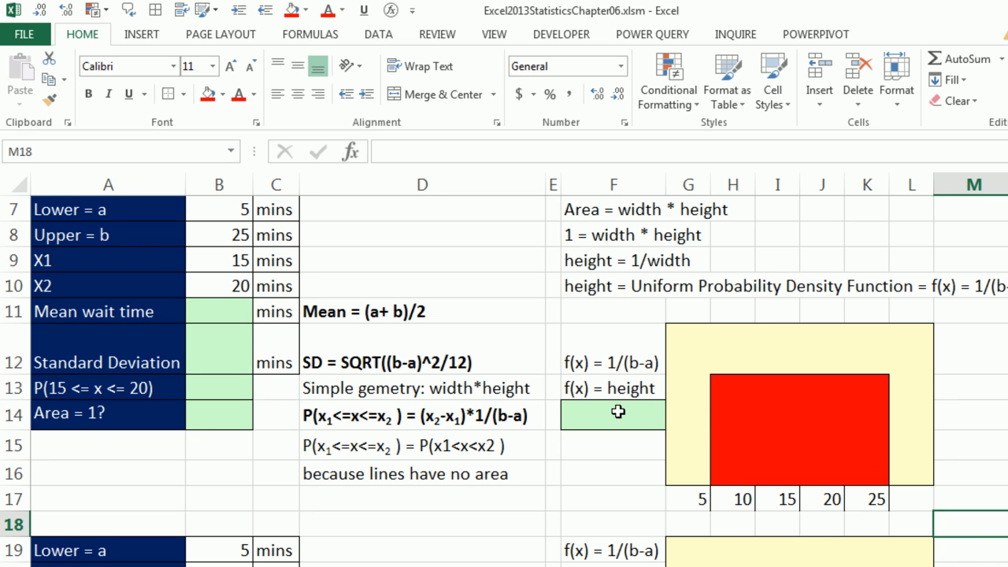
mouse_move(622, 428)
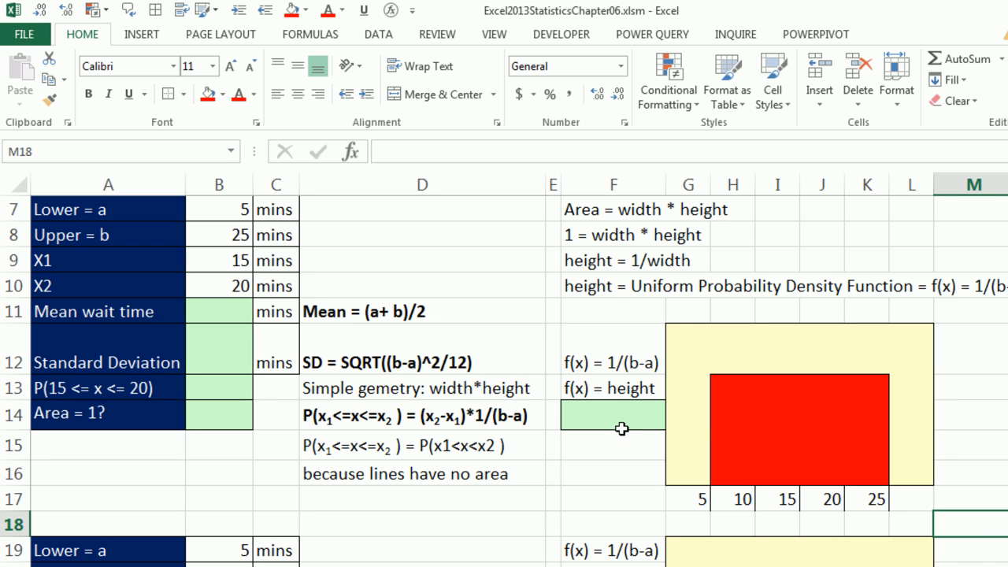
Compute the density height in F14 as =1/(K17-G17), giving 0.05.
left_click(615, 416)
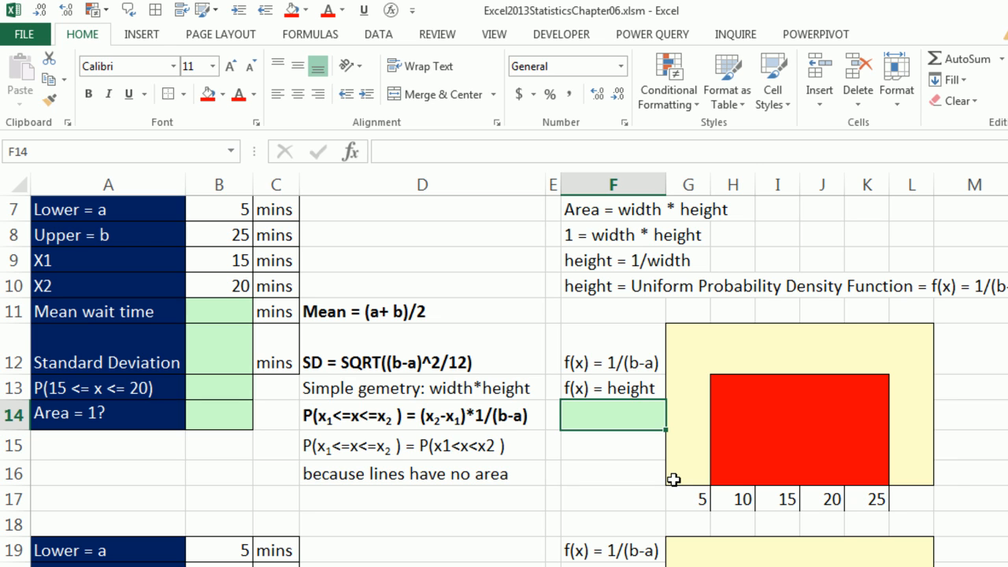
type("=1/")
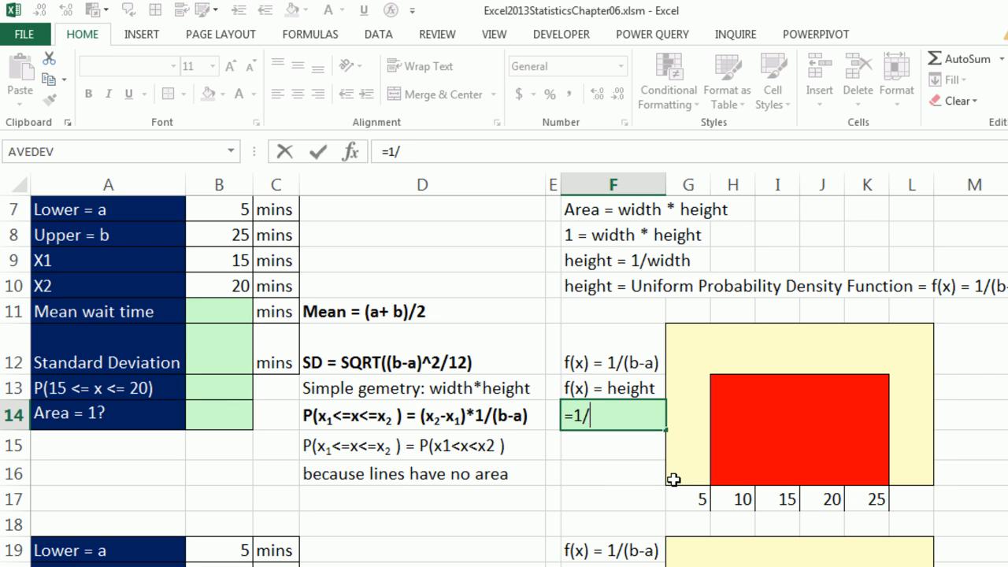
type("(")
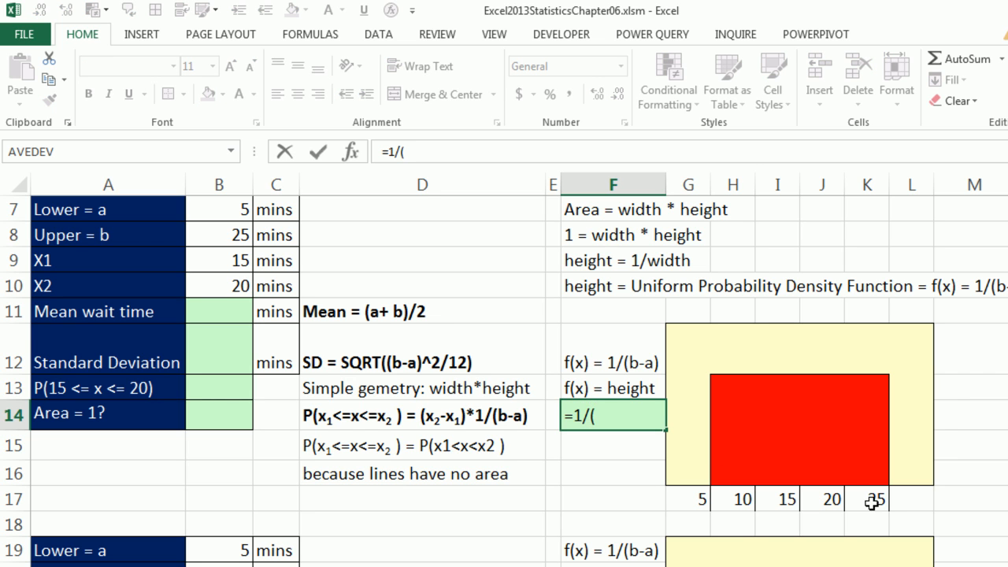
left_click(866, 498)
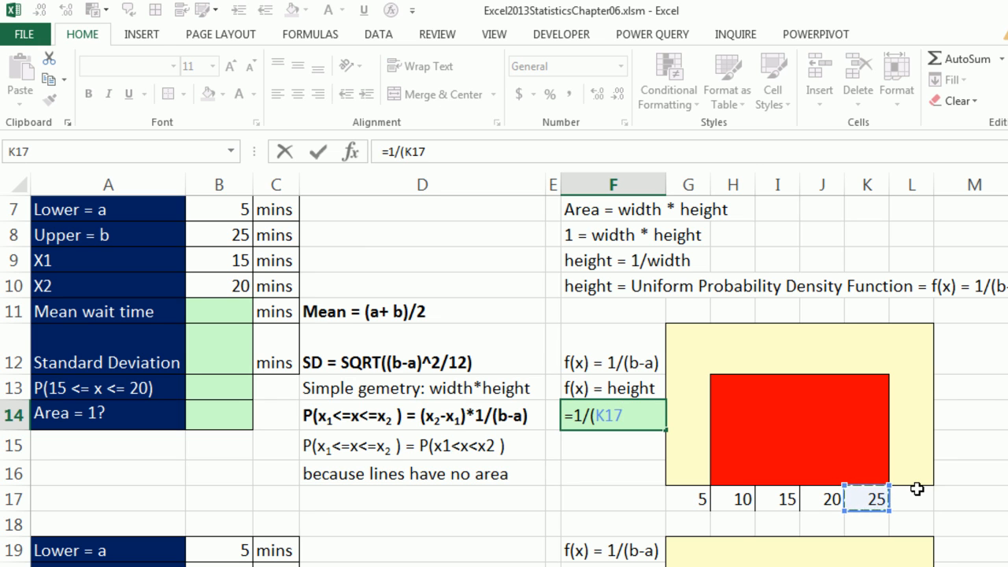
type("-")
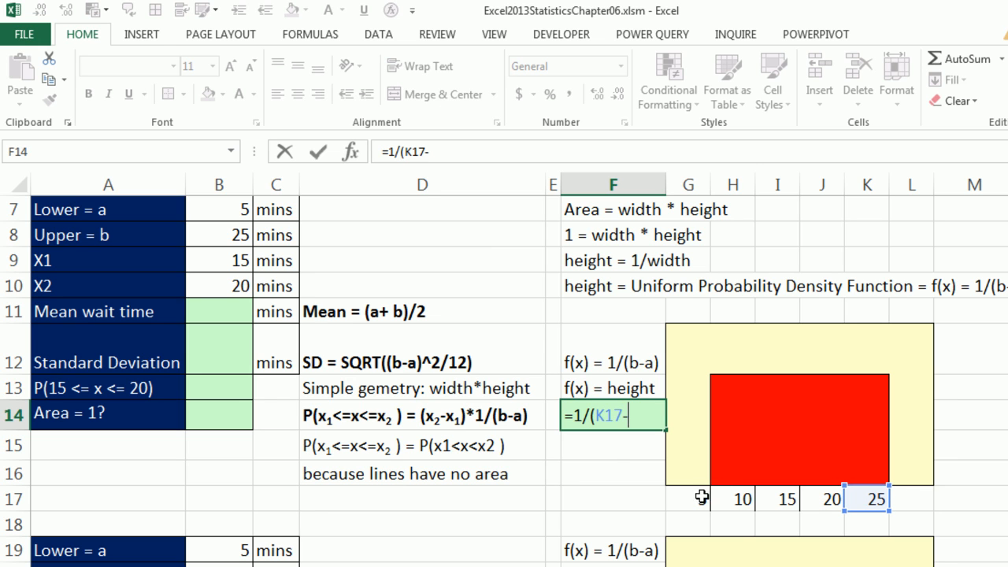
left_click(687, 498)
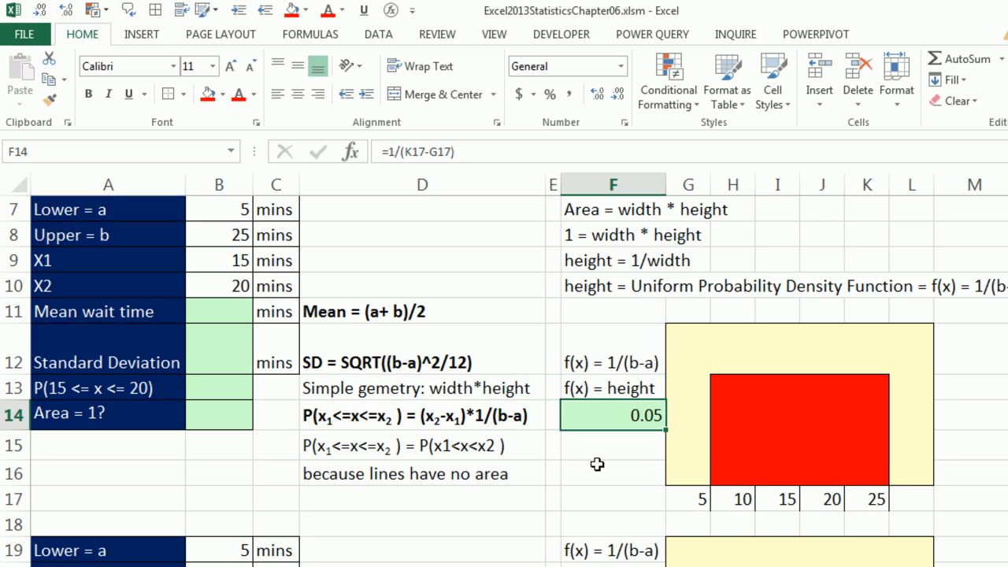
mouse_move(805, 450)
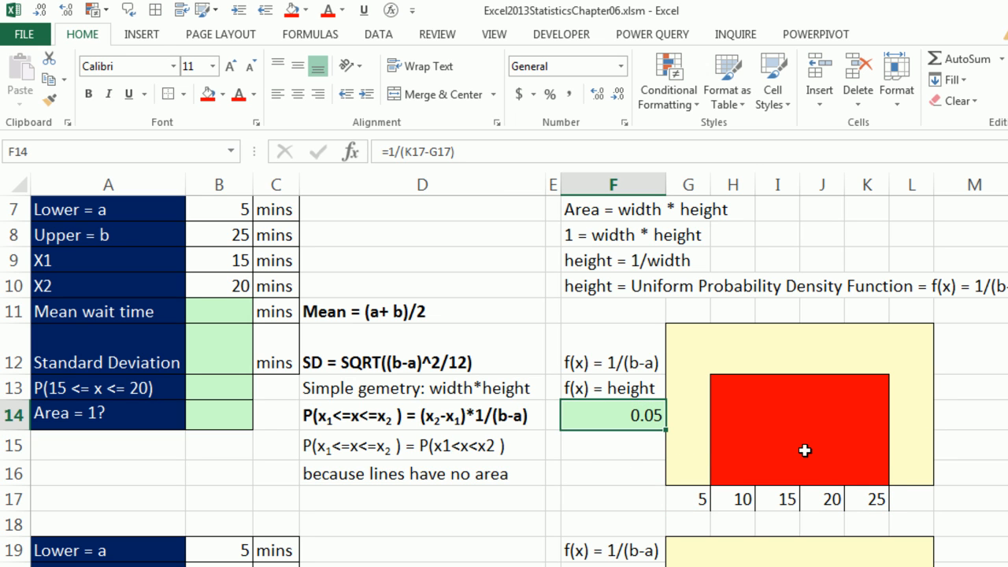
mouse_move(803, 504)
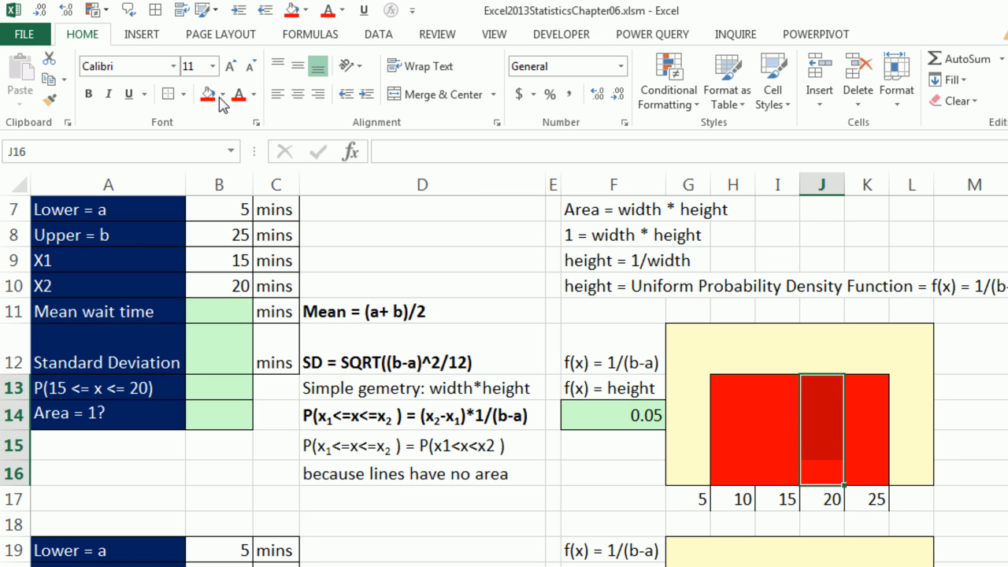
Shade J14:J16 a custom dark red with an outline border to mark P(15 ≤ x ≤ 20).
left_click(224, 95)
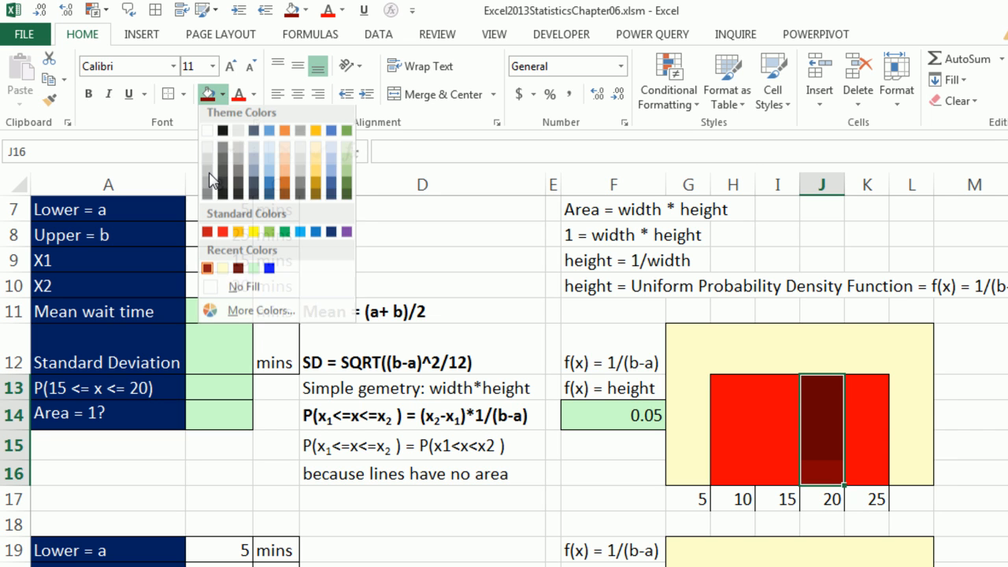
left_click(258, 310)
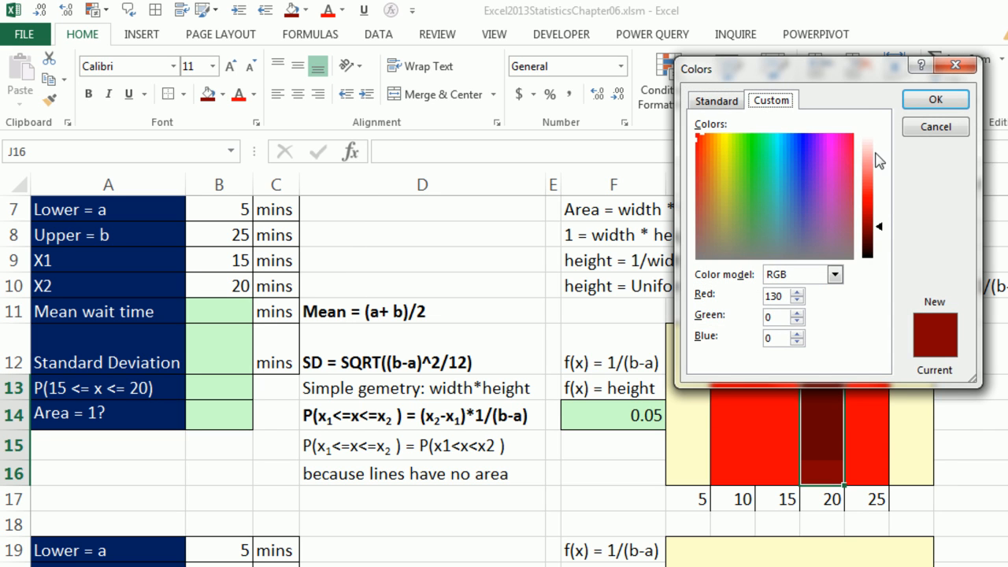
left_click_drag(870, 161, 869, 233)
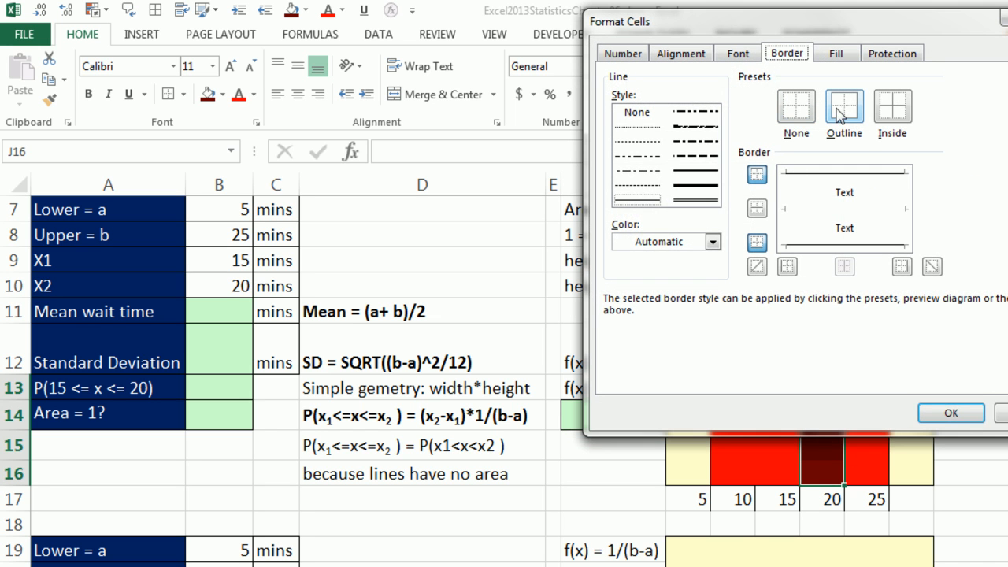
left_click(951, 413)
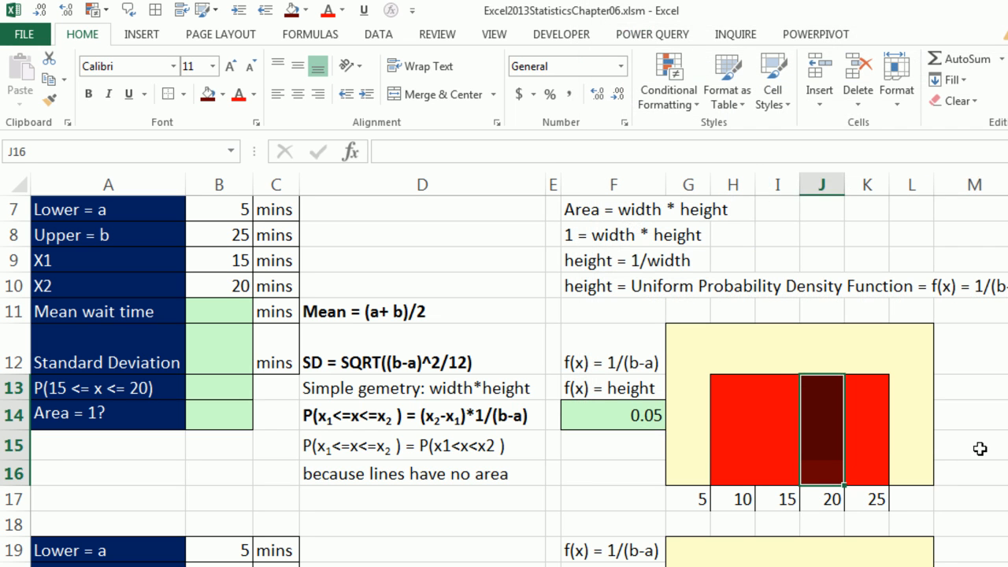
left_click(974, 444)
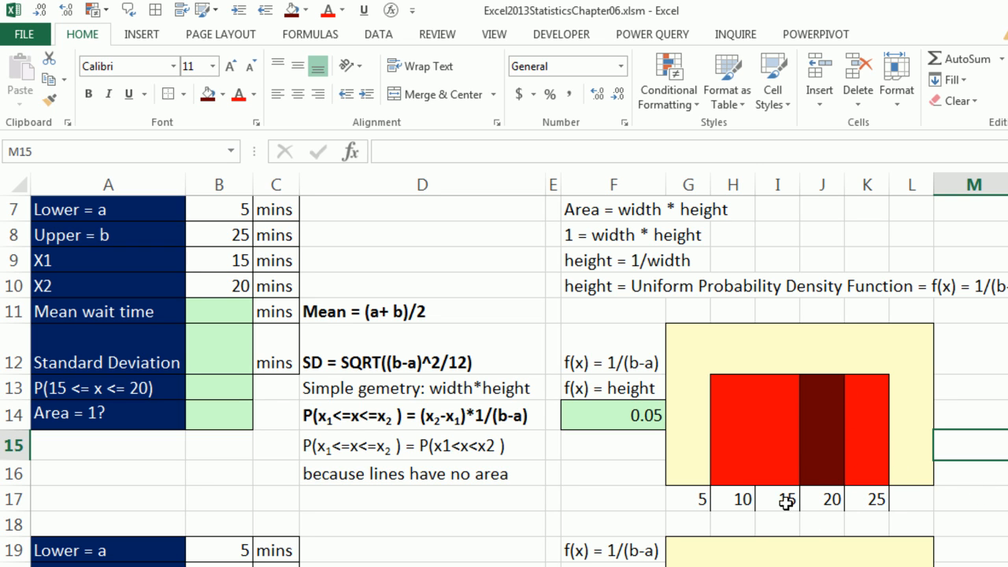
mouse_move(470, 335)
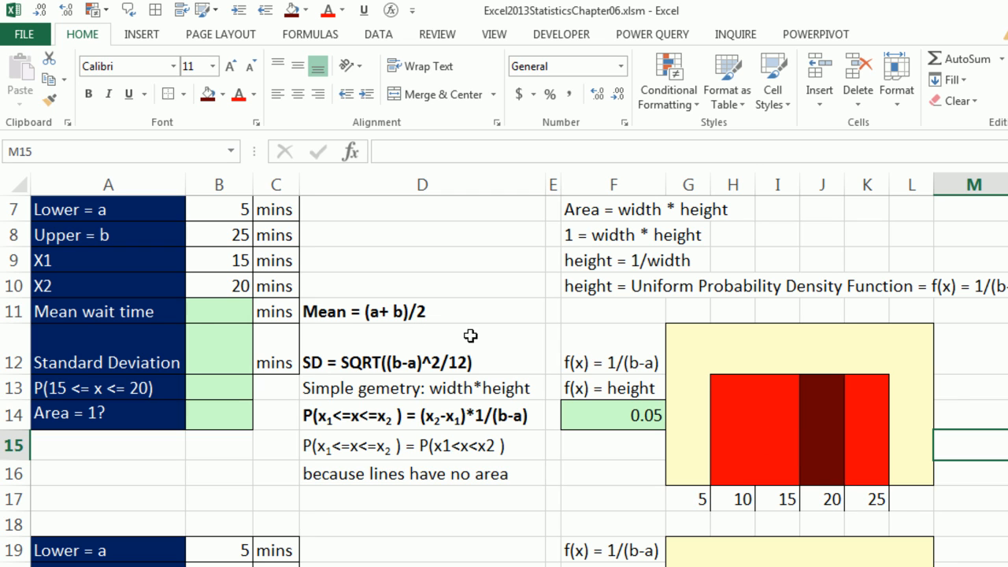
Compute the mean wait time in B11 with =AVERAGE(B7:B8), giving 15 minutes.
left_click(217, 312)
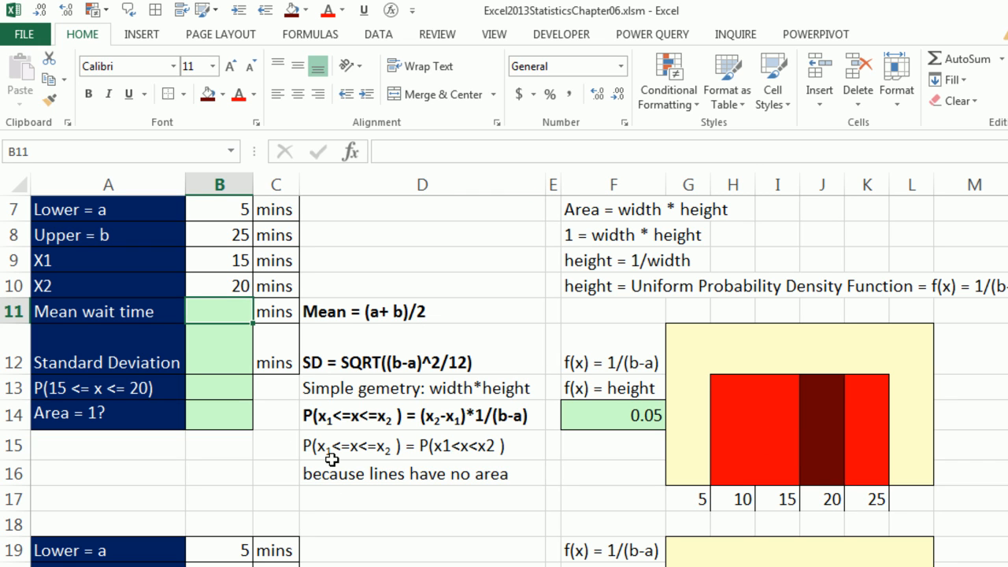
mouse_move(391, 271)
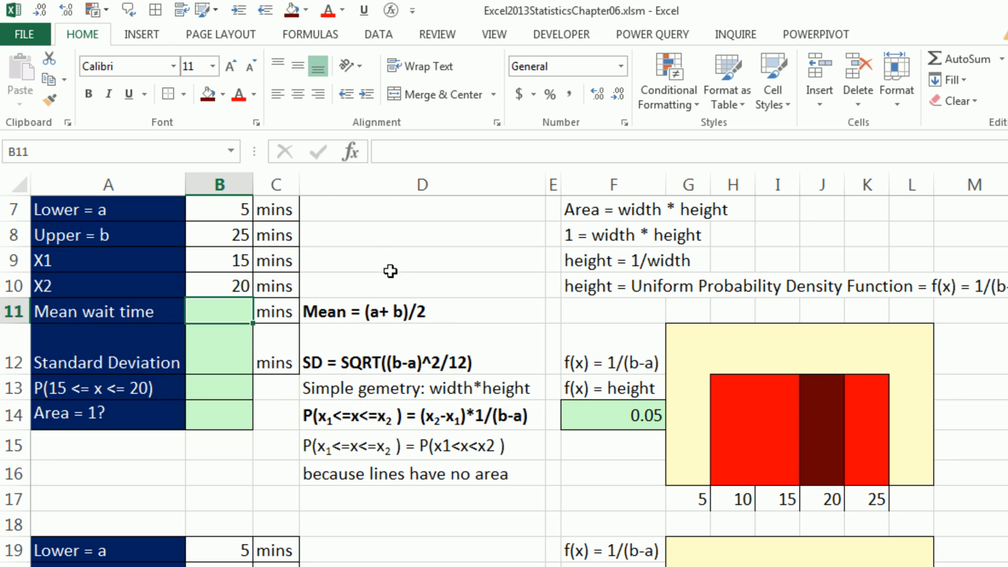
mouse_move(303, 326)
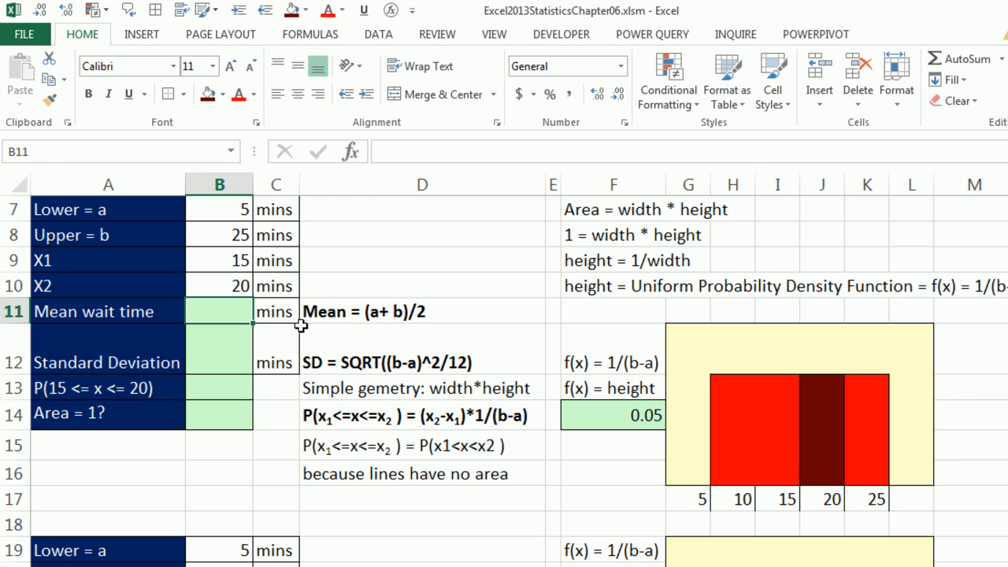
type("=aver")
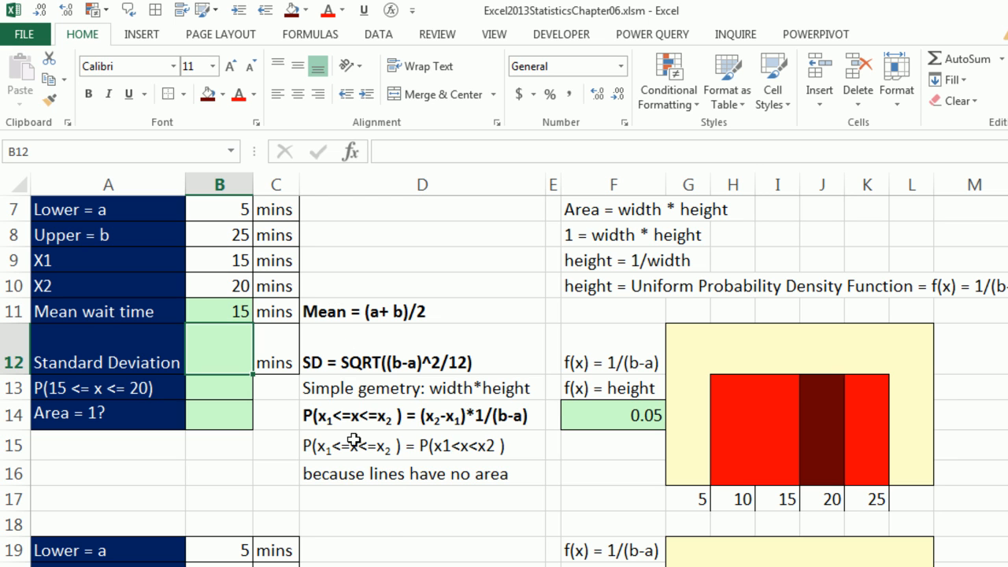
Compute the standard deviation in B12 with =SQRT((B8-B7)^2/12), giving 5.7735.
type("=")
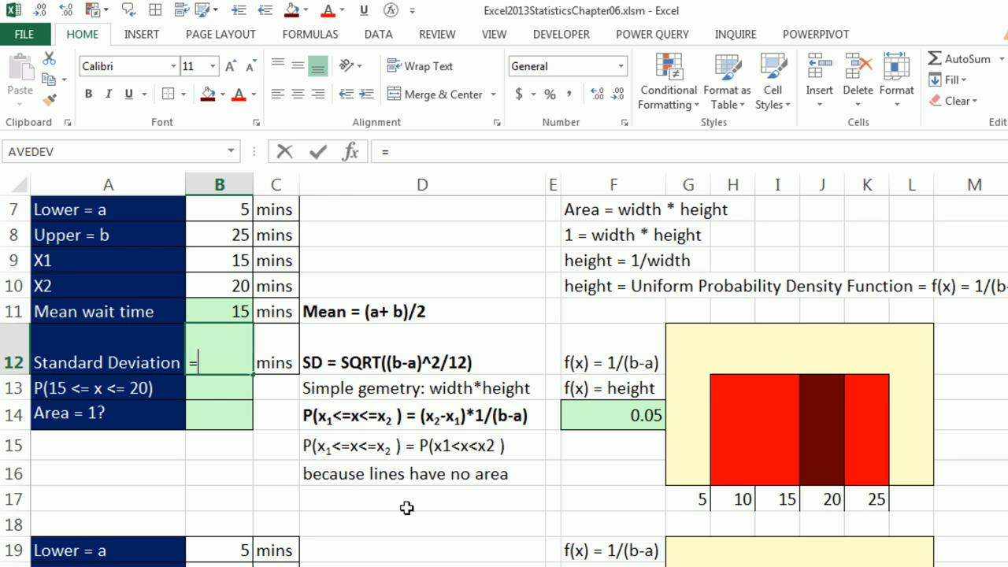
type("=SQRT(")
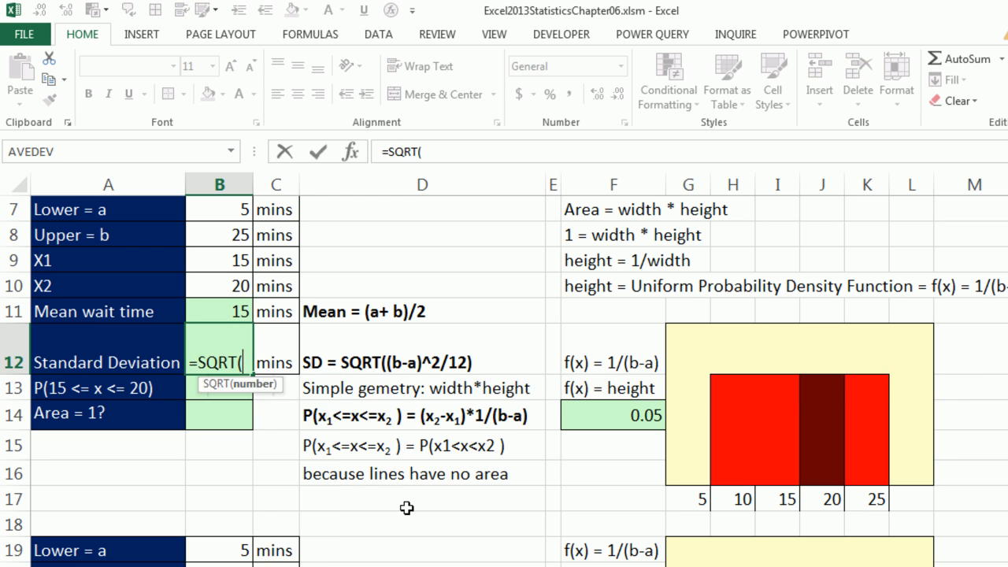
type("(")
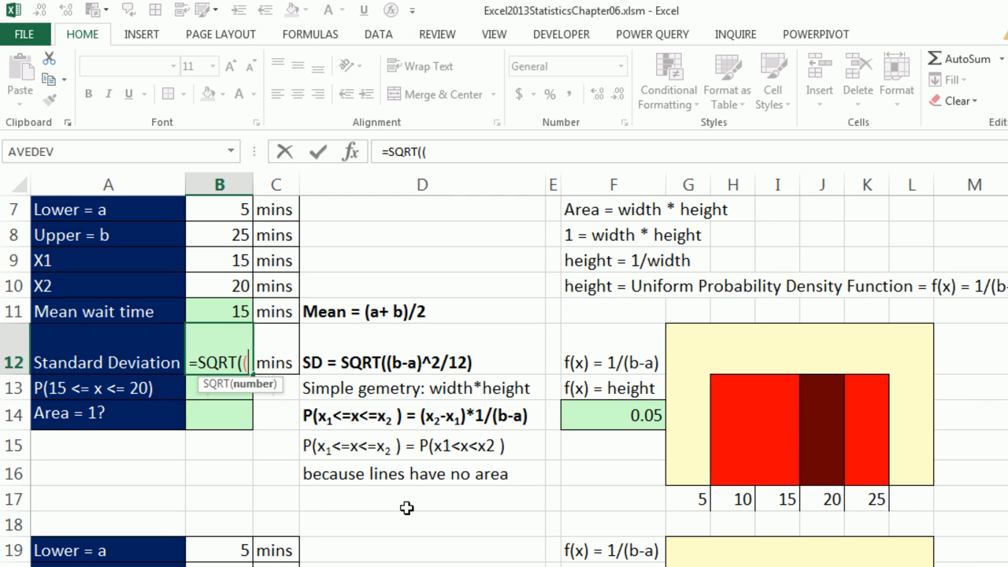
mouse_move(230, 233)
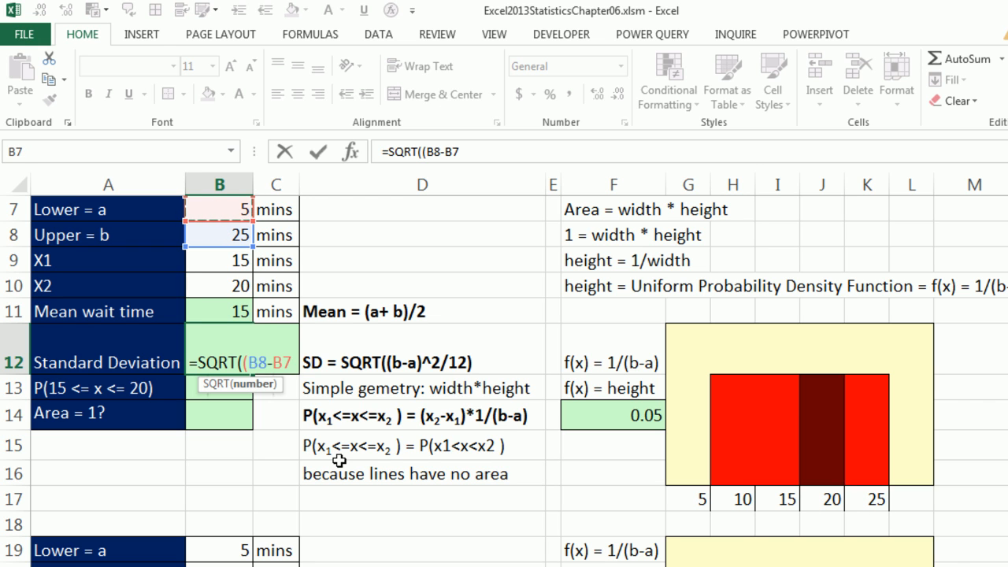
type(")^2")
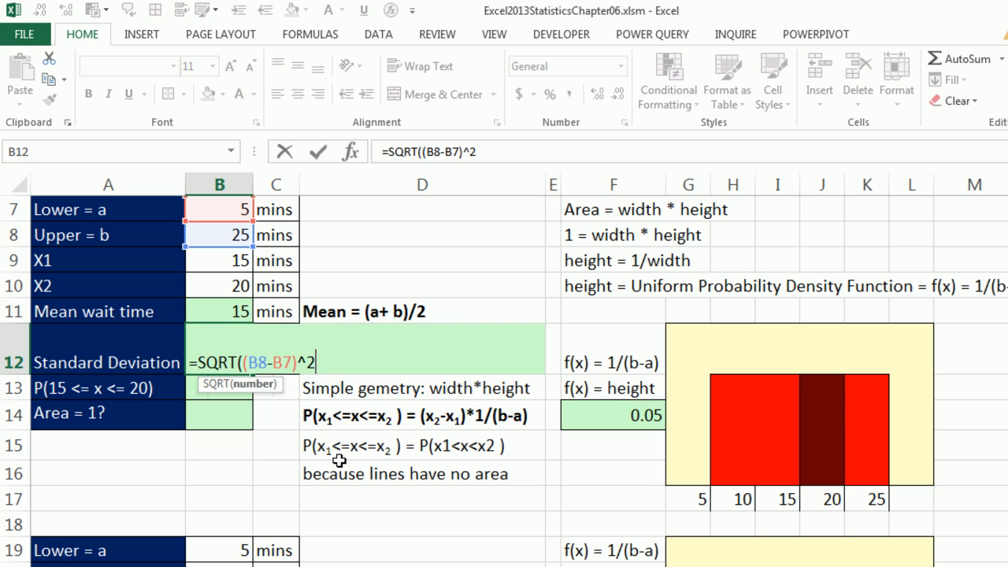
type("/12")
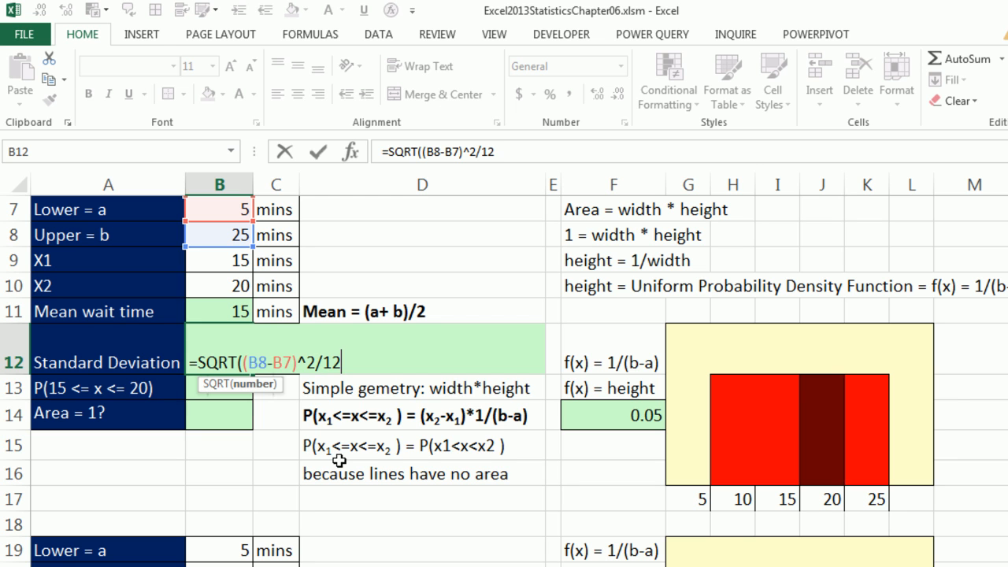
key("Enter")
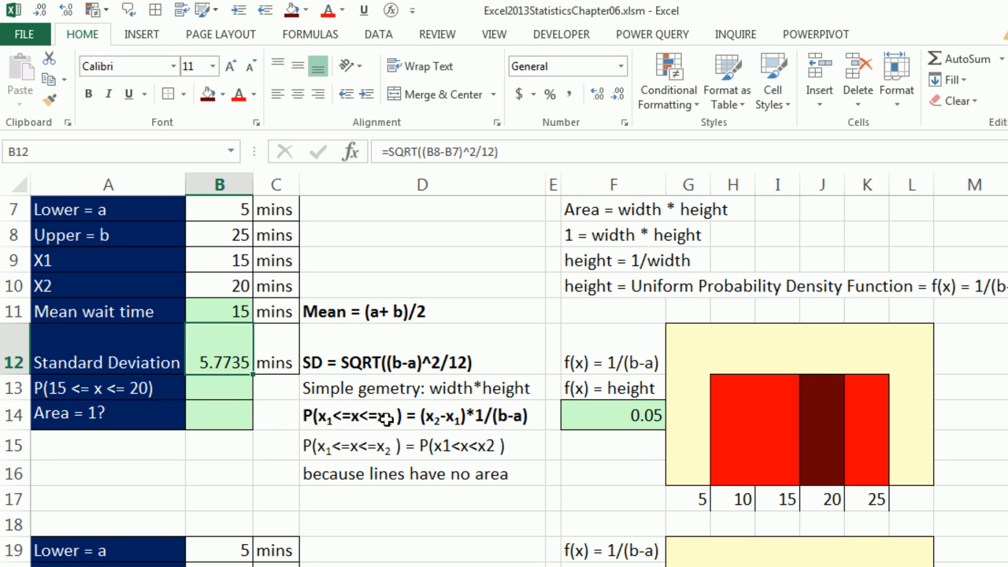
mouse_move(167, 277)
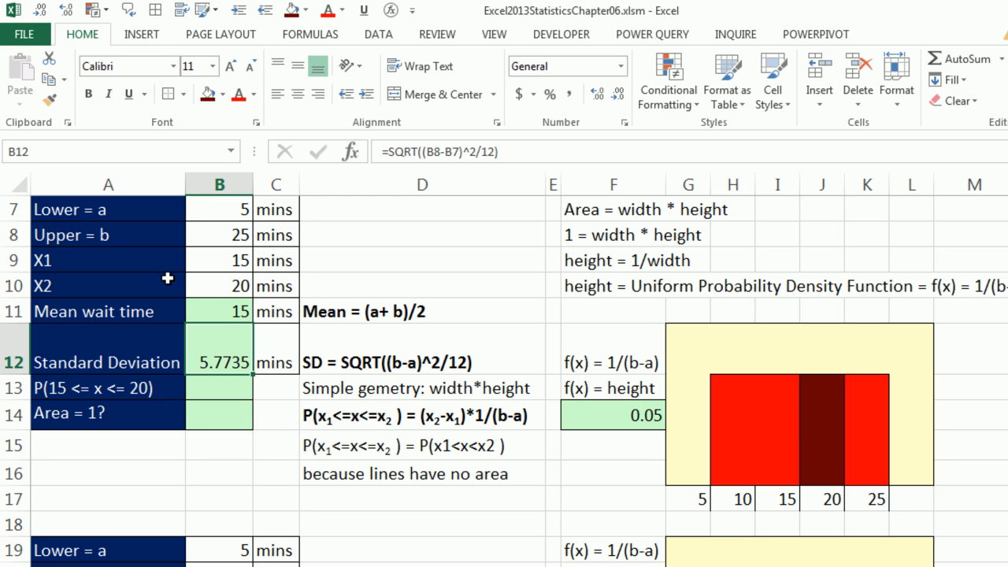
mouse_move(284, 345)
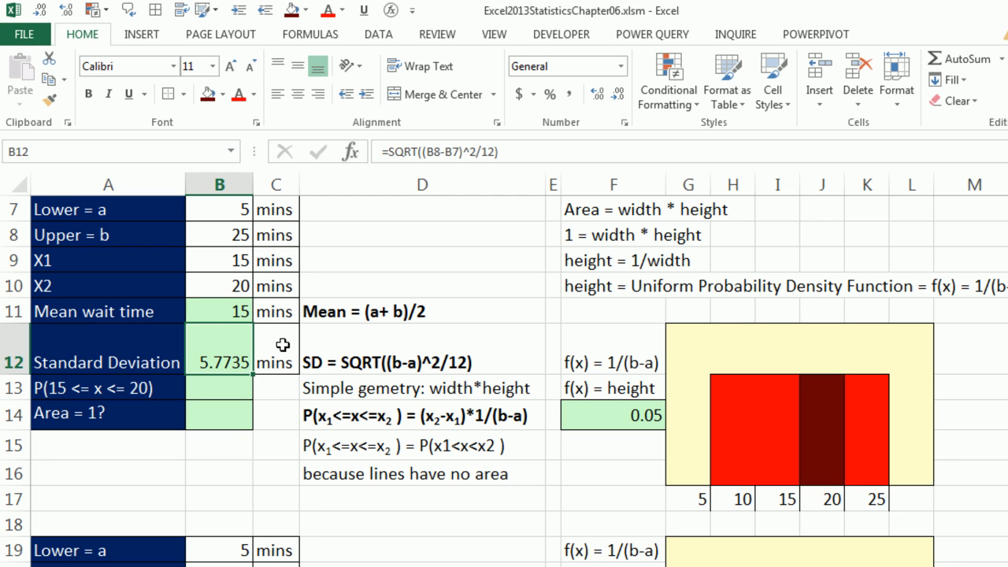
mouse_move(260, 337)
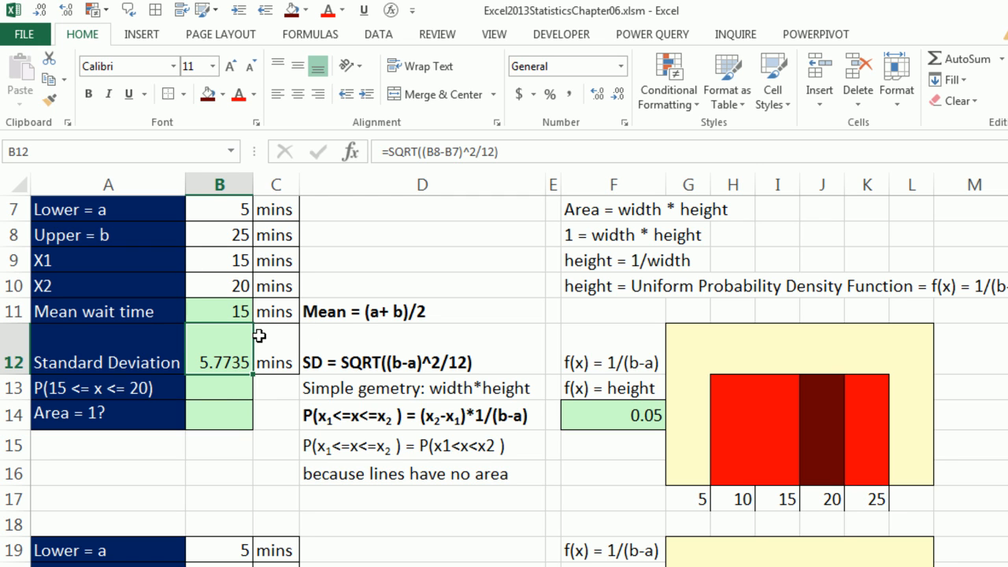
left_click(219, 388)
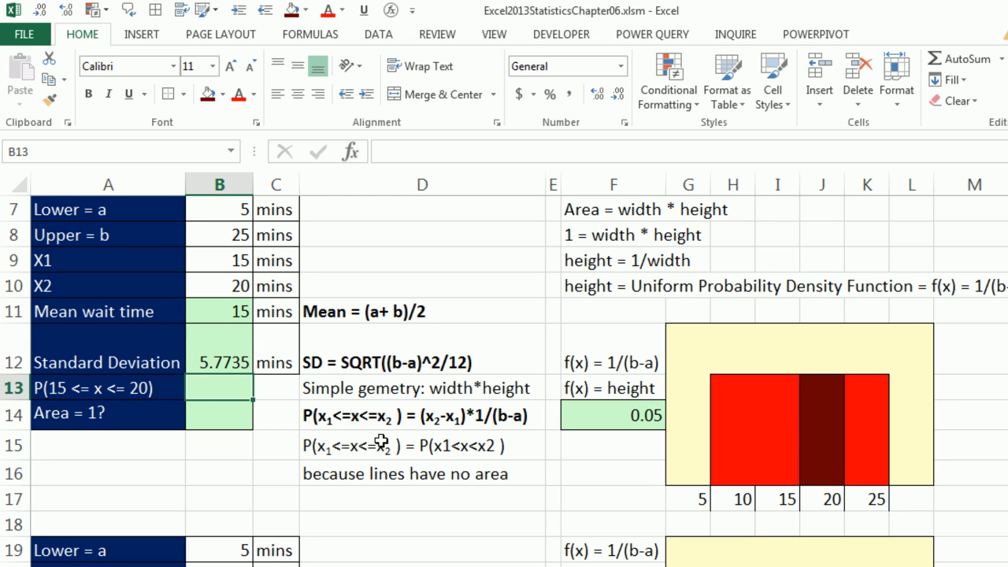
mouse_move(252, 400)
type("=F14")
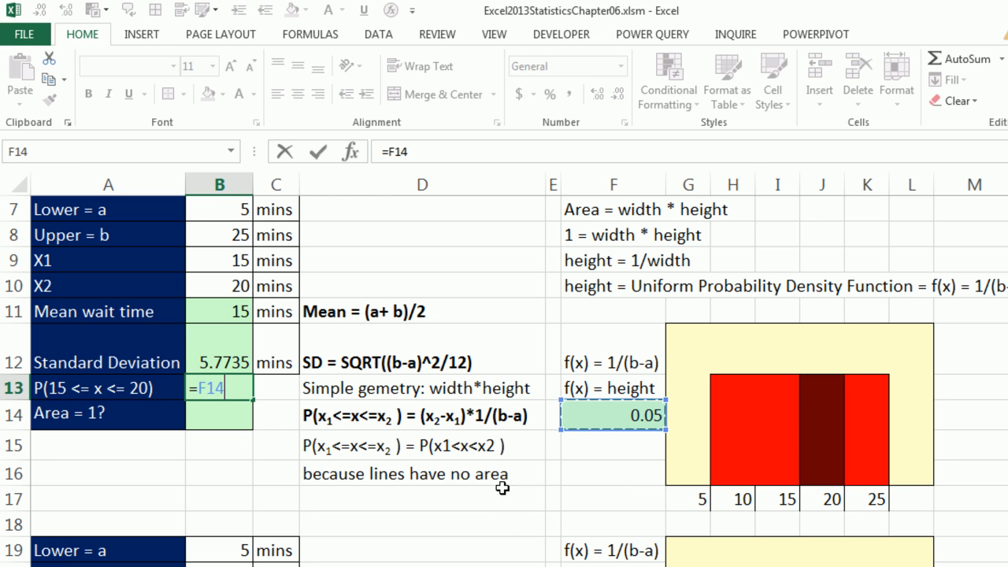
Multiply the 0.05 height by the width 20 minus 15 to get P(15 ≤ x ≤ 20) = 0.25.
type("*(")
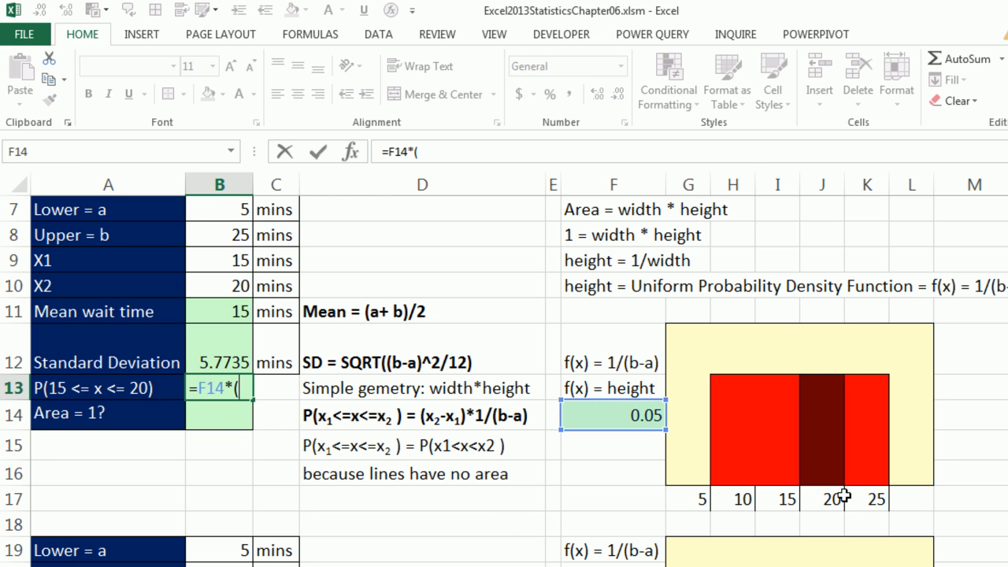
left_click(822, 498)
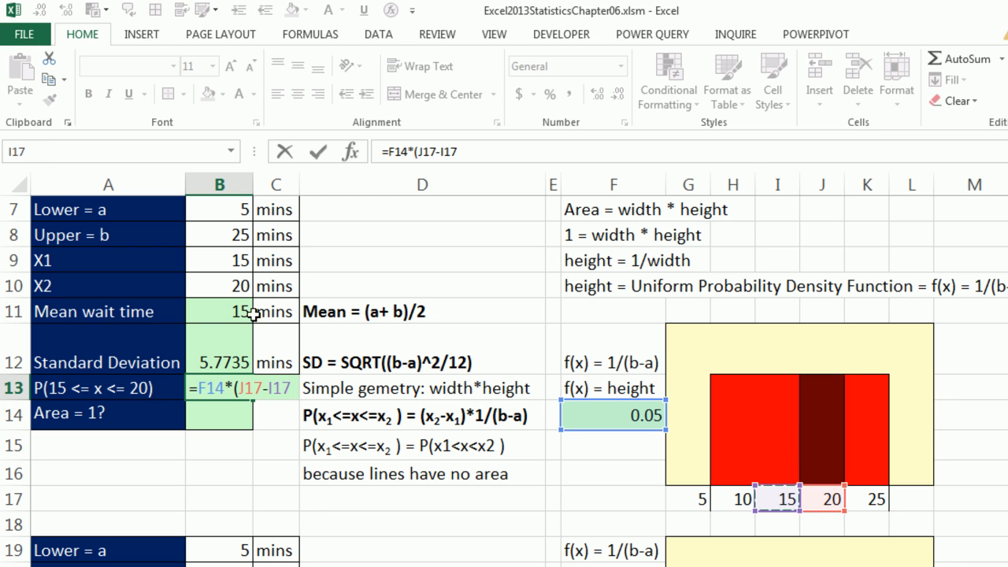
mouse_move(288, 431)
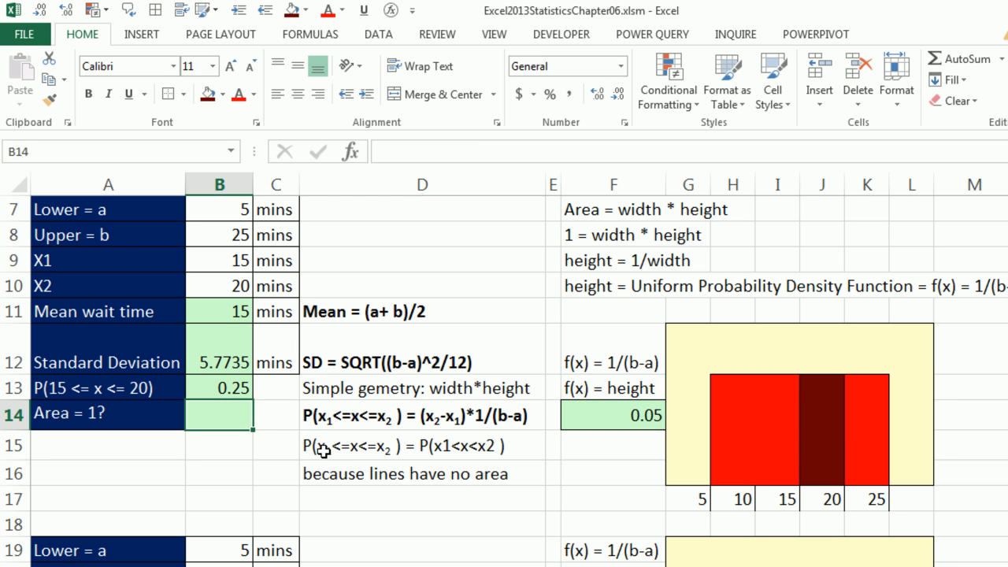
mouse_move(328, 447)
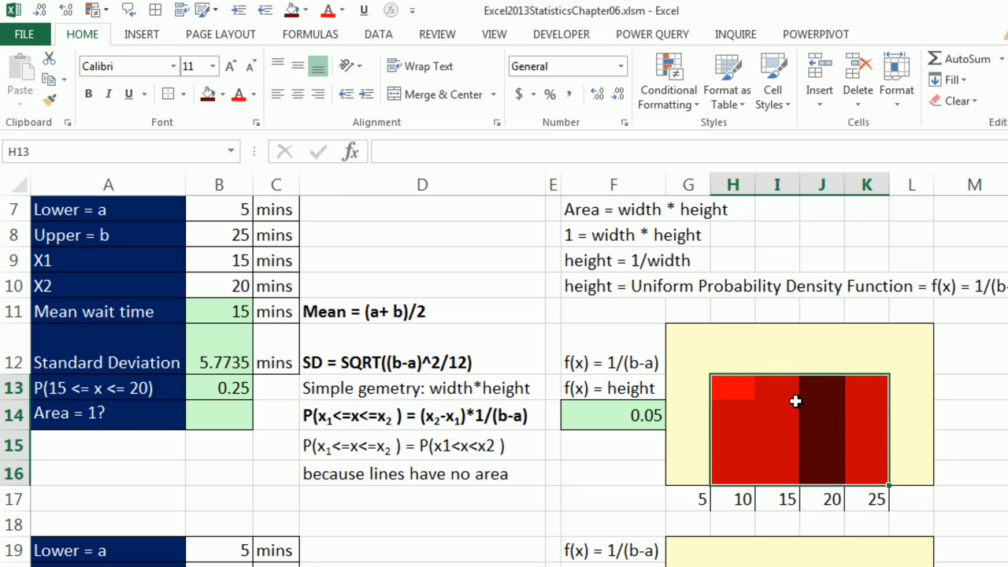
mouse_move(234, 422)
type("=F14*(K17-")
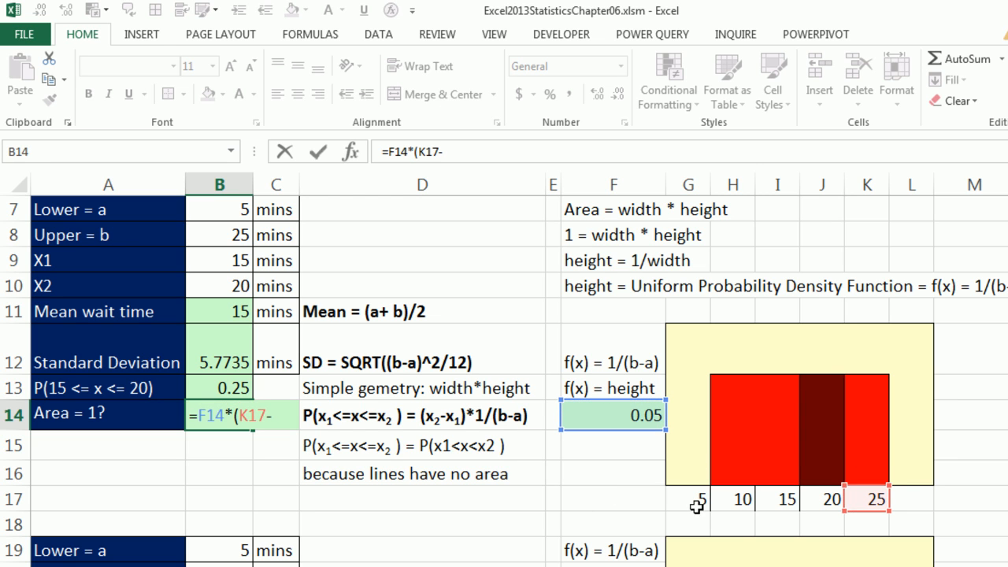
Multiply the height by the full width down to x = 5, giving total area 1 in B14.
left_click(687, 497)
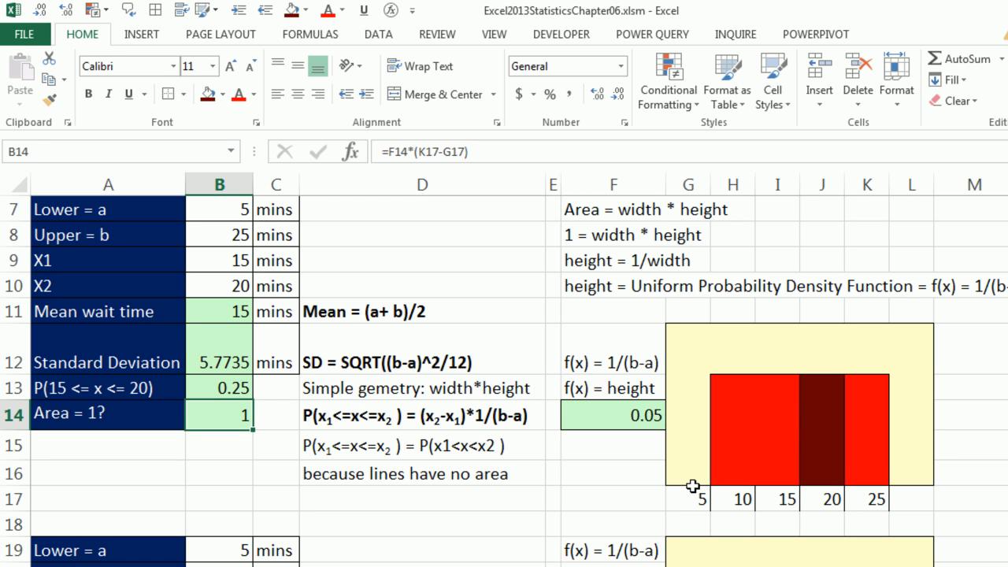
mouse_move(661, 479)
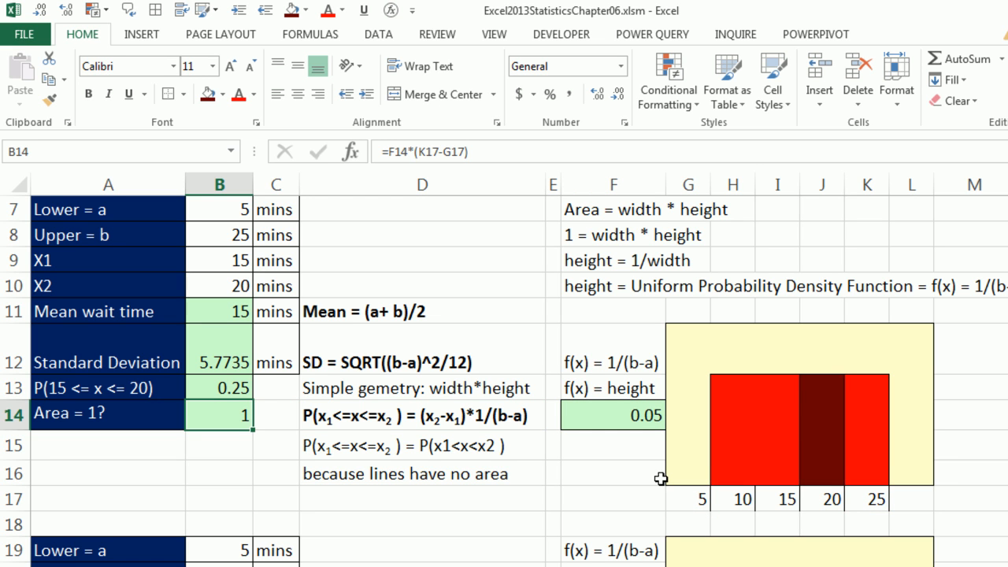
mouse_move(341, 472)
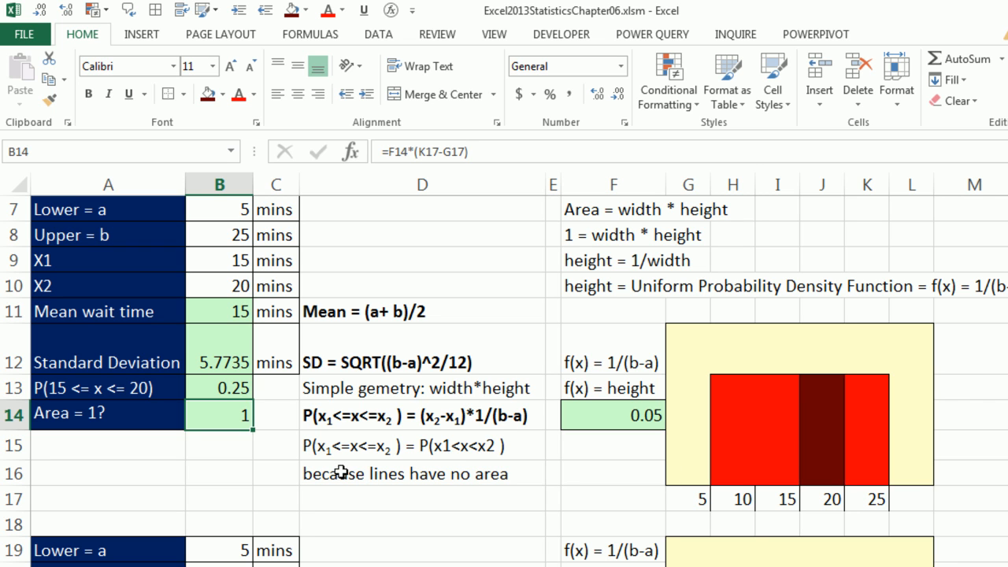
mouse_move(378, 449)
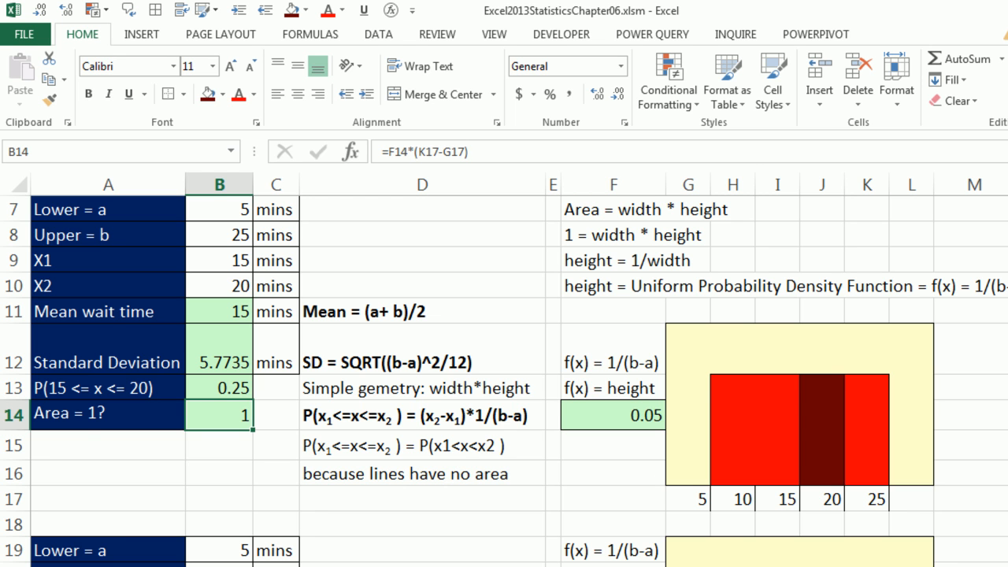
scroll("down", 3)
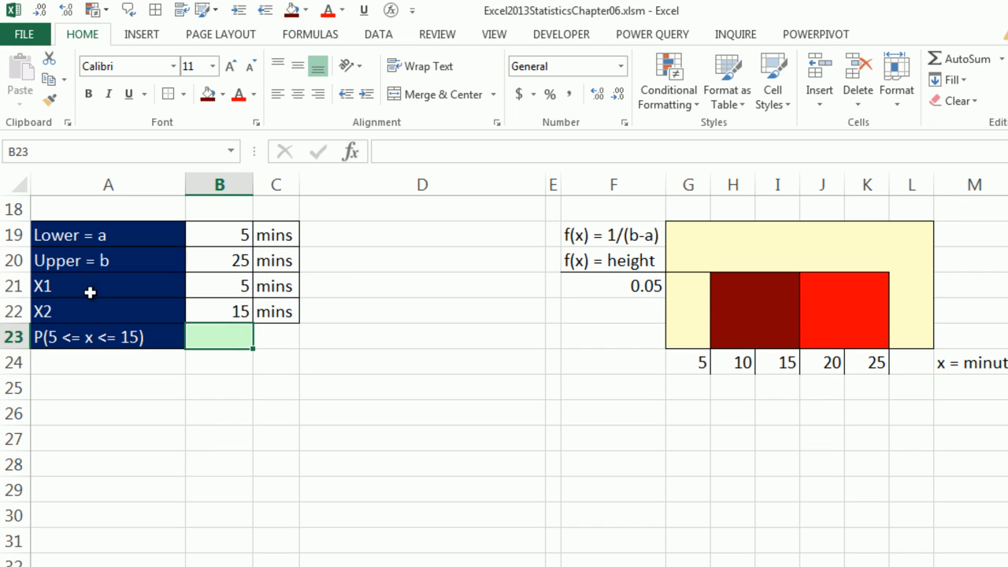
mouse_move(145, 309)
type("=F21*(")
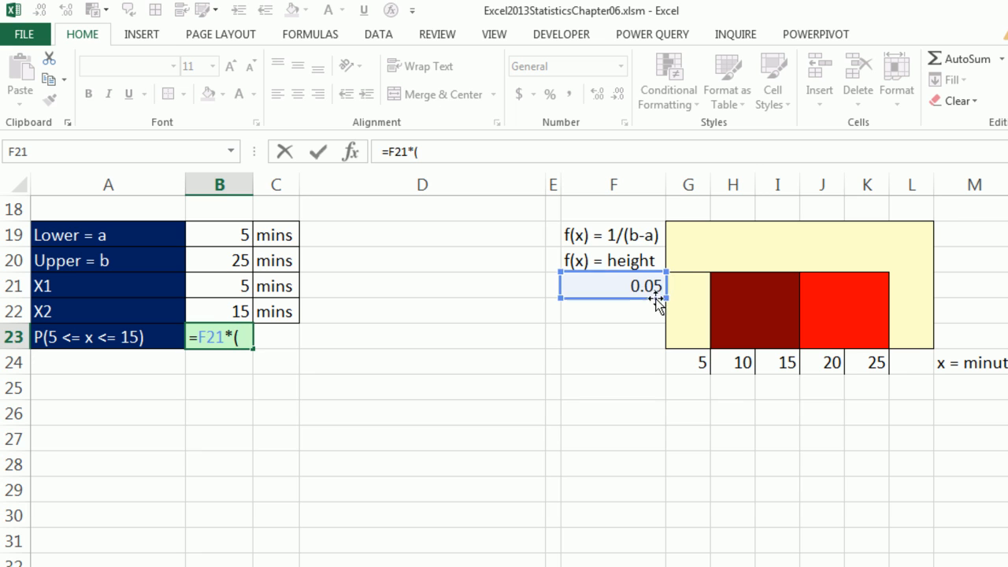
Compute P(5 ≤ x ≤ 15) as 0.05 times (15 − 5), giving 0.5 in B23.
left_click(778, 363)
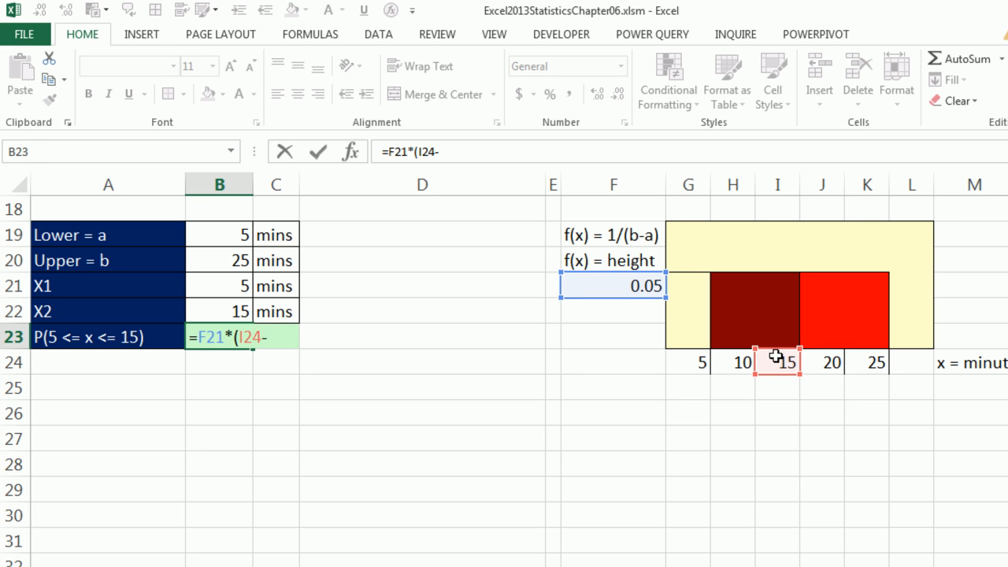
left_click(686, 363)
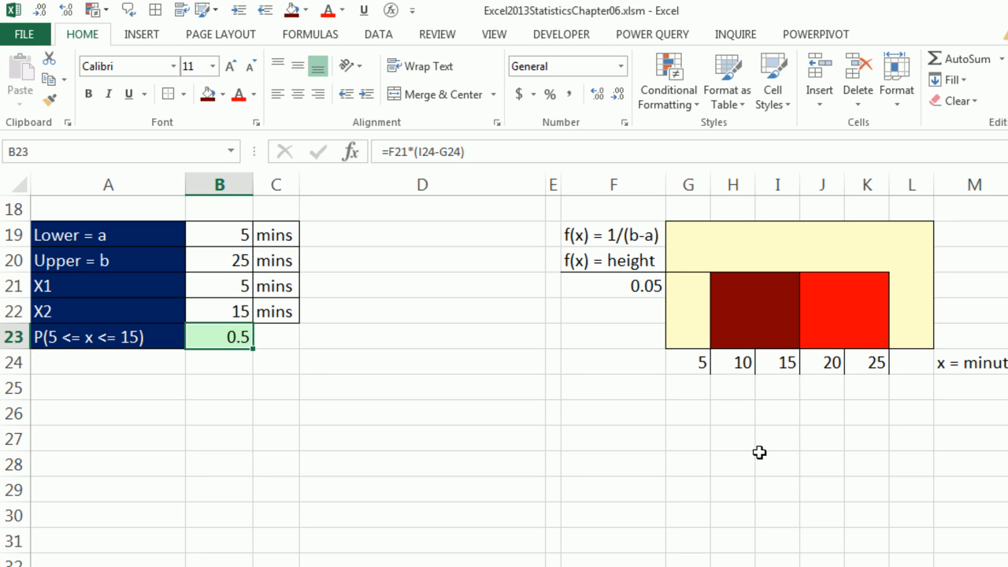
mouse_move(79, 356)
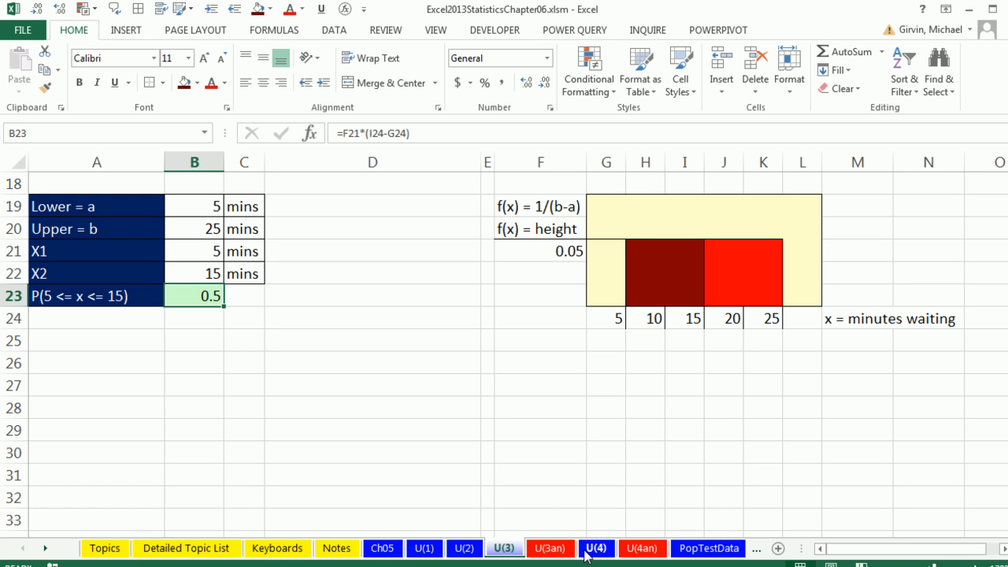
Switch to the U(4) golf driving-distance sheet (284.7 to 310.6 yards).
left_click(595, 548)
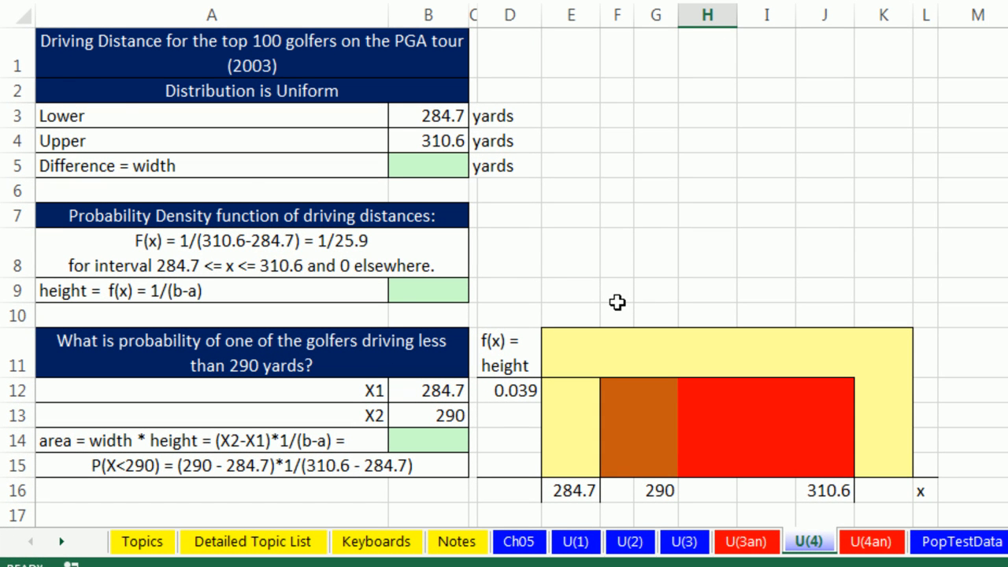
mouse_move(167, 63)
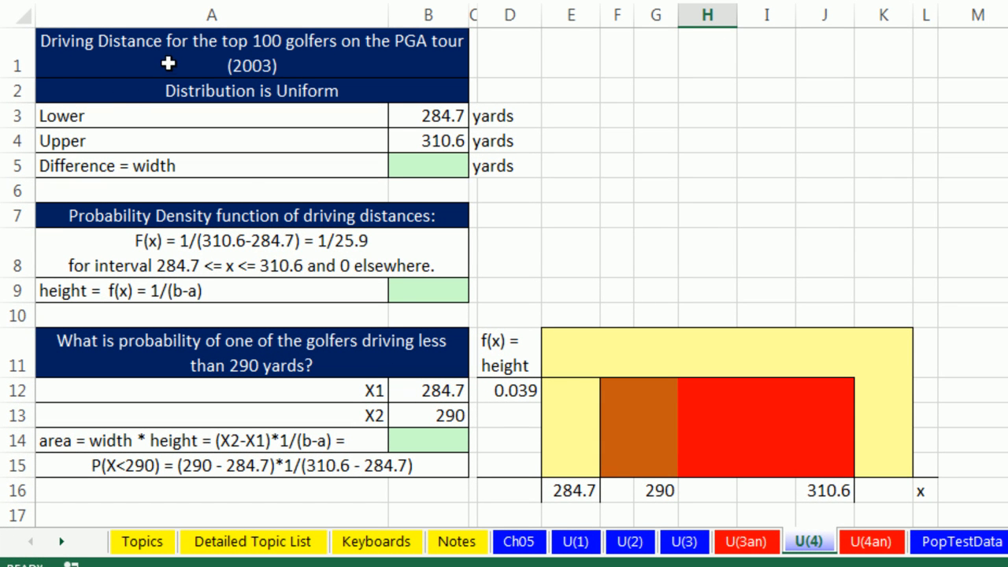
mouse_move(288, 69)
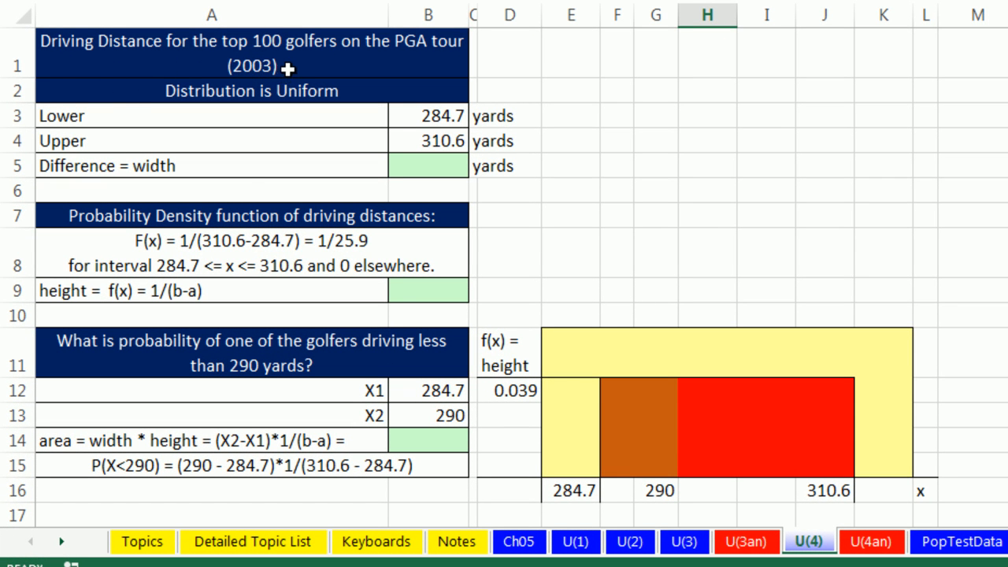
mouse_move(294, 77)
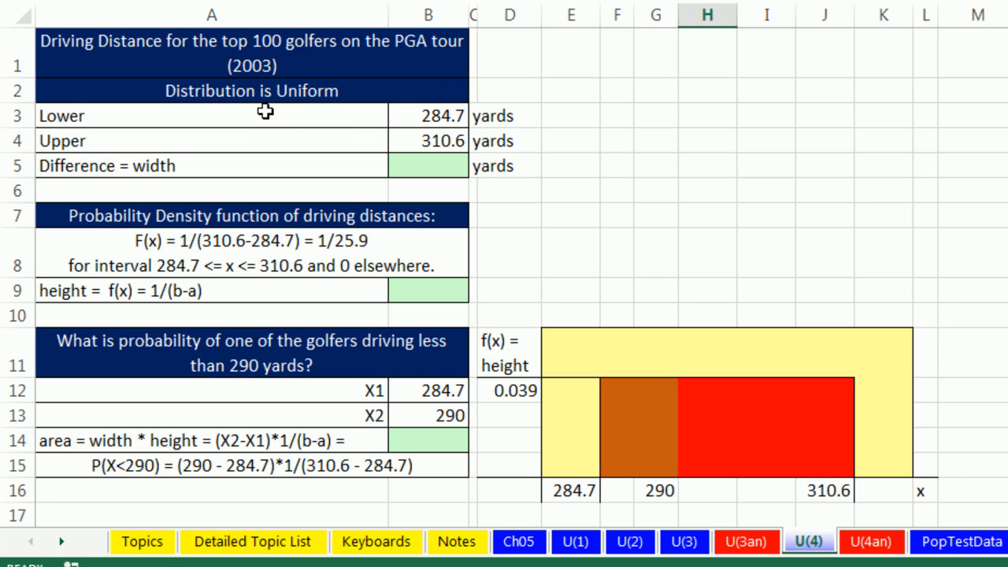
mouse_move(443, 140)
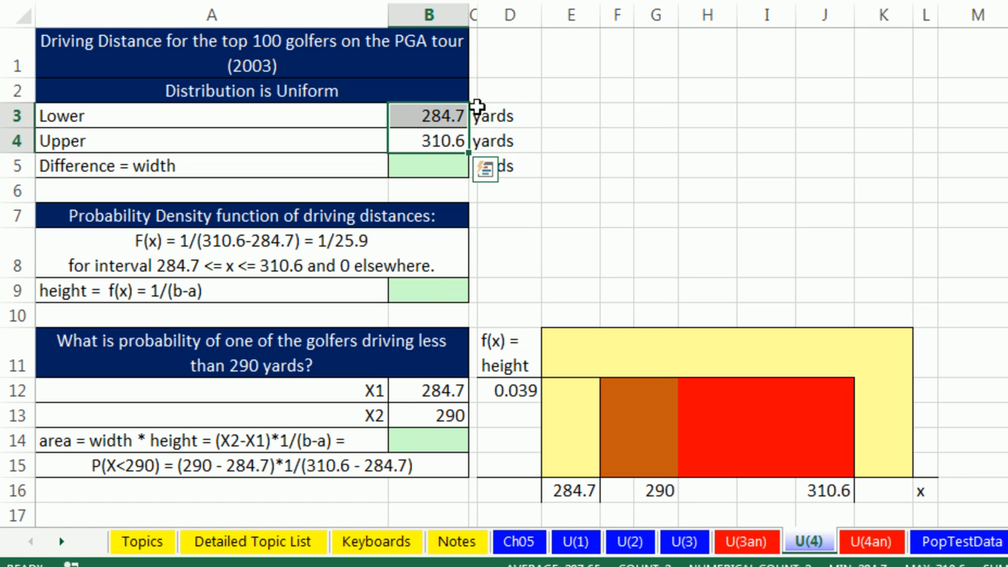
mouse_move(479, 151)
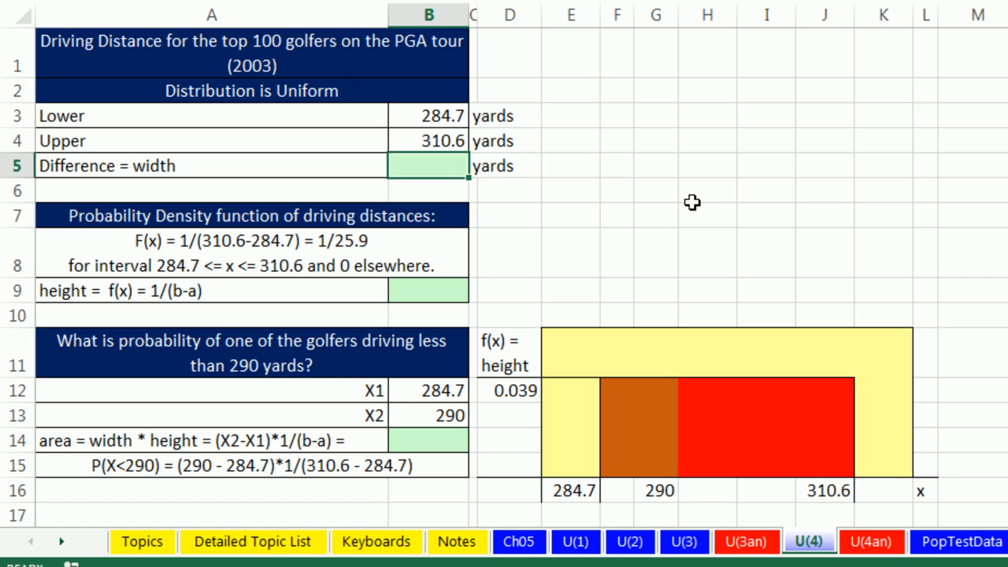
mouse_move(874, 478)
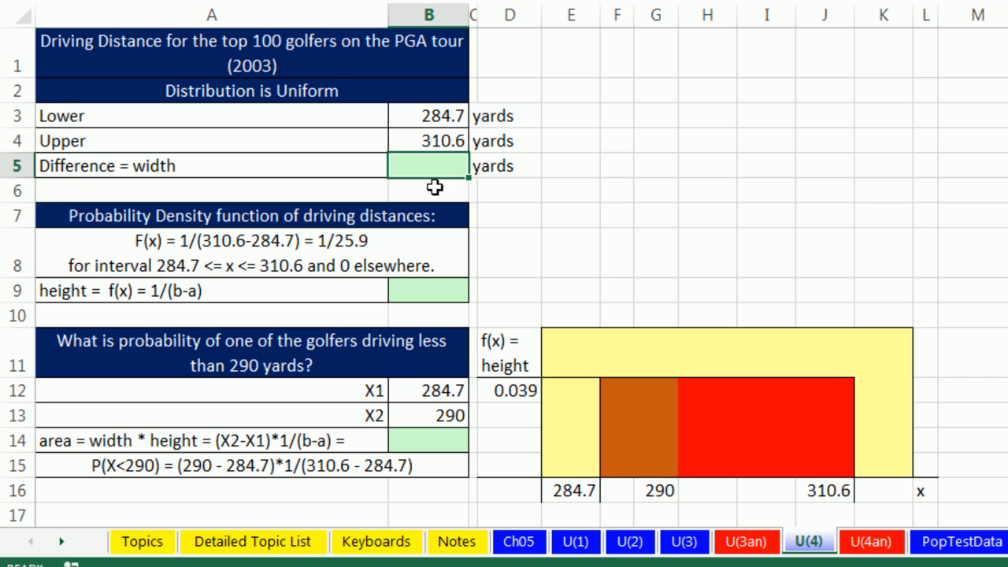
Enter =B4-B3 for the 25.9-yard width, then select the density-height cell B9.
type("=B4")
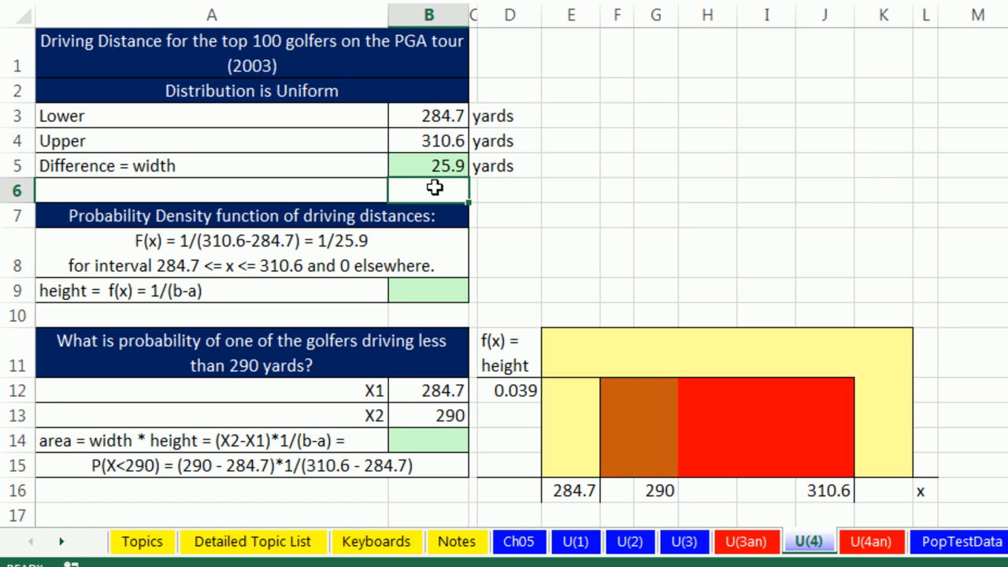
mouse_move(479, 208)
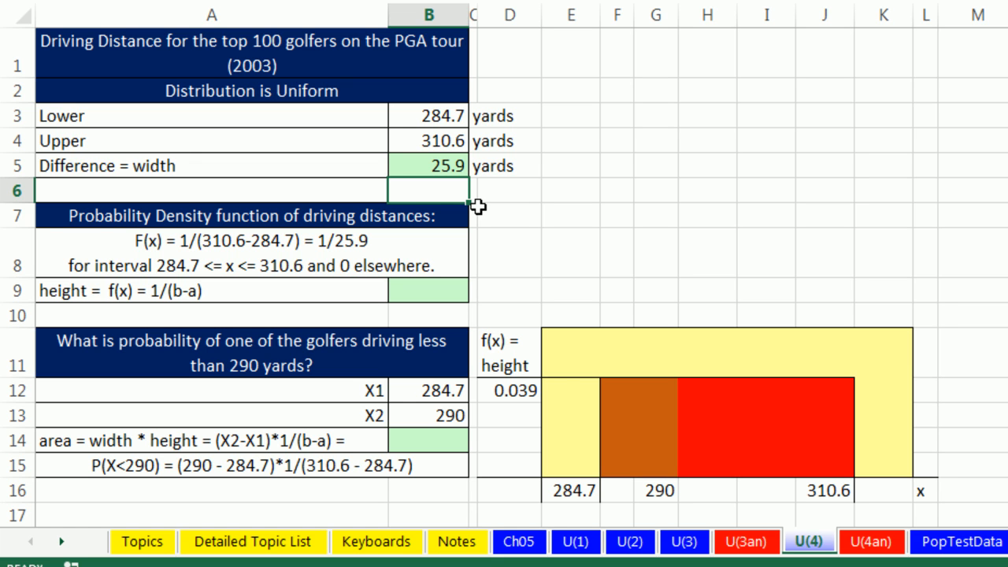
left_click(428, 290)
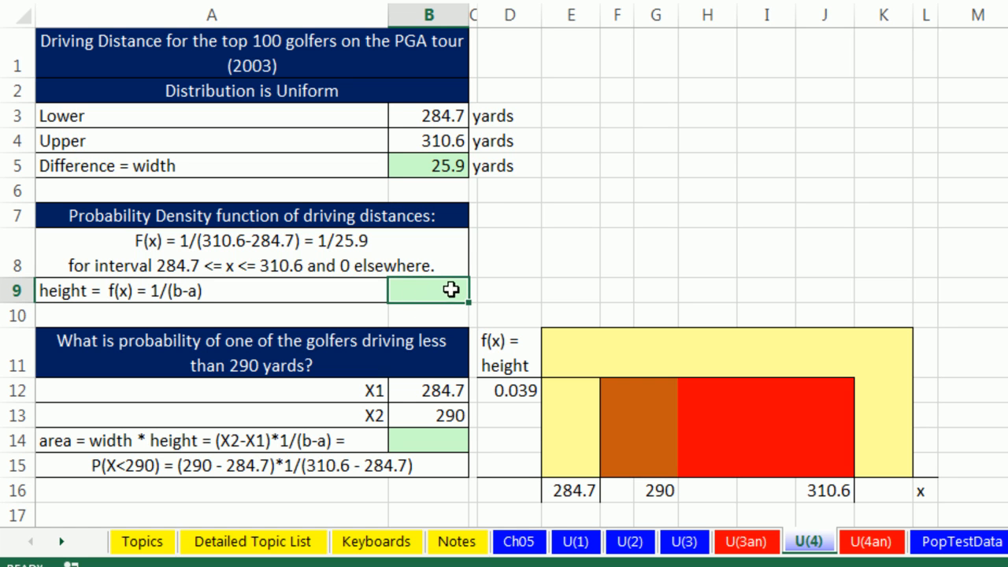
Enter =1/B5 in B9 to get the density height 0.03861.
type("=1")
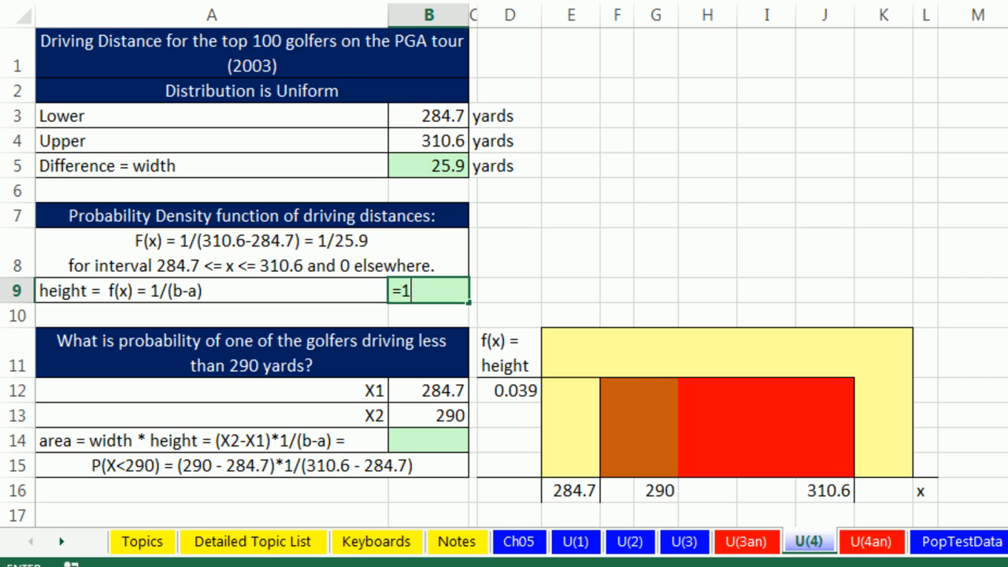
type("/")
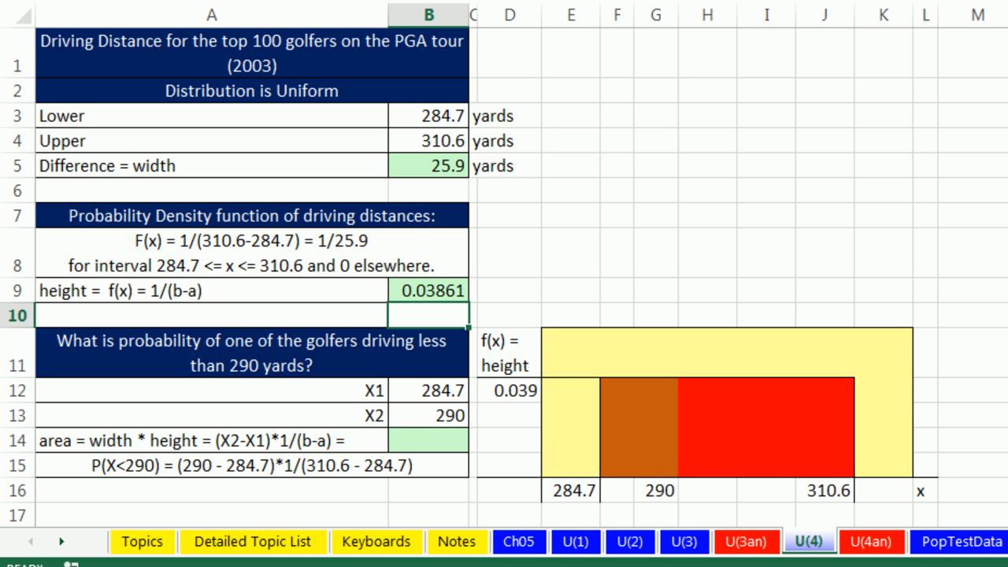
Enter height times (290 − 284.7) in B14, giving P(X < 290) = 0.20463.
scroll("down", 3)
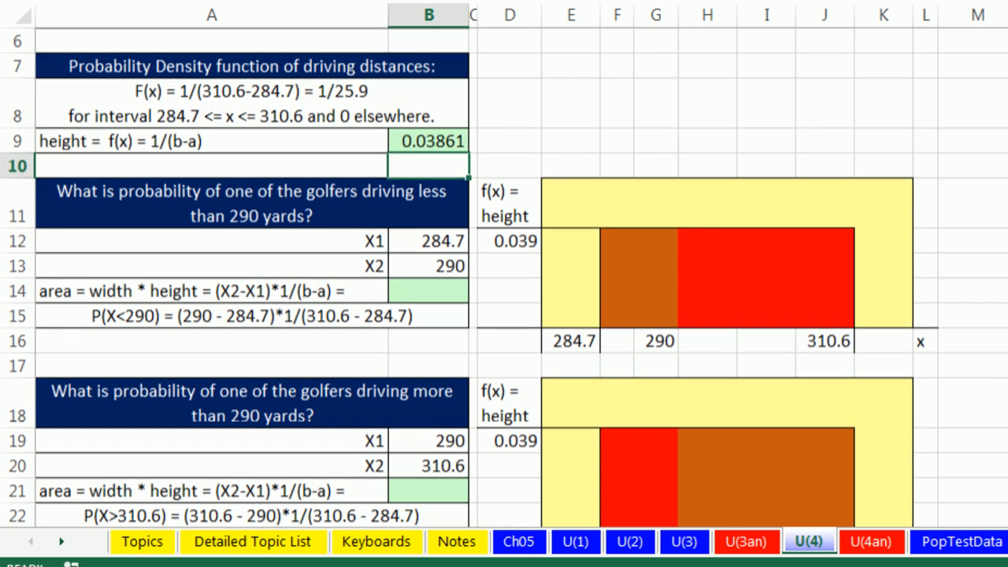
scroll("down", 3)
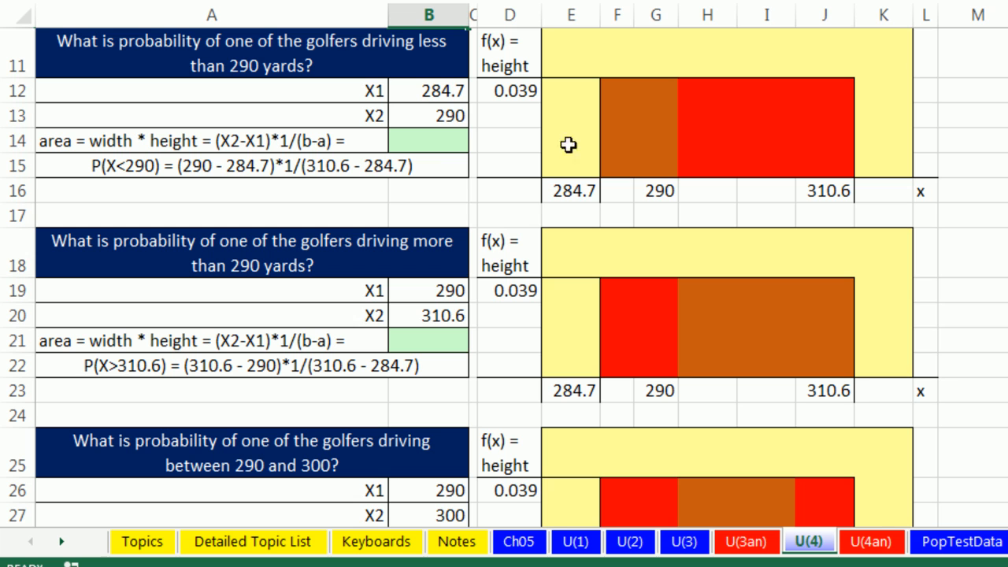
left_click(428, 140)
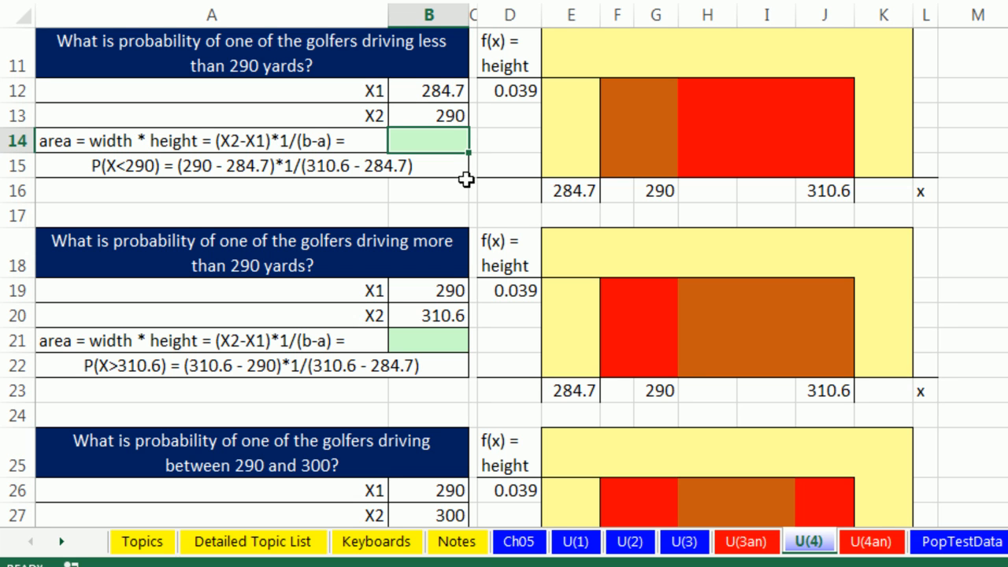
mouse_move(622, 95)
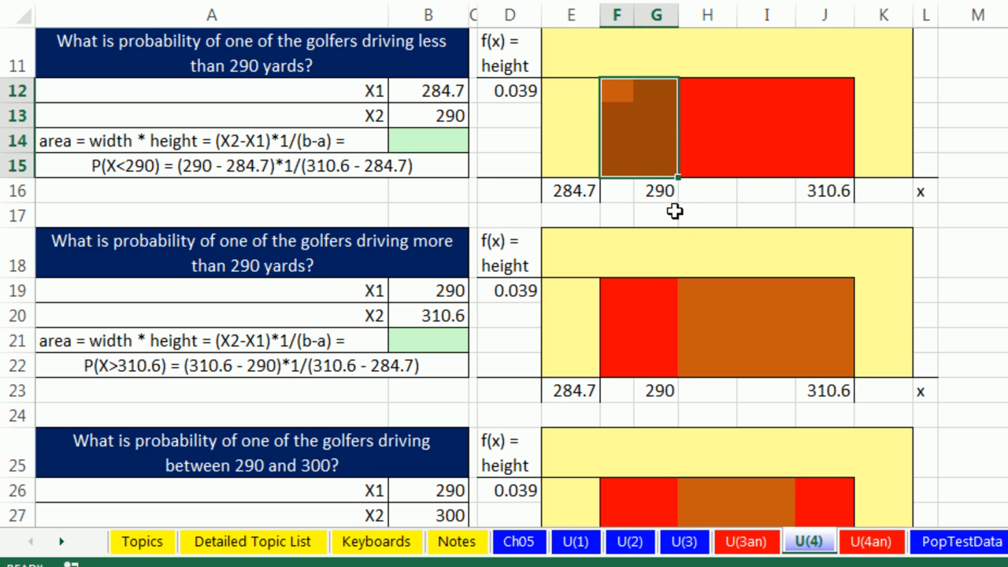
mouse_move(671, 212)
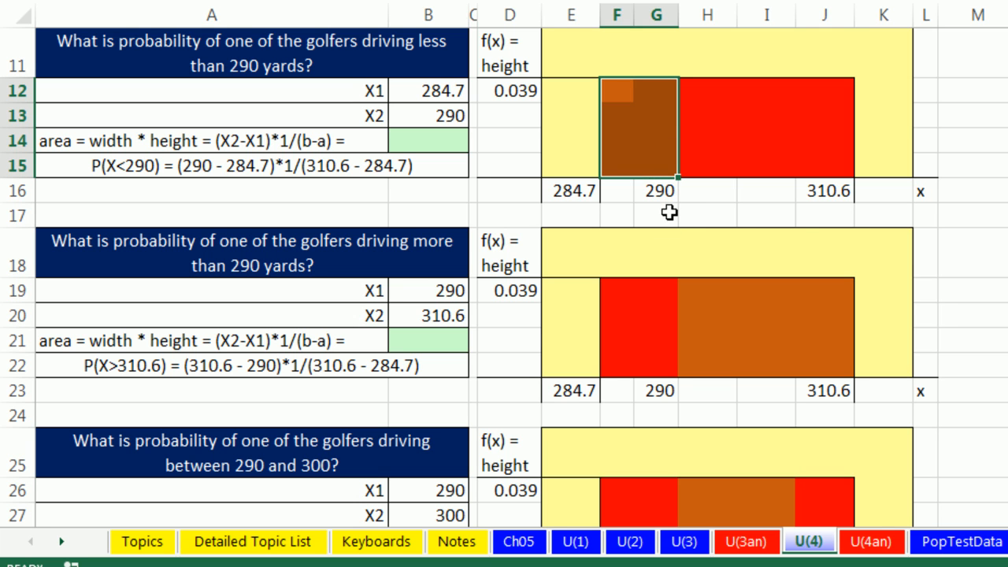
mouse_move(630, 227)
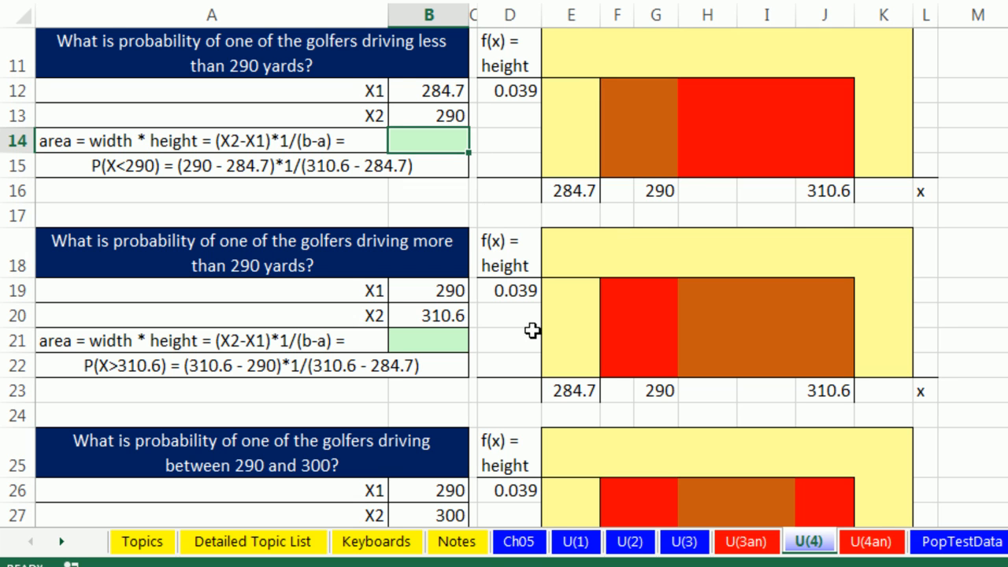
type("=D12*(G16-E16")
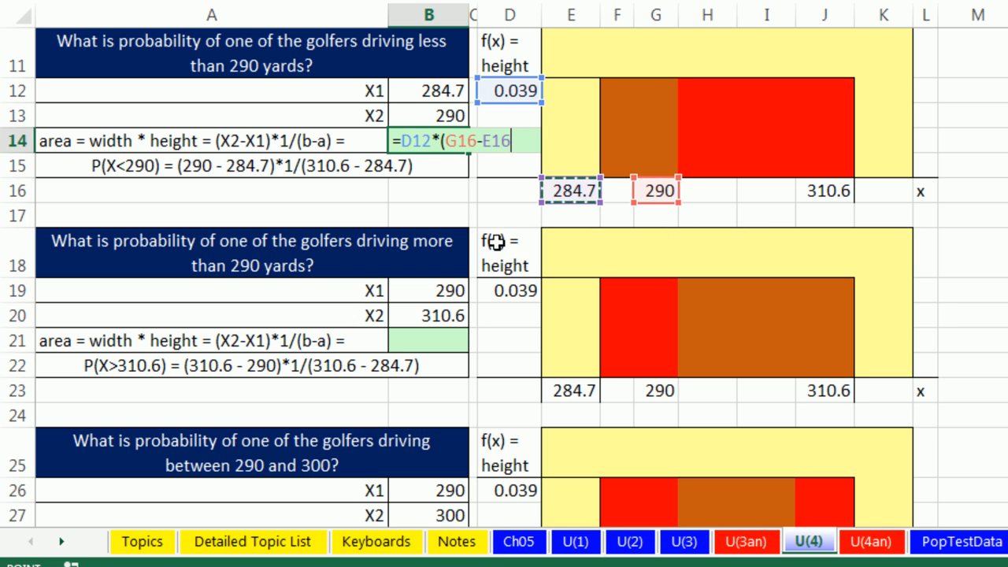
key("enter")
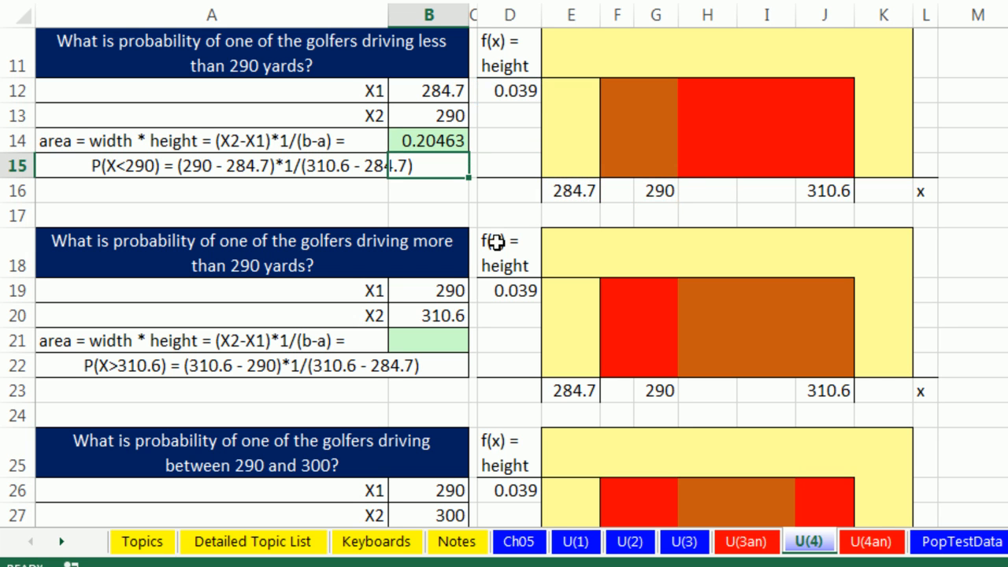
mouse_move(492, 118)
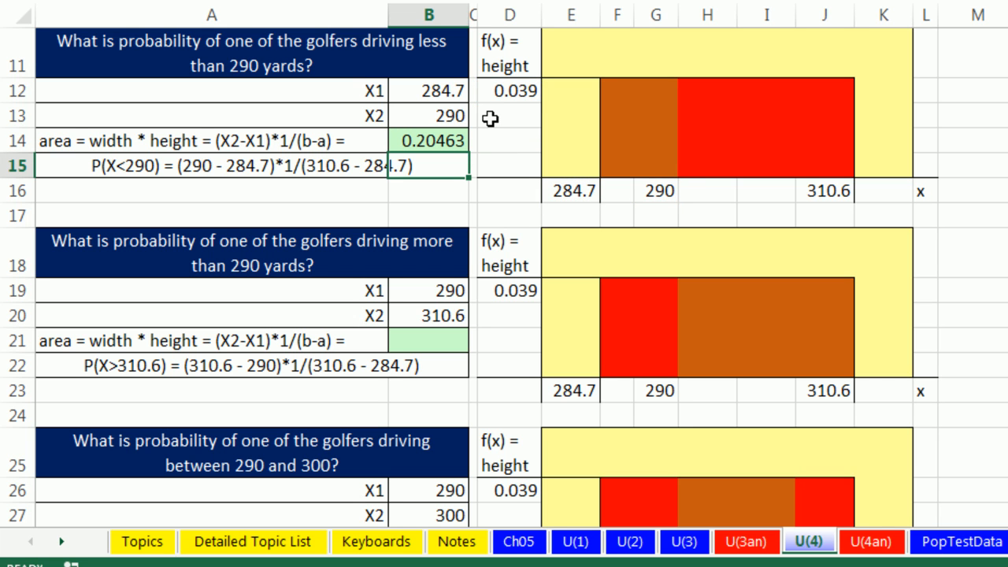
mouse_move(485, 114)
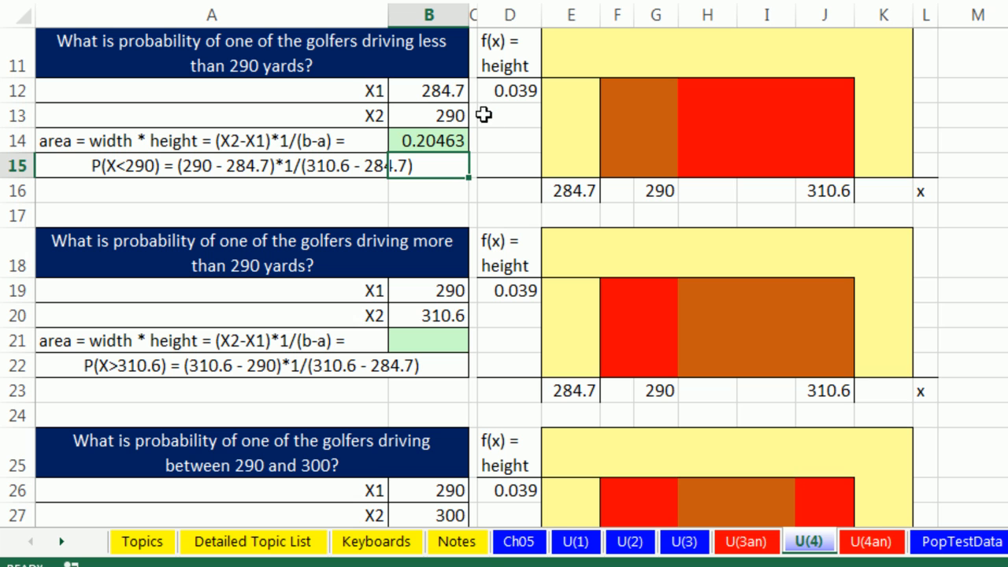
mouse_move(456, 164)
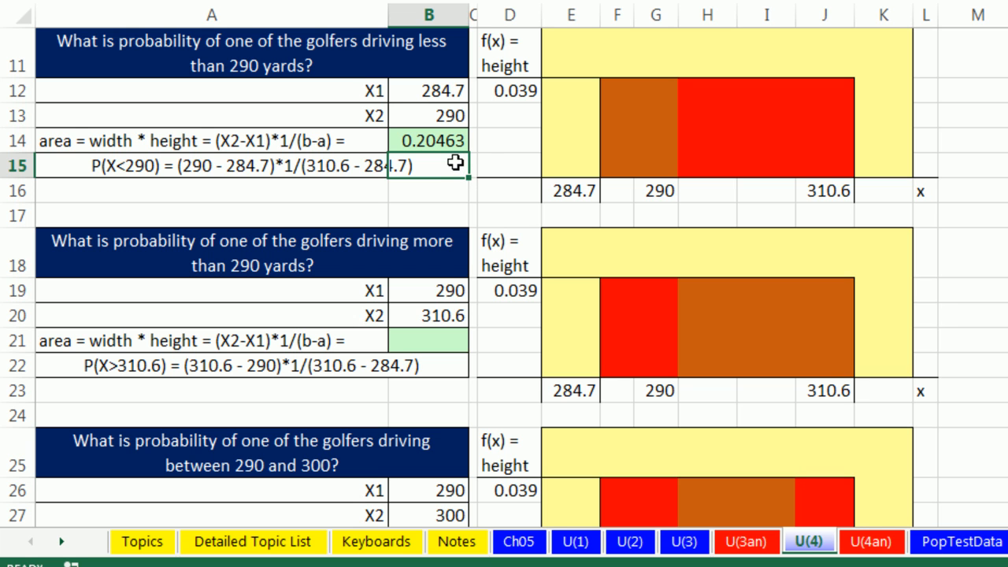
mouse_move(705, 306)
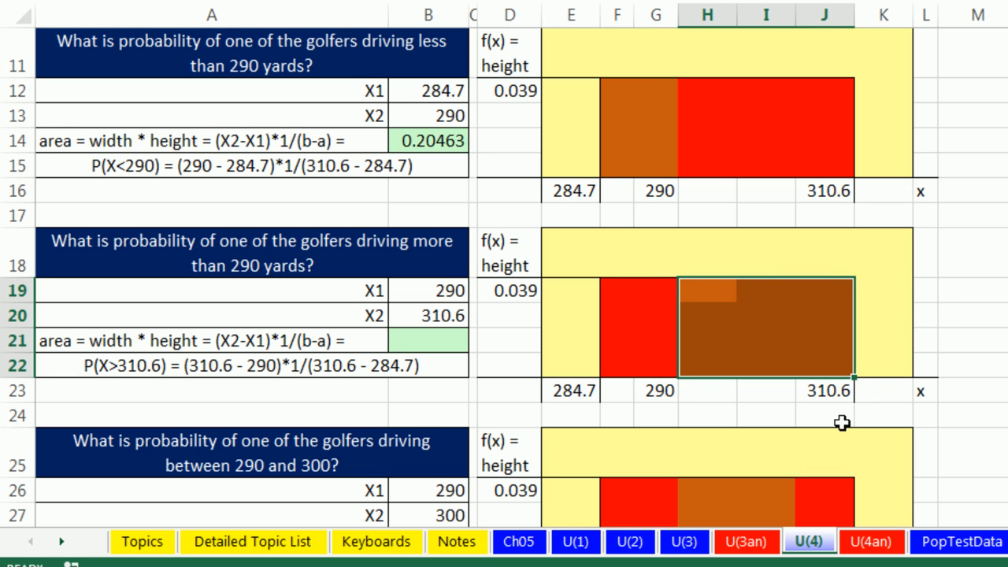
mouse_move(863, 476)
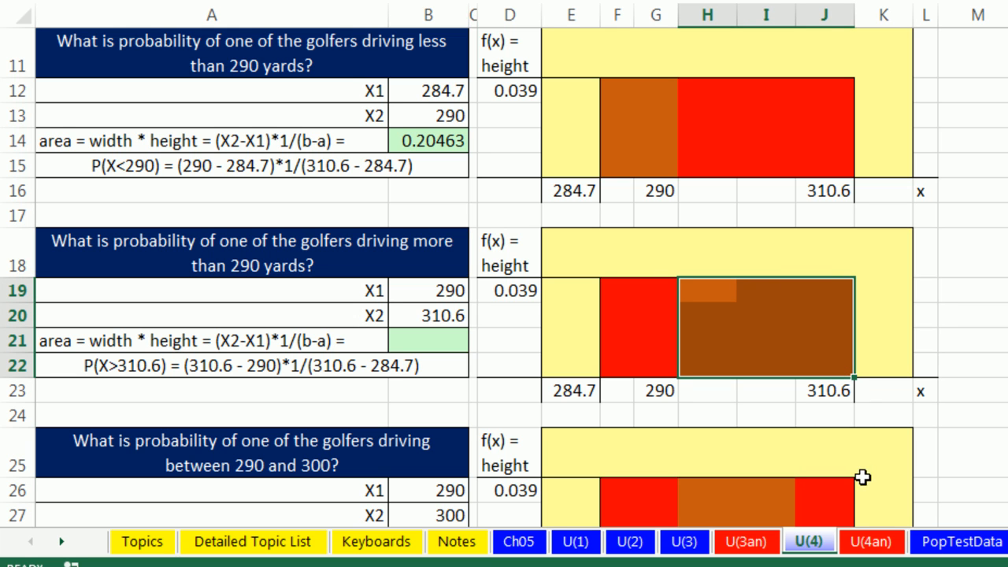
mouse_move(756, 429)
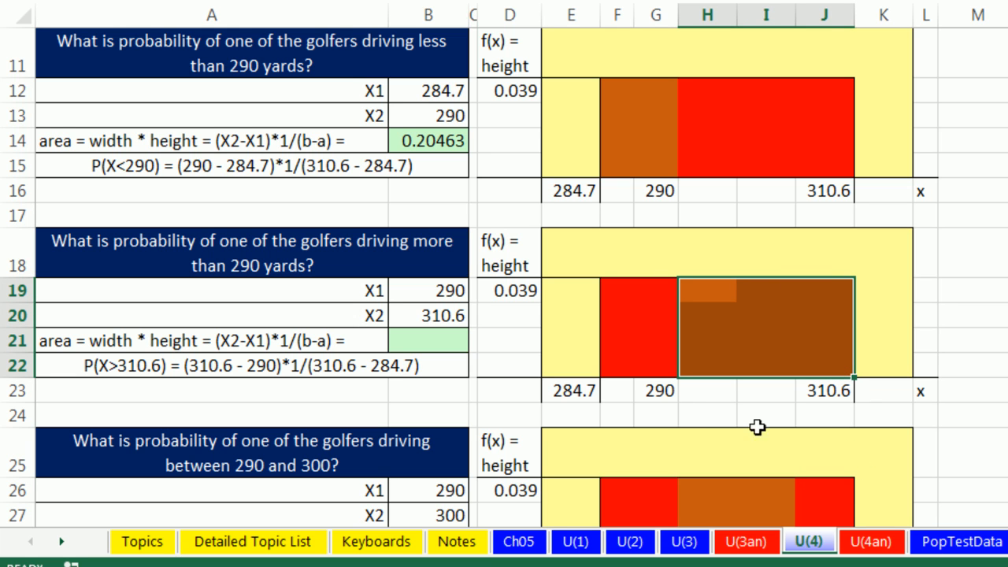
mouse_move(438, 352)
type("=")
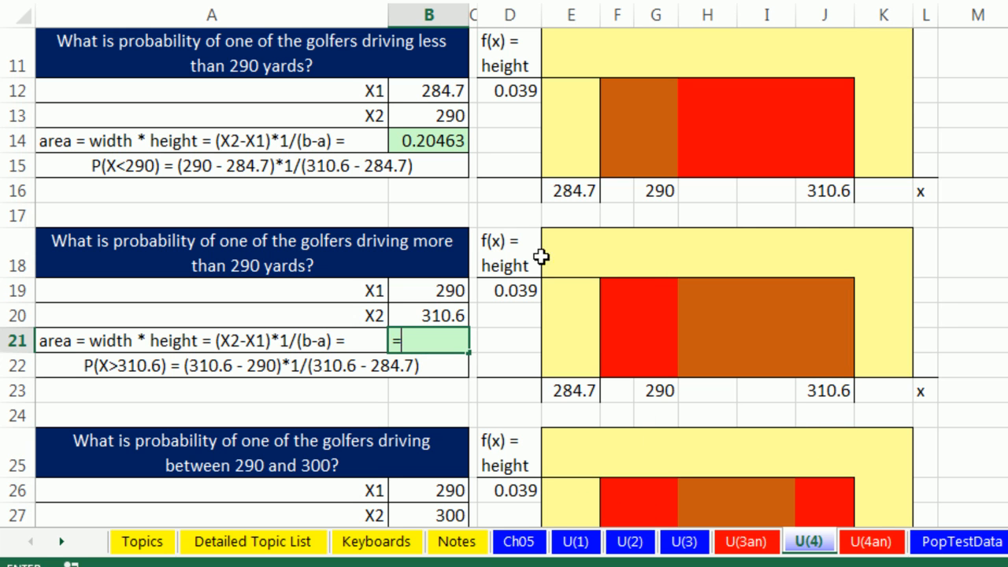
Enter the 0.039 height times (310.6 − 290) in B21, giving P(X > 290) = 0.79537.
left_click(510, 290)
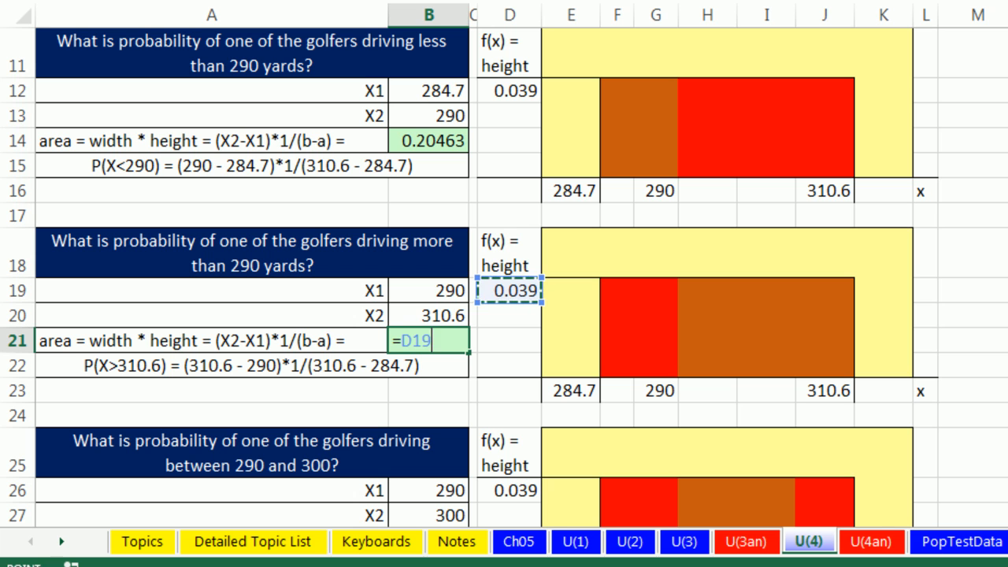
type("*(J23-G23")
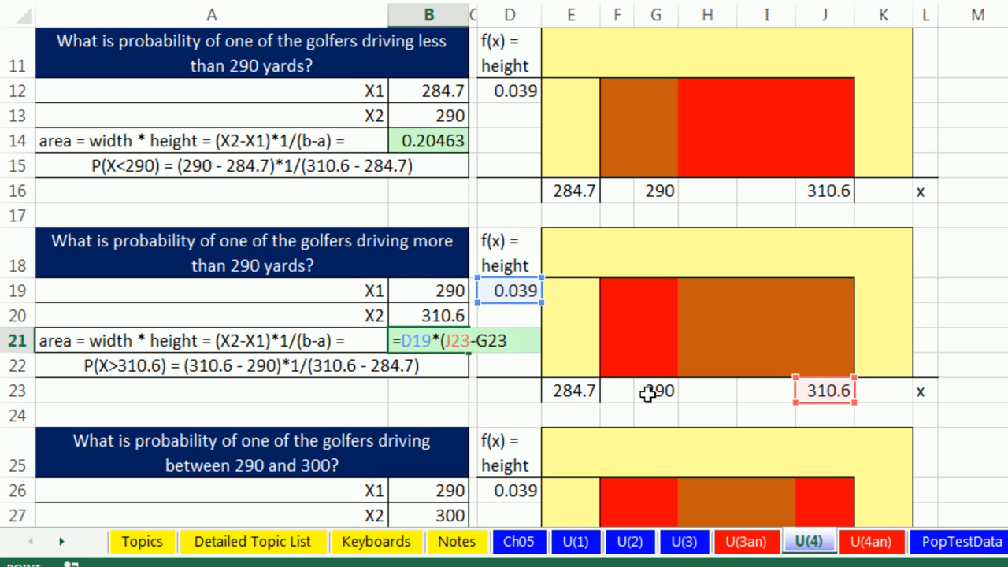
left_click(655, 391)
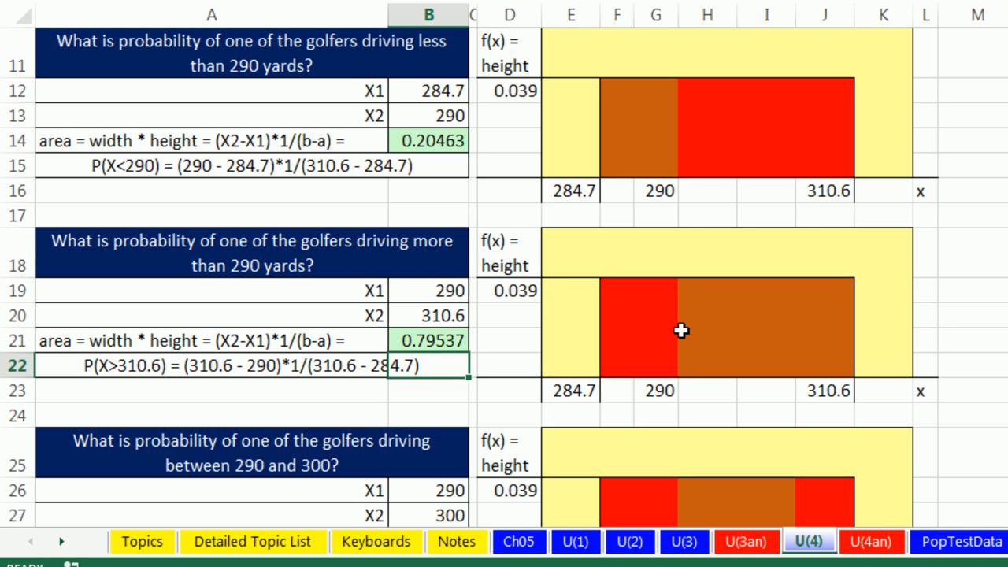
mouse_move(472, 312)
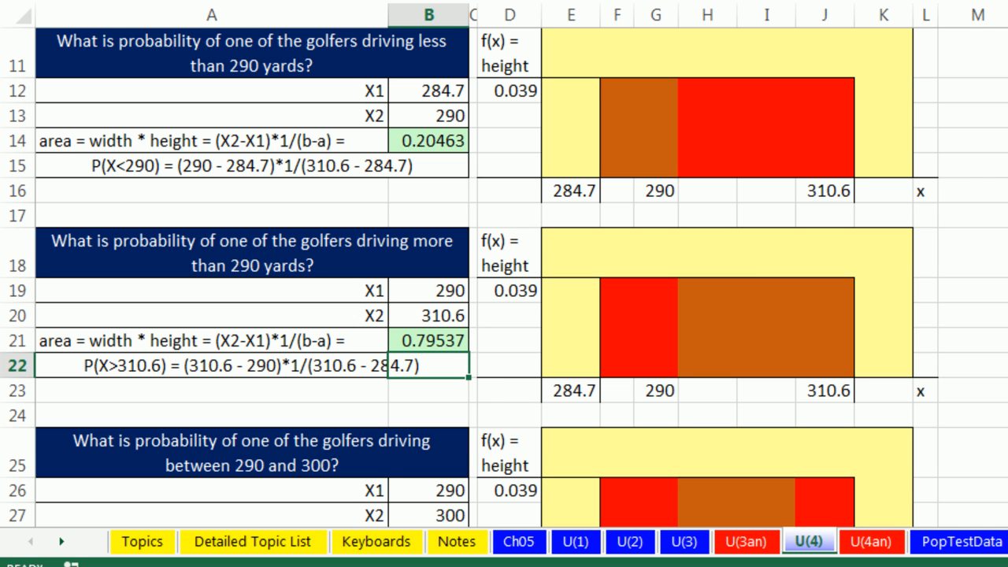
Enter height times (300 − 290) in B28 for 0.3861, then return to the U(3) sheet.
scroll("down", 3)
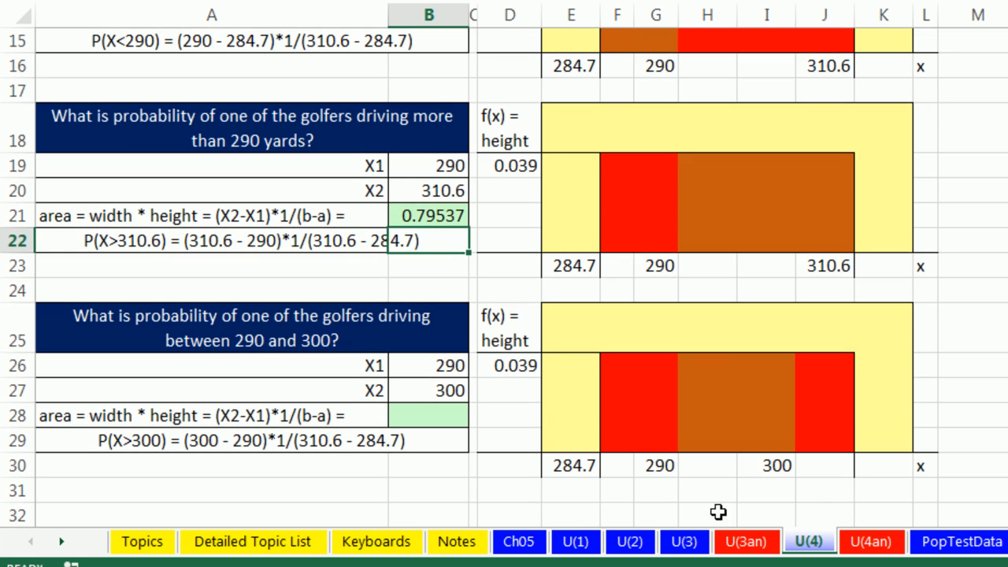
mouse_move(703, 472)
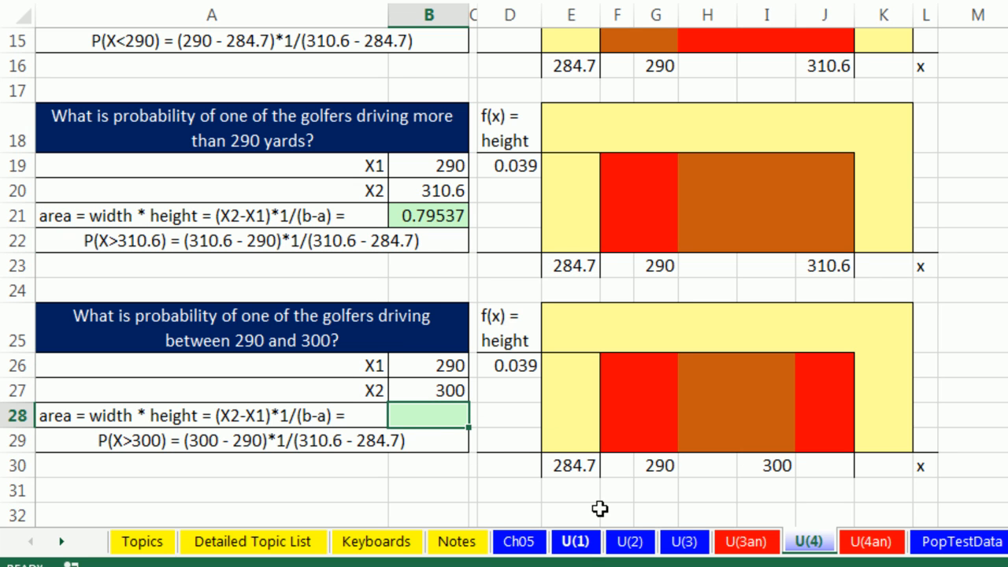
type("=")
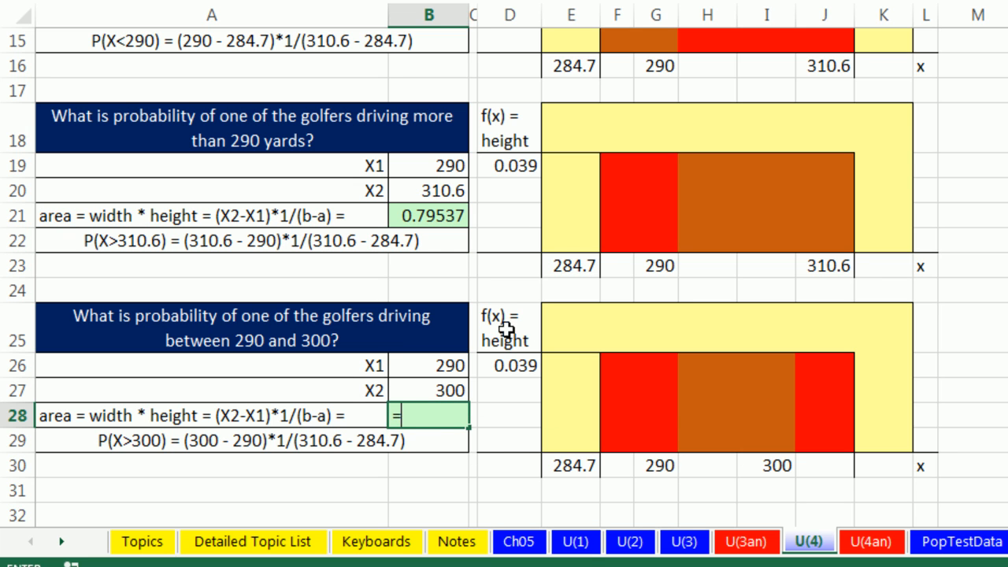
left_click(515, 366)
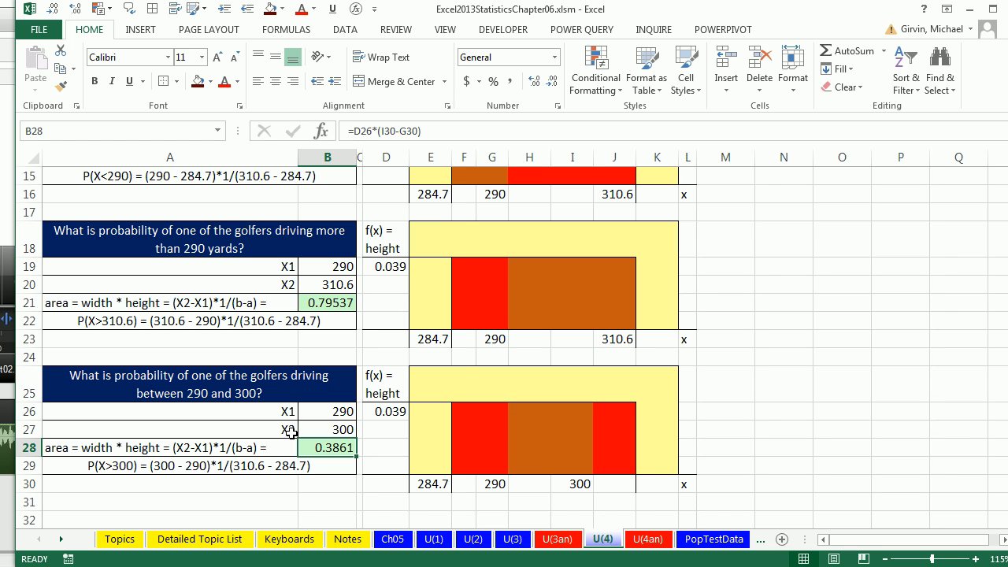
mouse_move(397, 359)
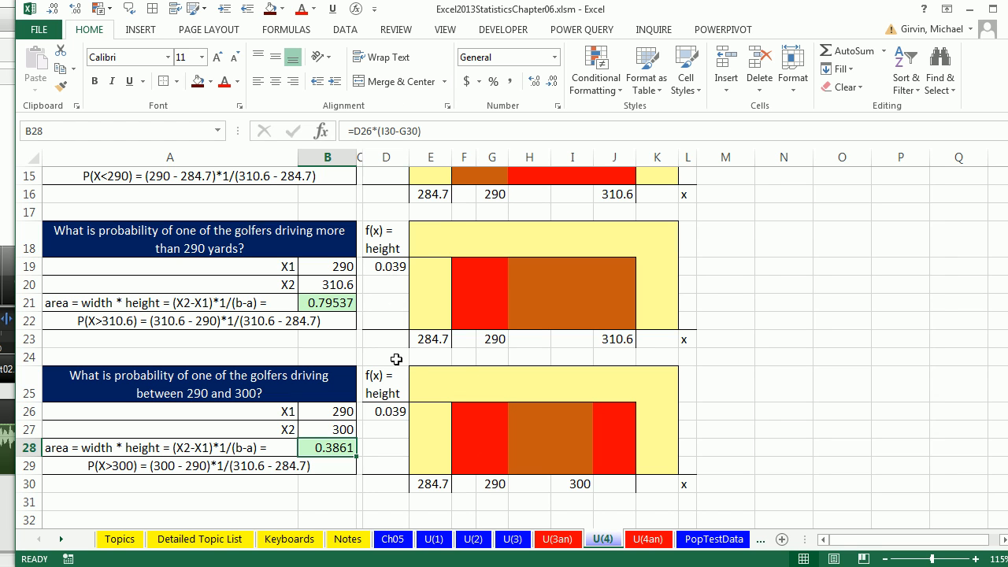
left_click(513, 539)
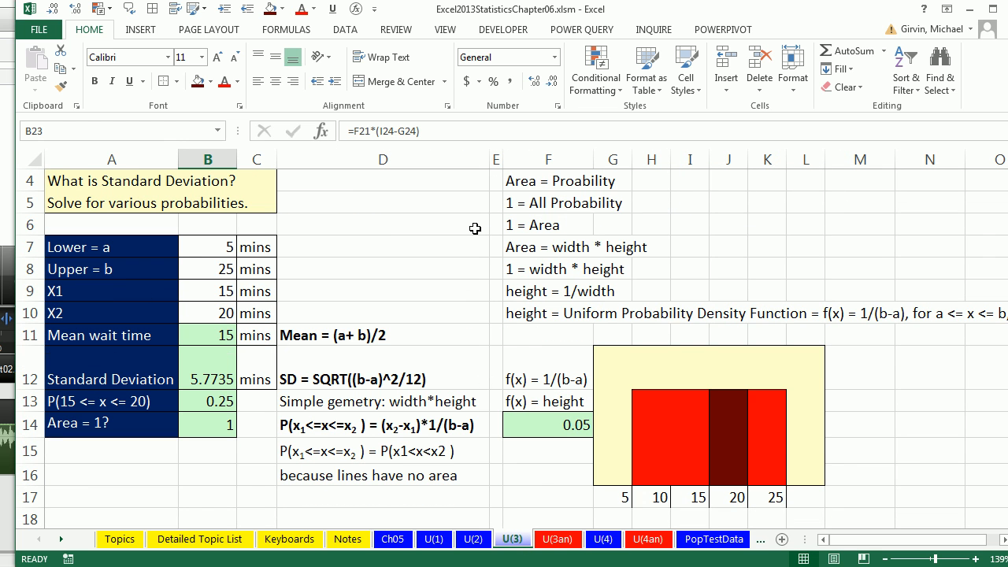
mouse_move(504, 402)
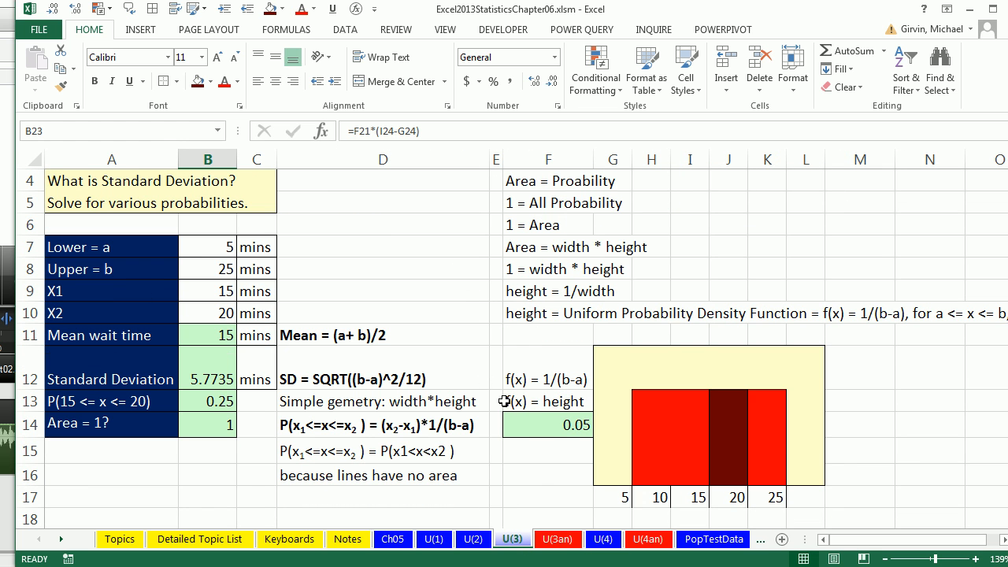
mouse_move(517, 386)
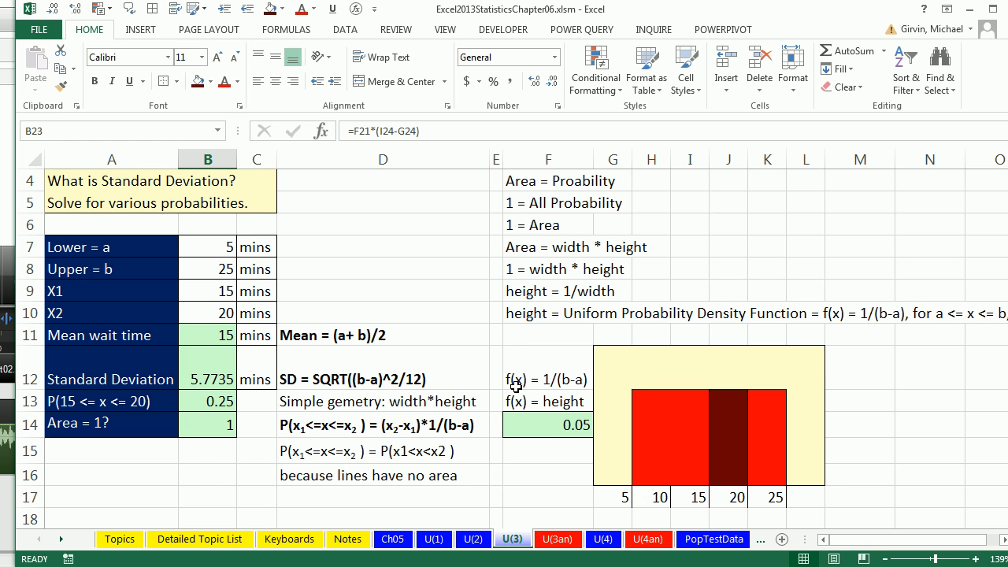
mouse_move(803, 394)
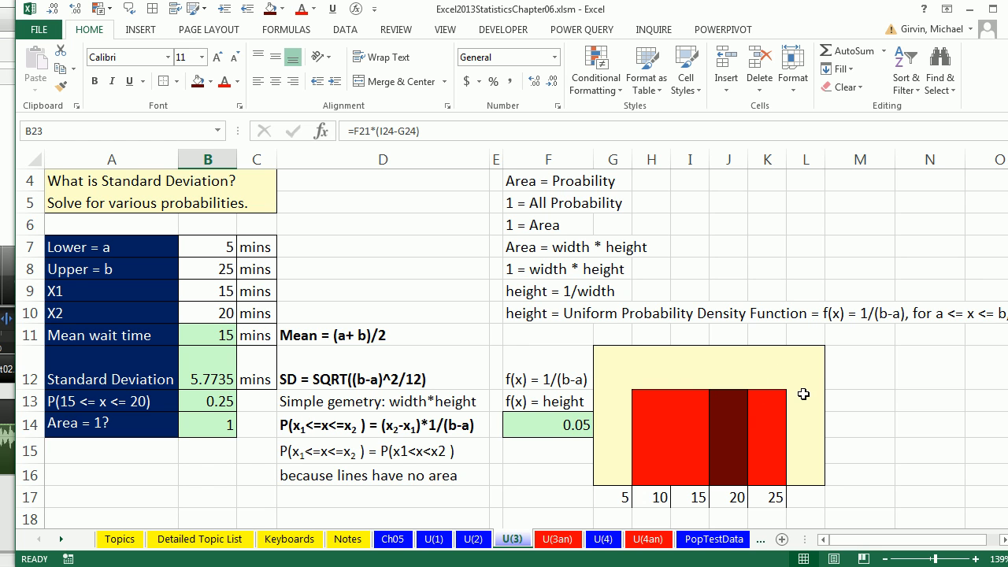
mouse_move(744, 443)
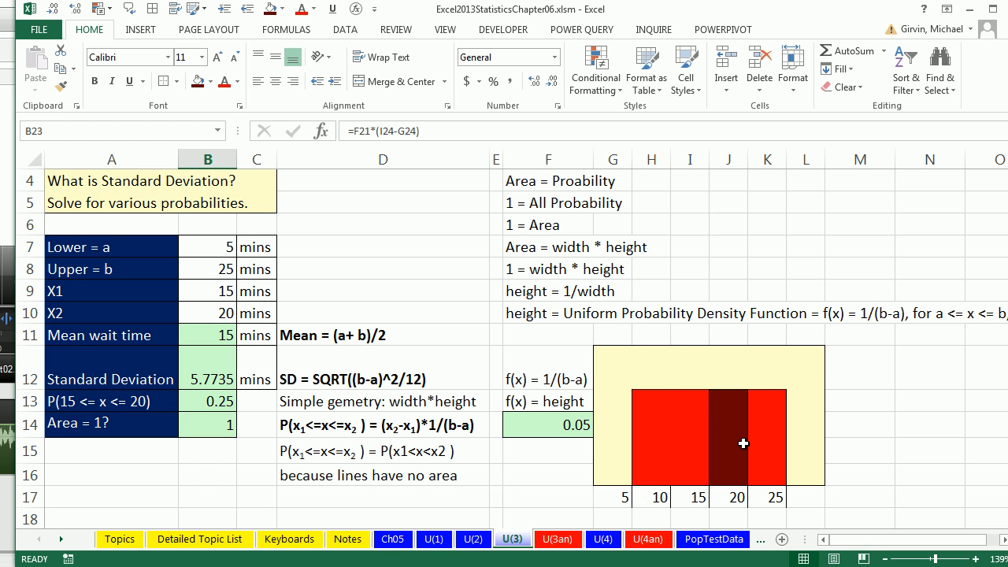
mouse_move(563, 479)
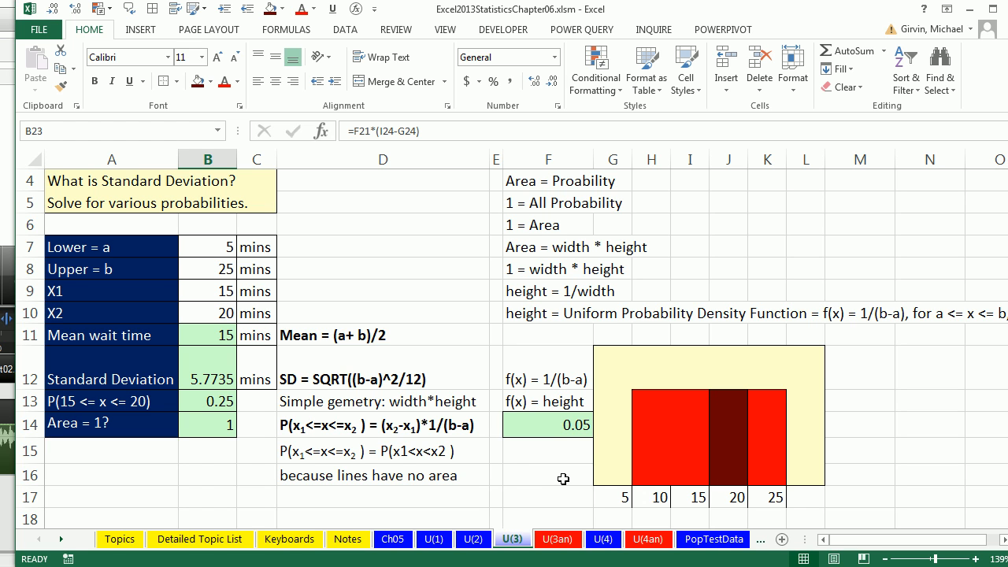
mouse_move(542, 466)
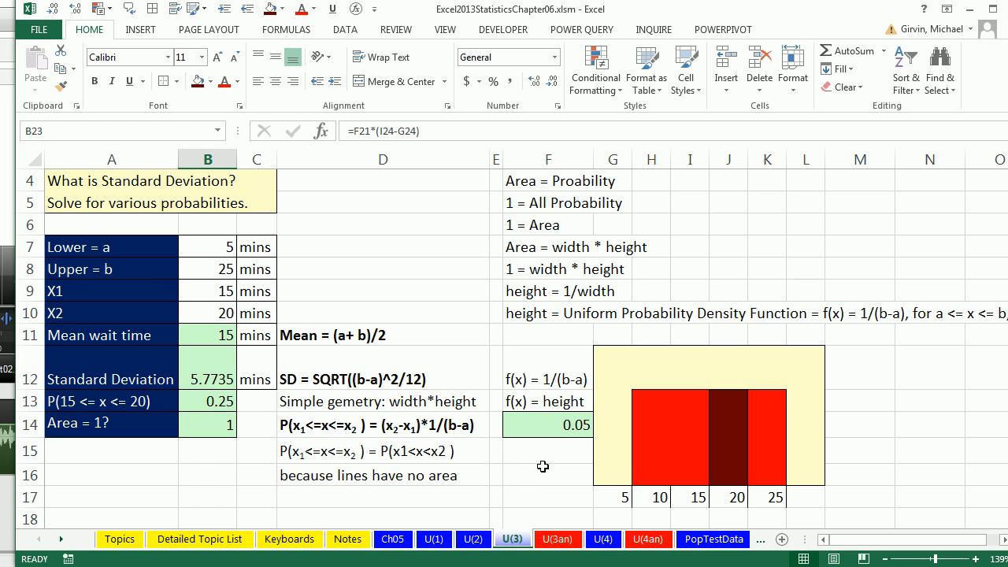